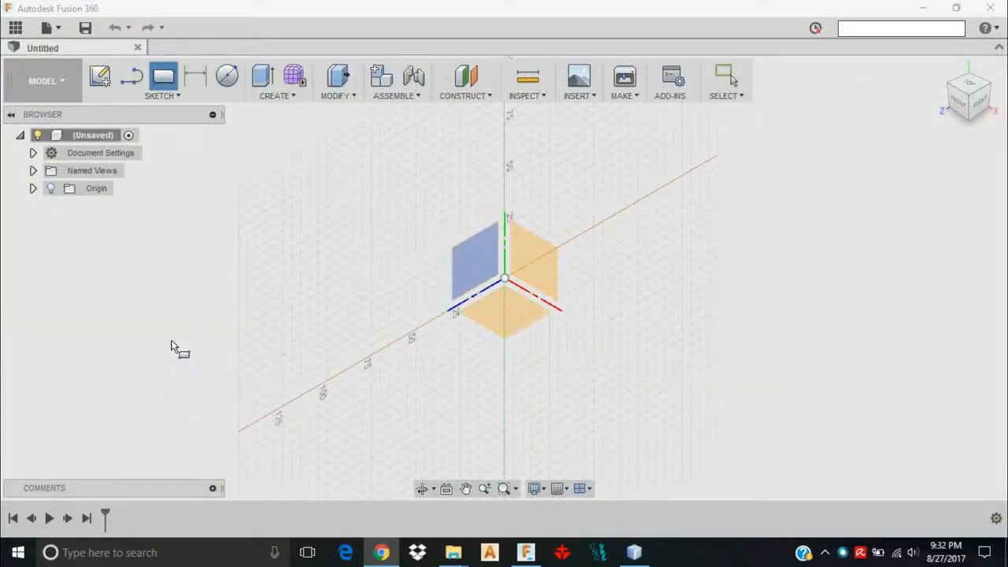
{"action": "mouse_move", "coordinate": [75, 19]}
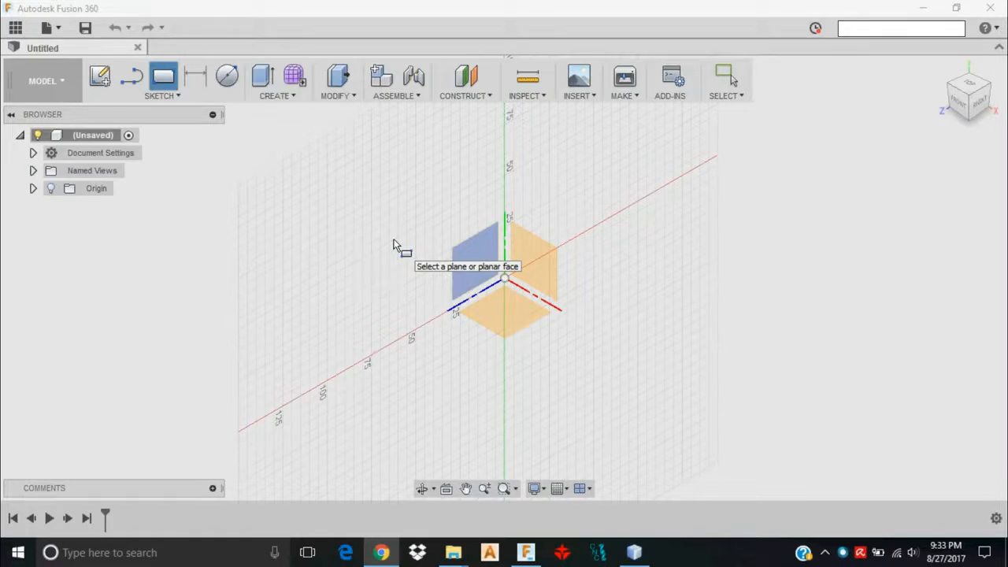
{"action": "mouse_move", "coordinate": [449, 248]}
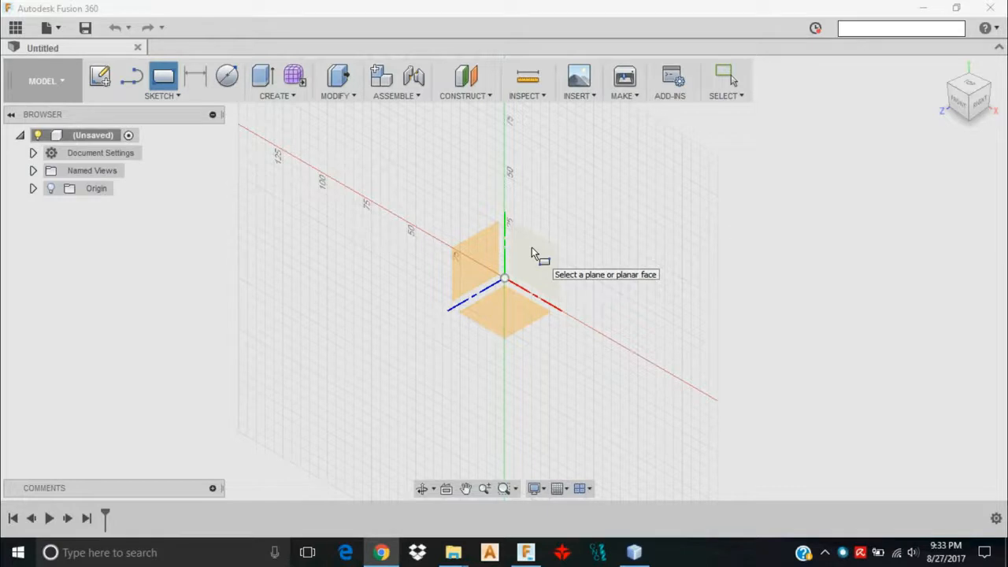
{"action": "mouse_move", "coordinate": [460, 244]}
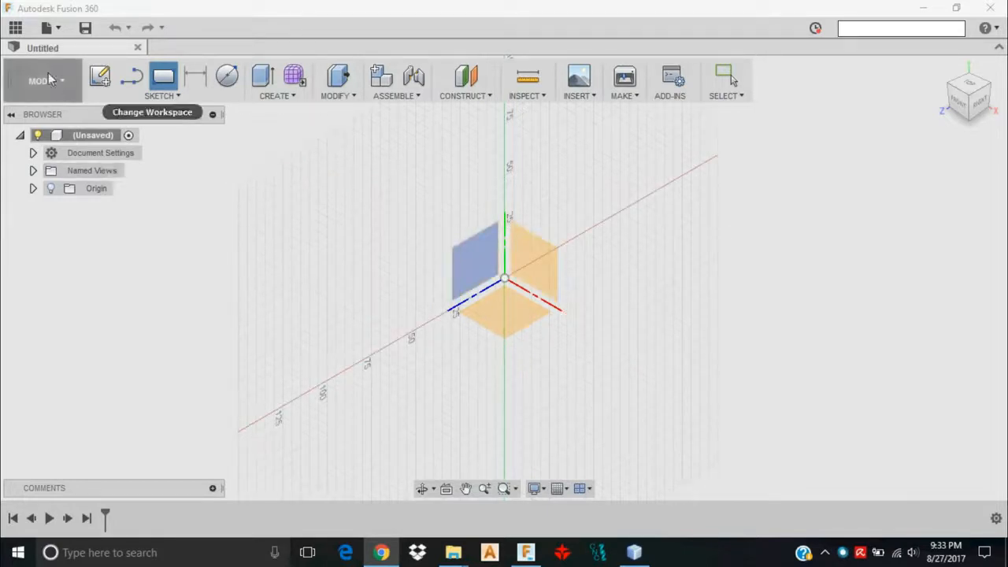
Start a 2-point rectangle sketch on the front plane.
{"action": "left_click", "coordinate": [44, 80]}
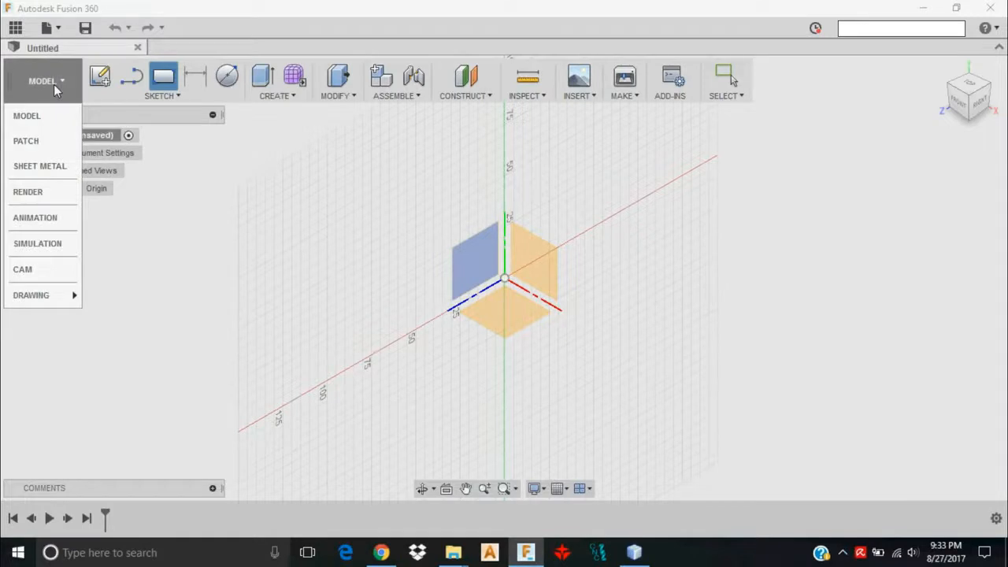
{"action": "mouse_move", "coordinate": [23, 270]}
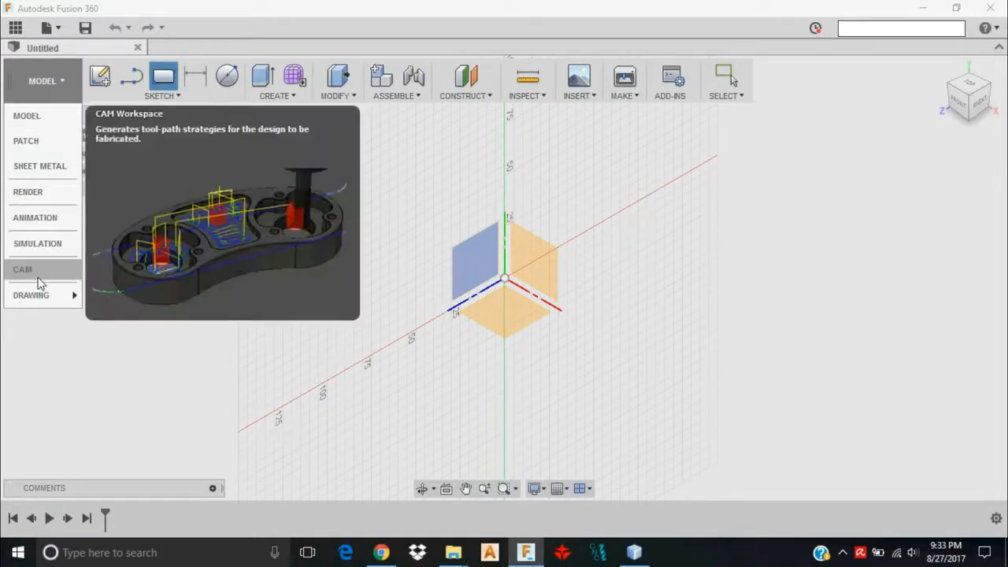
{"action": "mouse_move", "coordinate": [44, 265]}
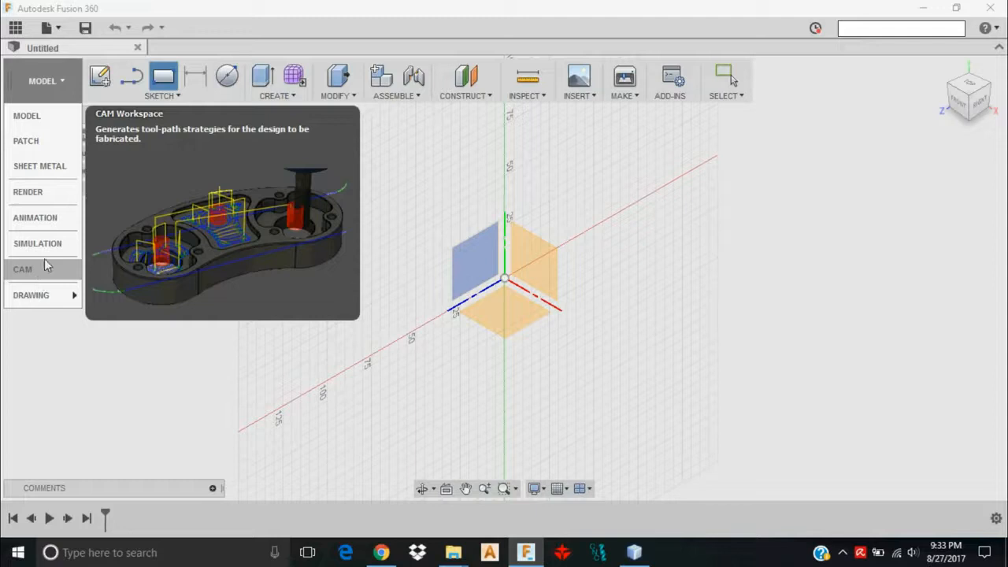
{"action": "left_click", "coordinate": [41, 82]}
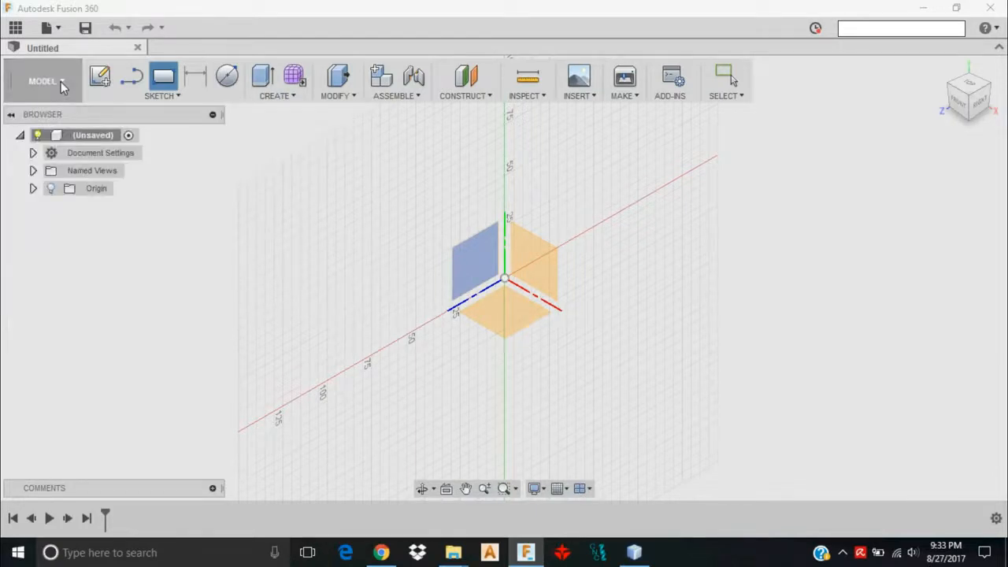
{"action": "left_click", "coordinate": [43, 82]}
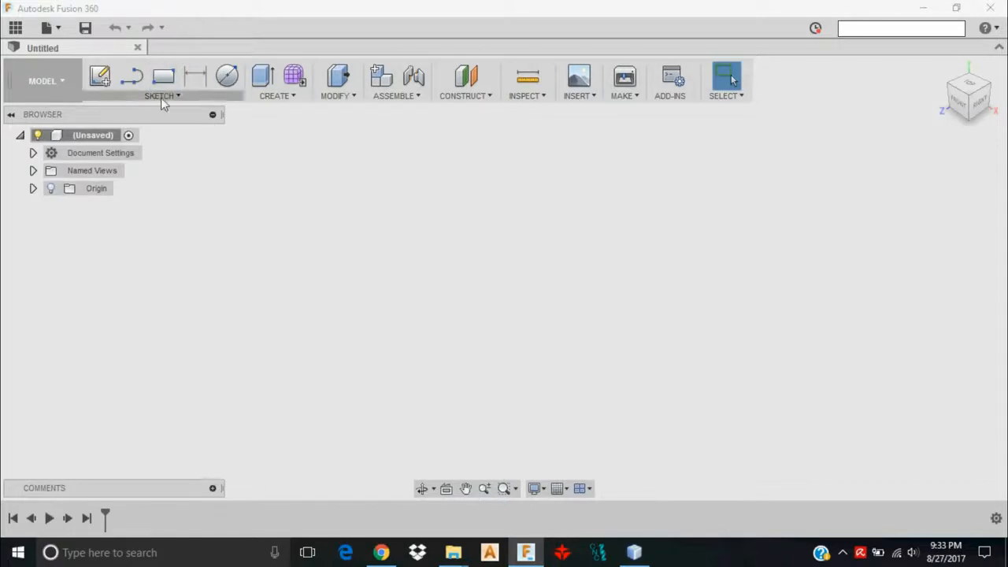
{"action": "left_click", "coordinate": [160, 96]}
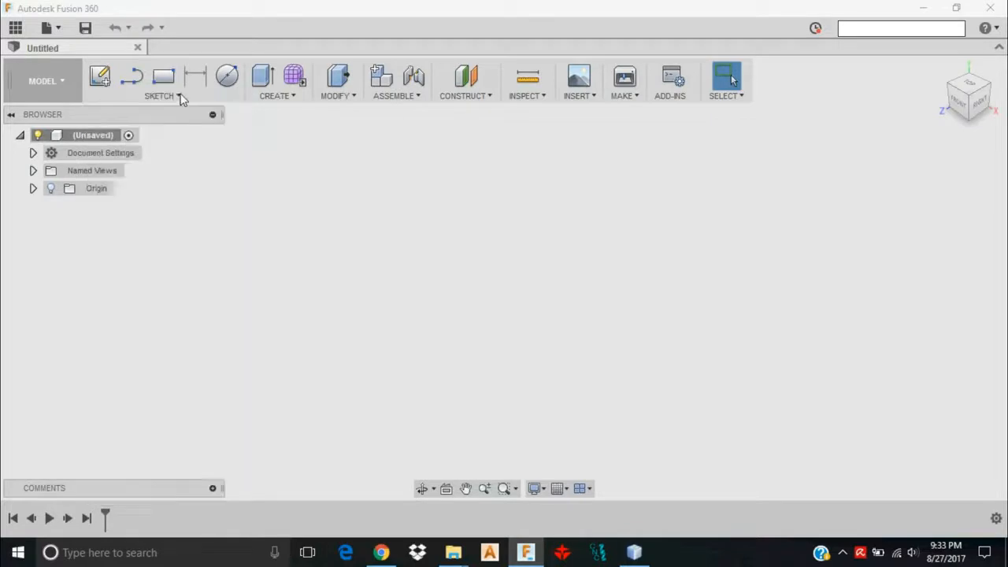
{"action": "left_click", "coordinate": [158, 96]}
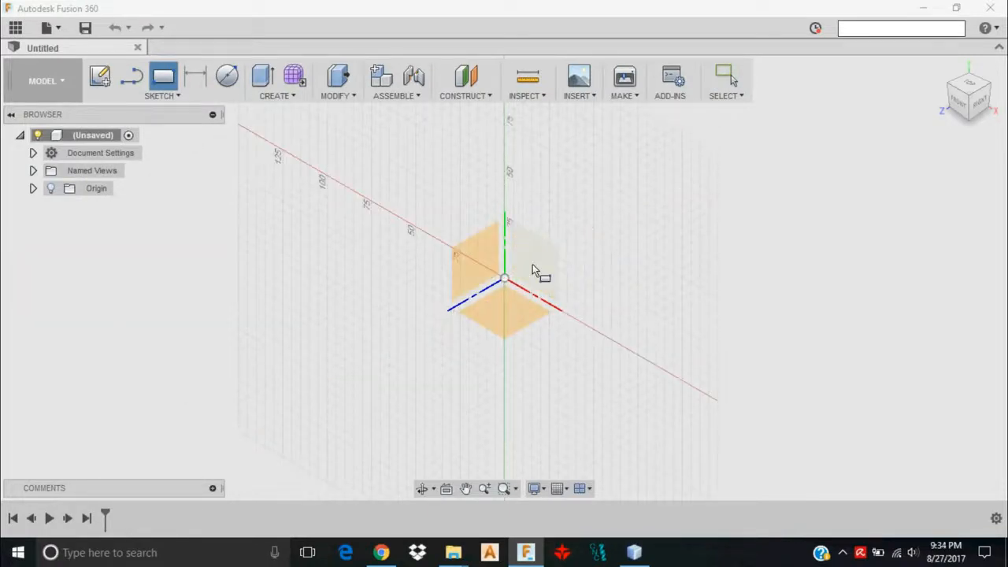
{"action": "mouse_move", "coordinate": [535, 271]}
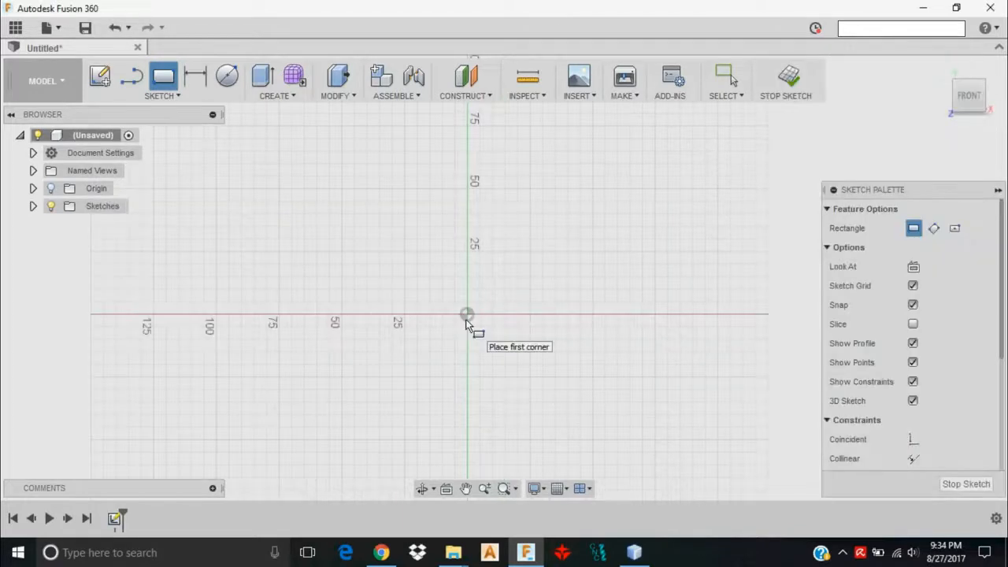
Draw a 100 × 100 mm square with its first corner at the origin.
{"action": "left_click", "coordinate": [466, 315]}
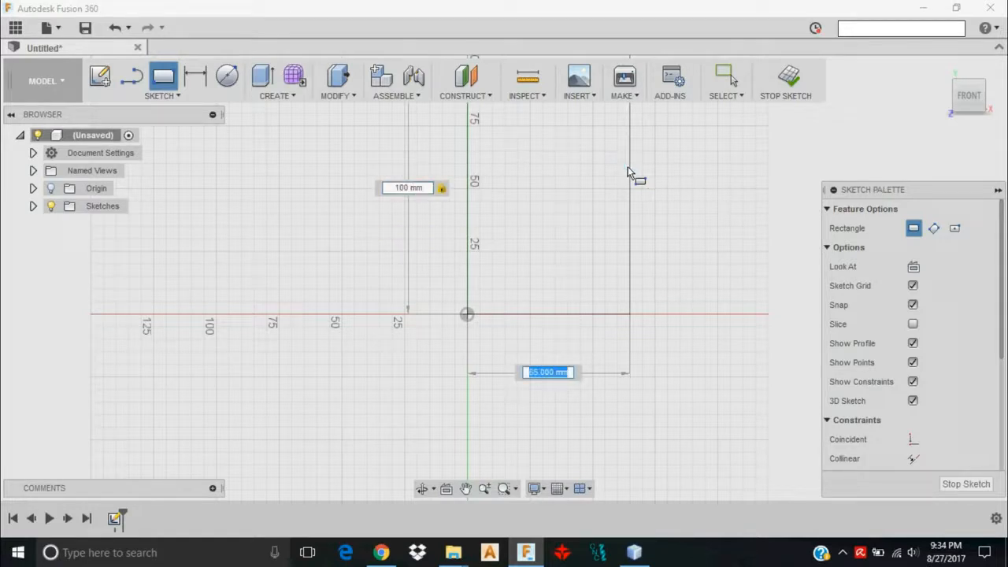
{"action": "type", "text": "100.00"}
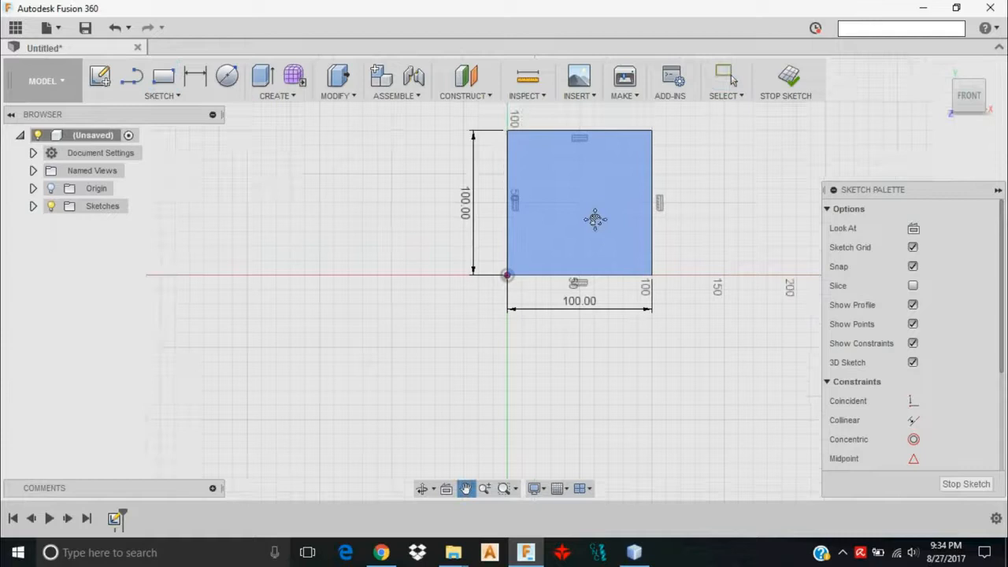
{"action": "left_click", "coordinate": [725, 82]}
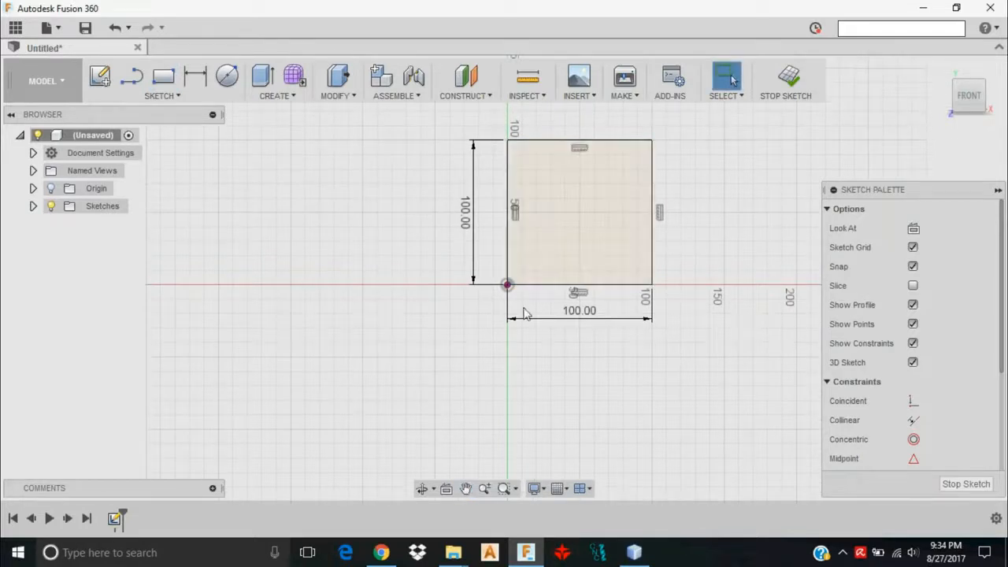
{"action": "mouse_move", "coordinate": [989, 107]}
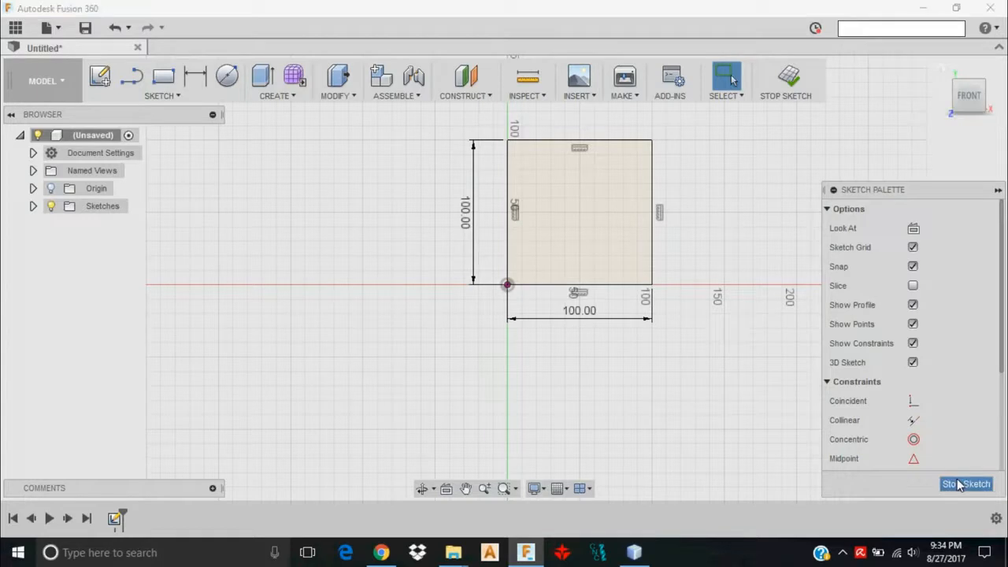
Finish the sketch, view the square from the front and select its closed profile.
{"action": "left_click", "coordinate": [965, 483]}
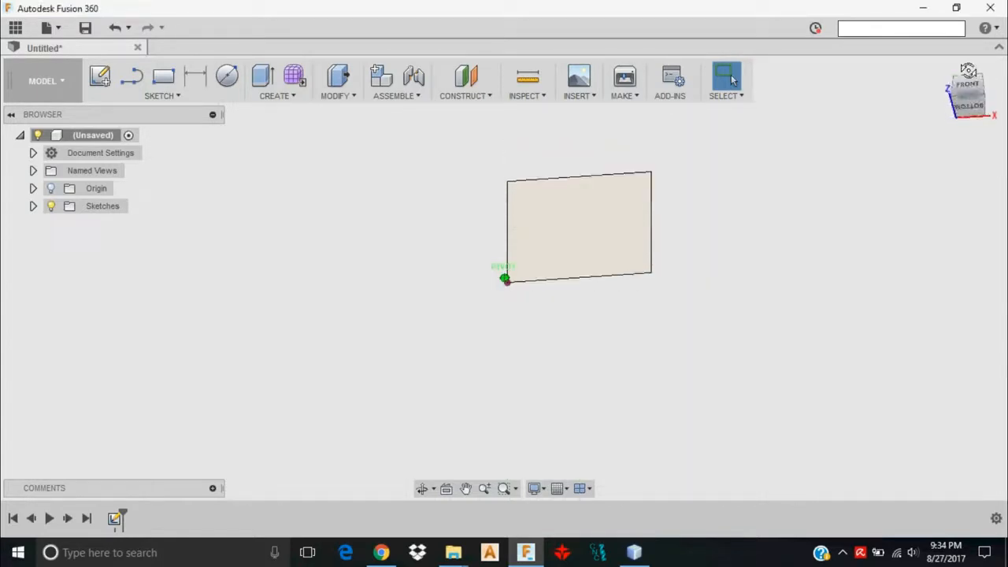
{"action": "left_click", "coordinate": [967, 87]}
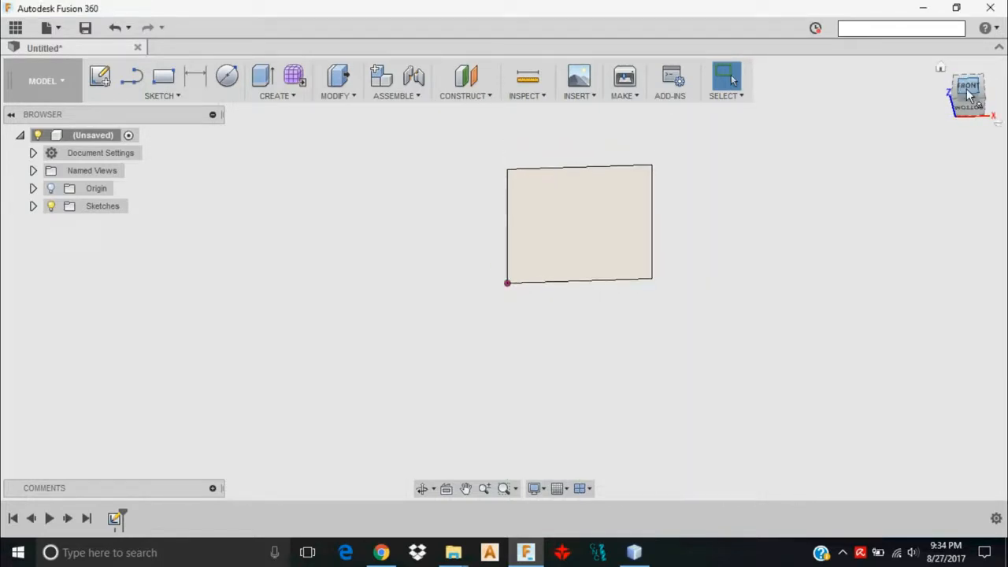
{"action": "left_click", "coordinate": [580, 221]}
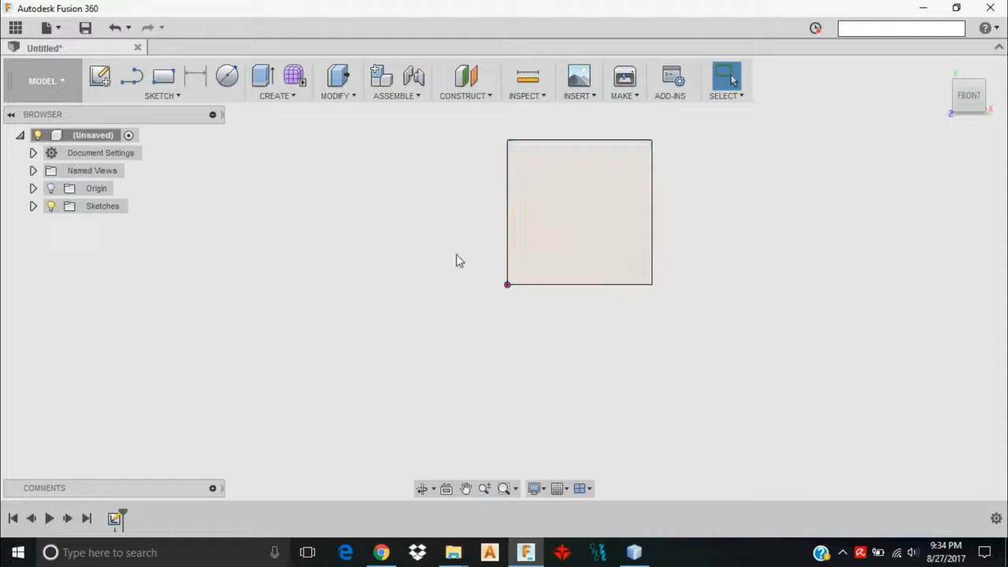
{"action": "left_click", "coordinate": [579, 202]}
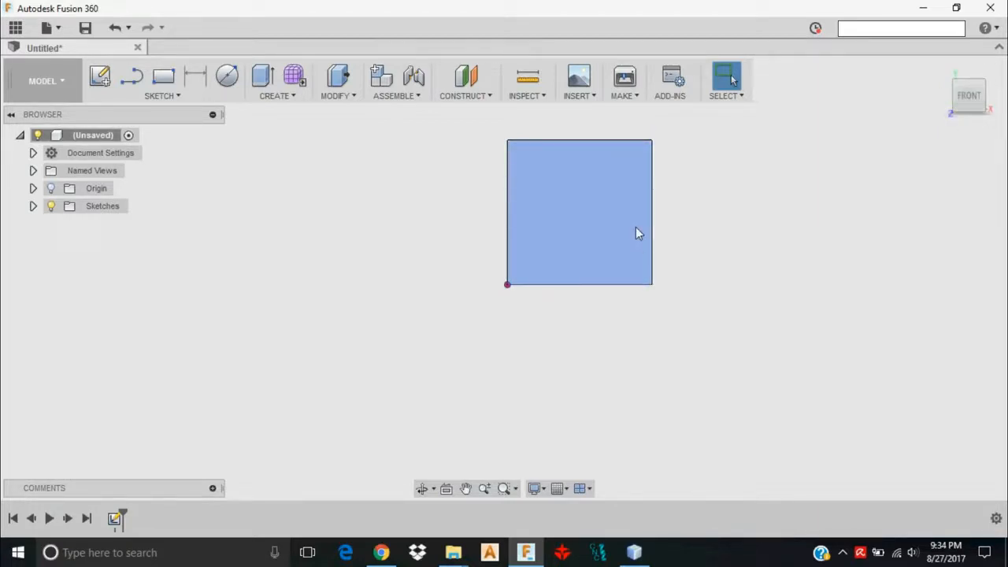
{"action": "mouse_move", "coordinate": [558, 230]}
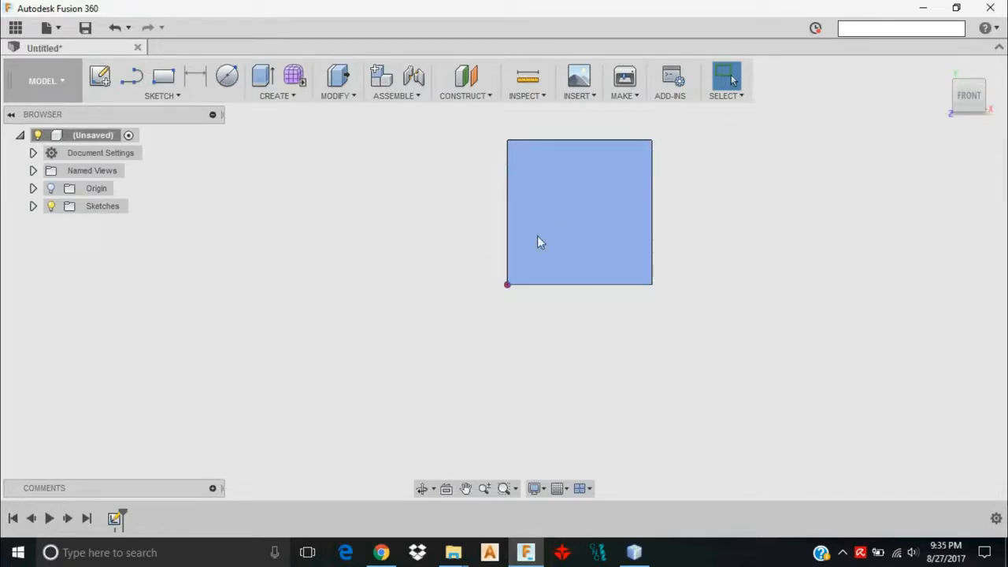
{"action": "mouse_move", "coordinate": [607, 219]}
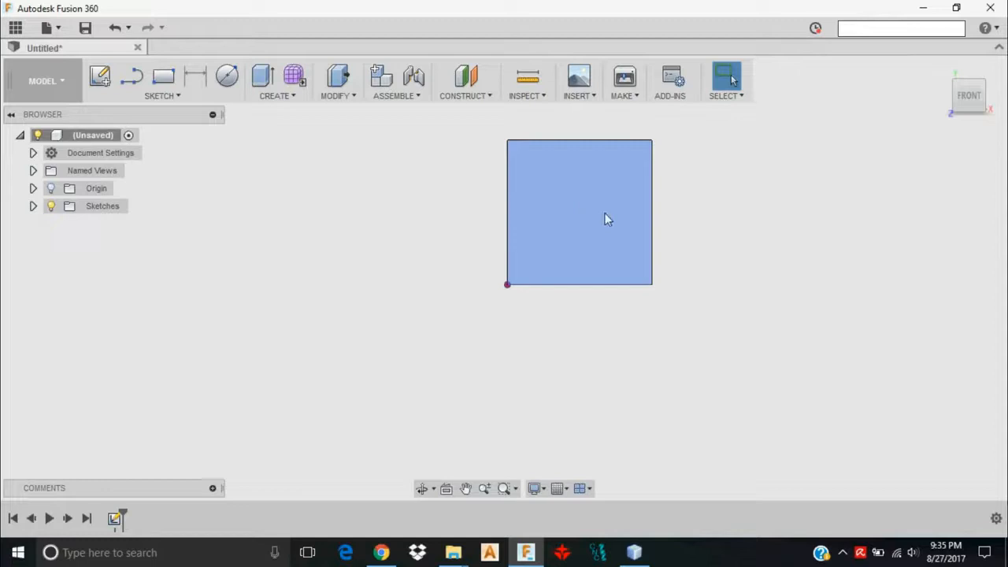
{"action": "left_click", "coordinate": [580, 212]}
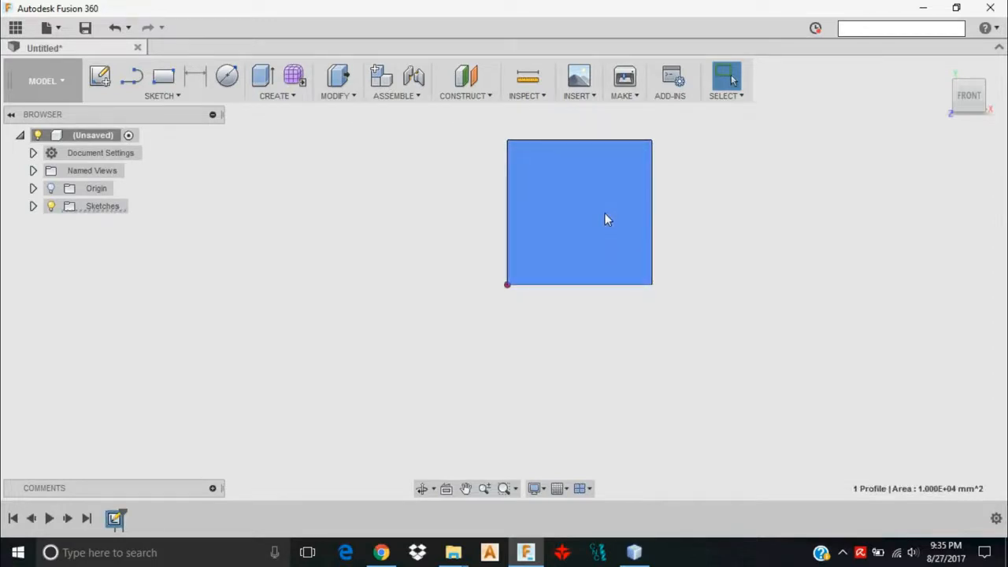
Extrude the square profile 13 mm as a new body.
{"action": "right_click", "coordinate": [606, 219]}
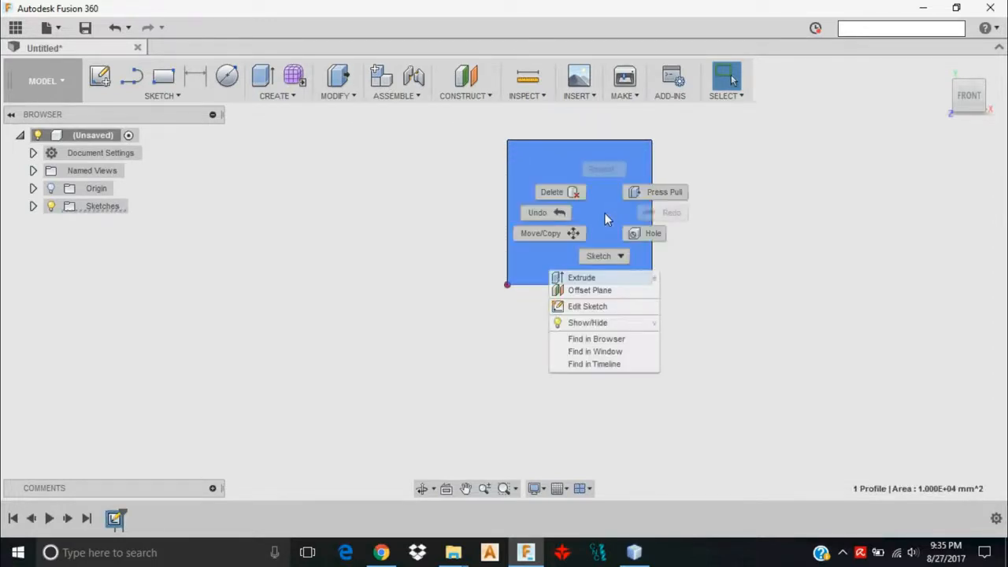
{"action": "left_click", "coordinate": [581, 278]}
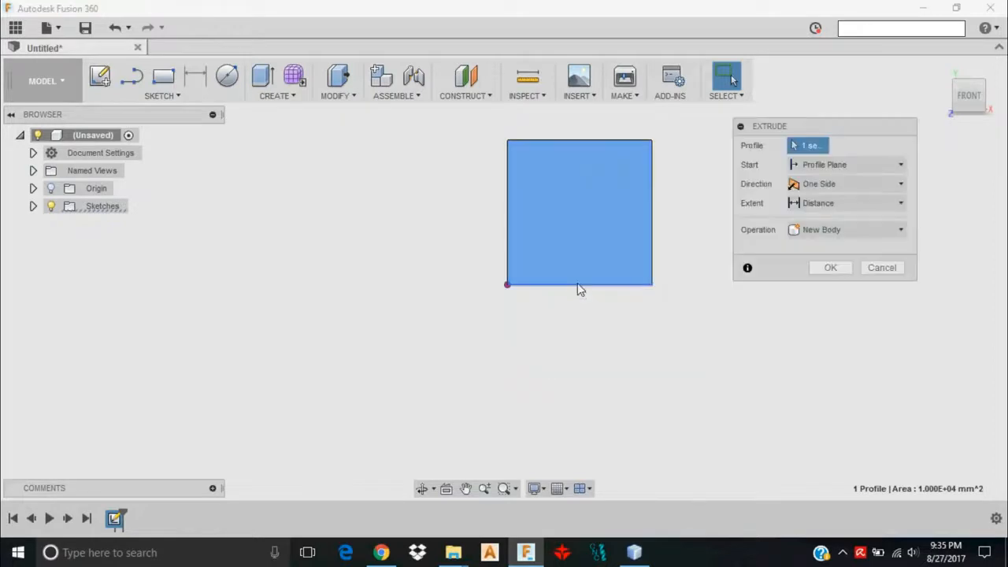
{"action": "left_click", "coordinate": [580, 212]}
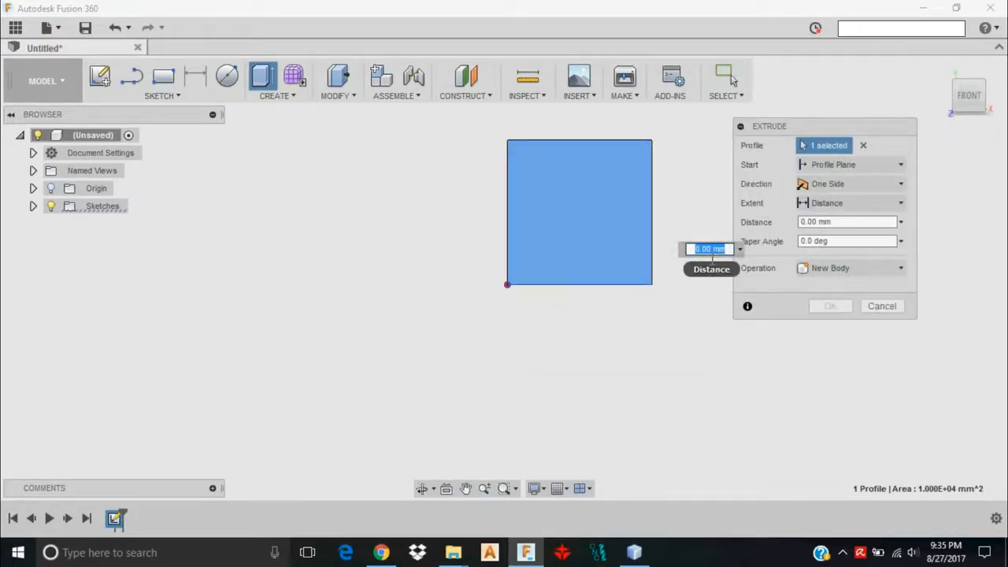
{"action": "mouse_move", "coordinate": [690, 266]}
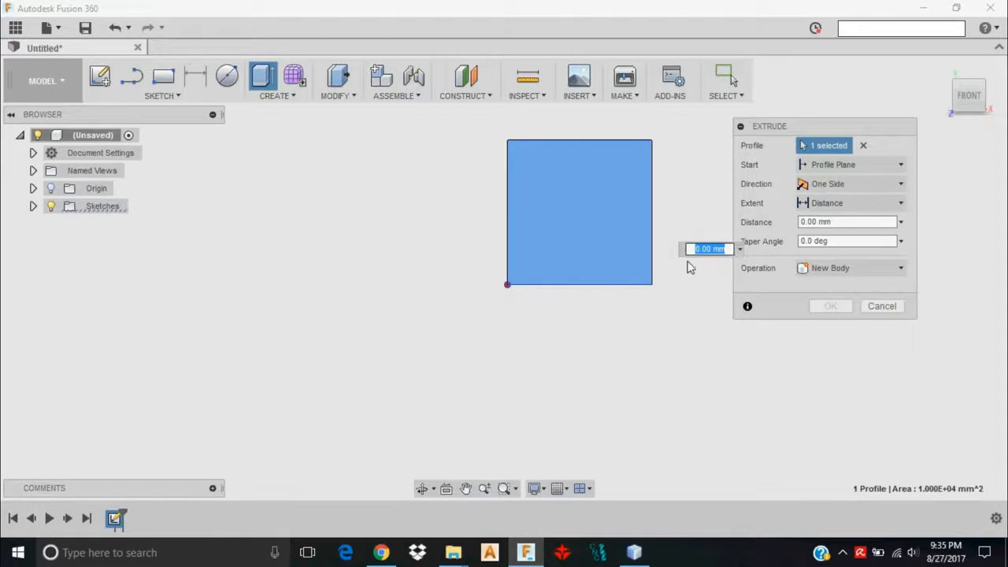
{"action": "mouse_move", "coordinate": [685, 271]}
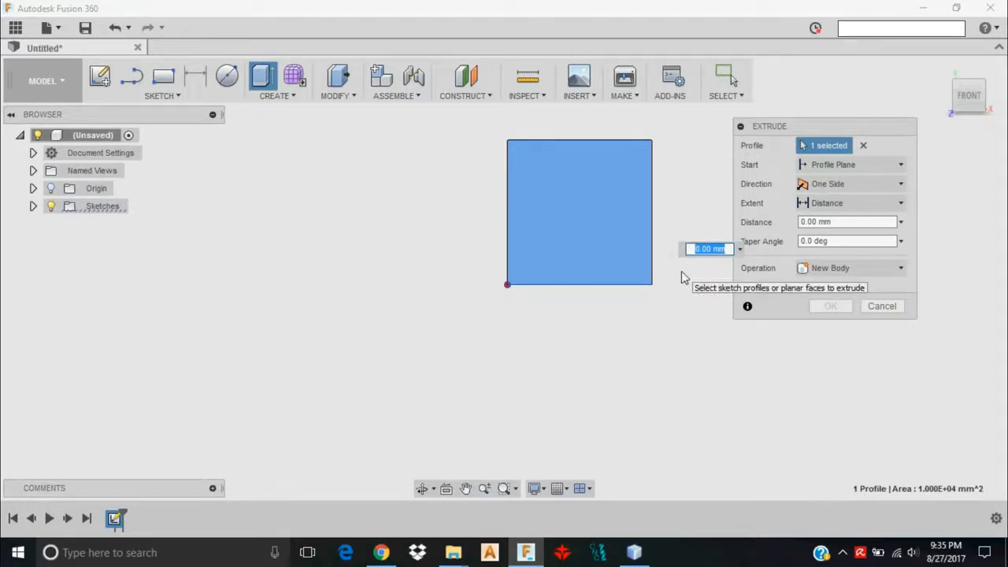
{"action": "type", "text": "13"}
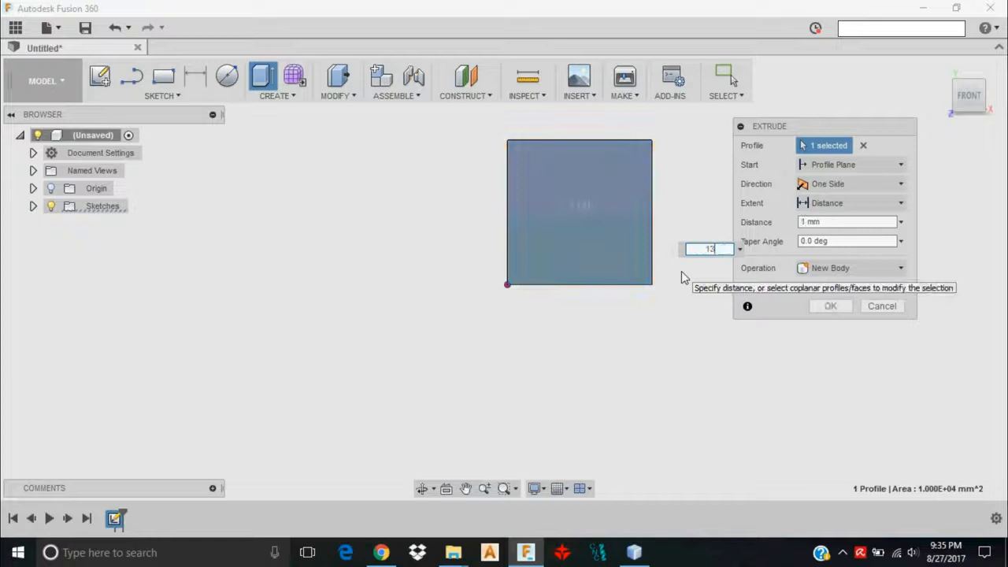
{"action": "type", "text": "13"}
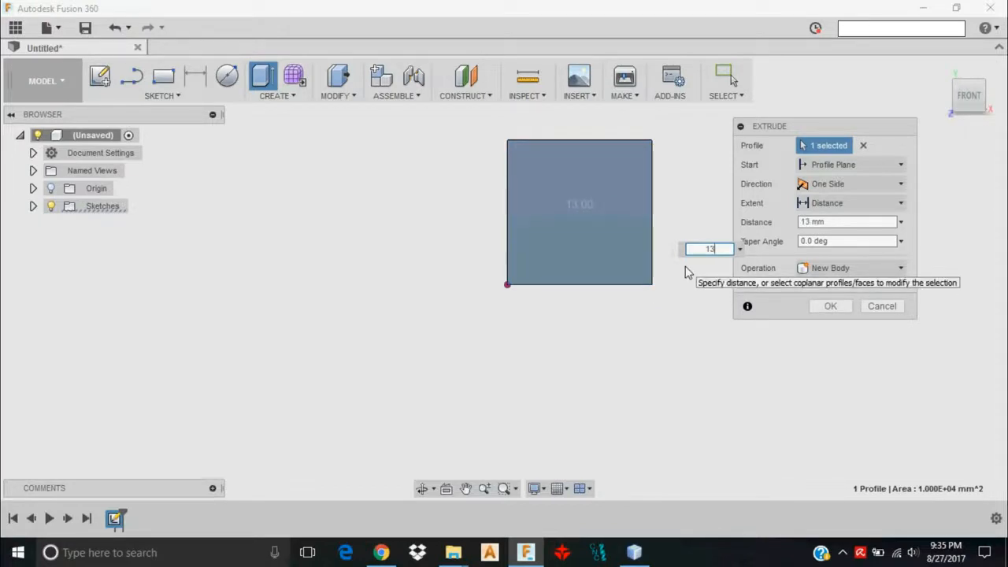
{"action": "mouse_move", "coordinate": [863, 276]}
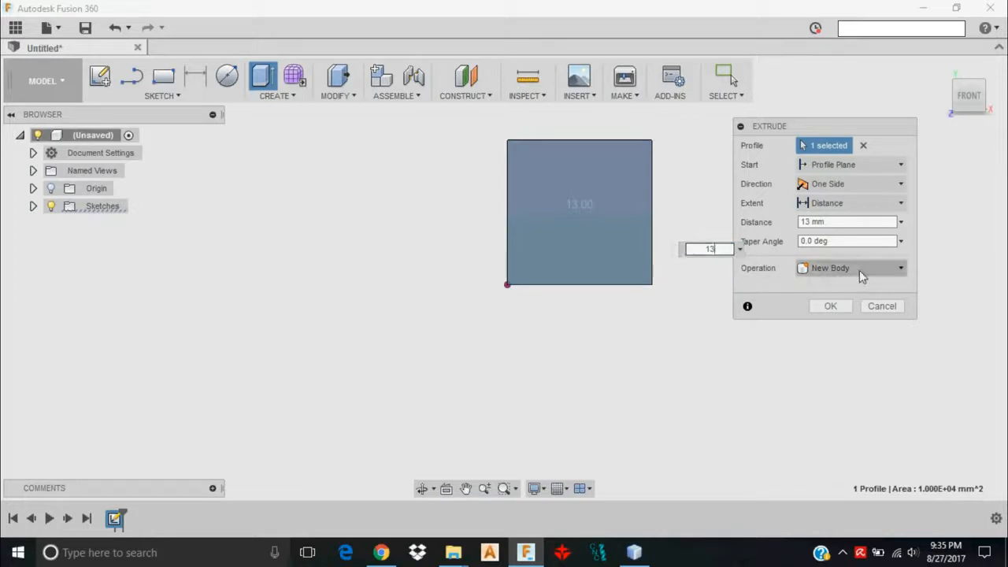
{"action": "left_click", "coordinate": [830, 306]}
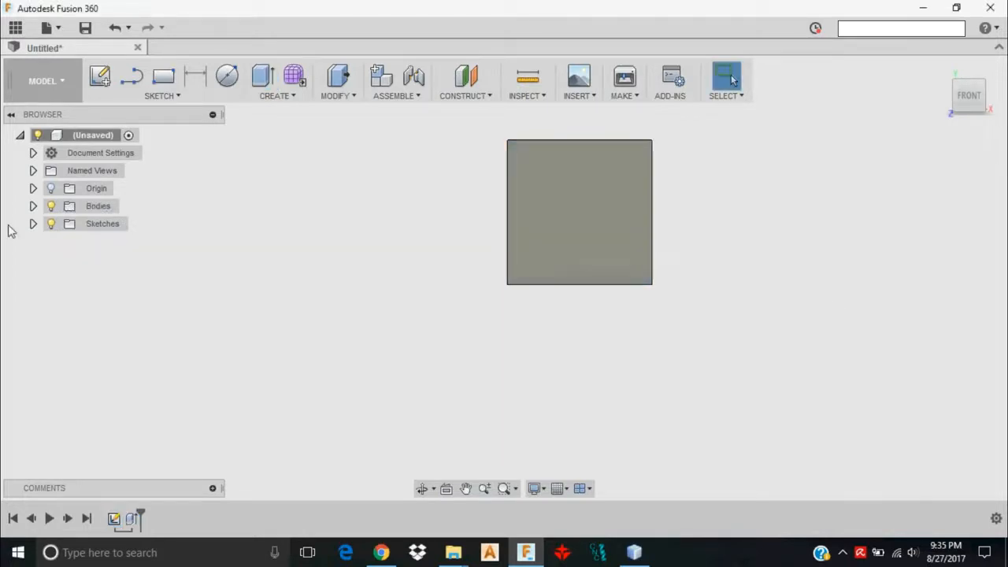
Expand Bodies in the browser to show Body1.
{"action": "left_click", "coordinate": [33, 205]}
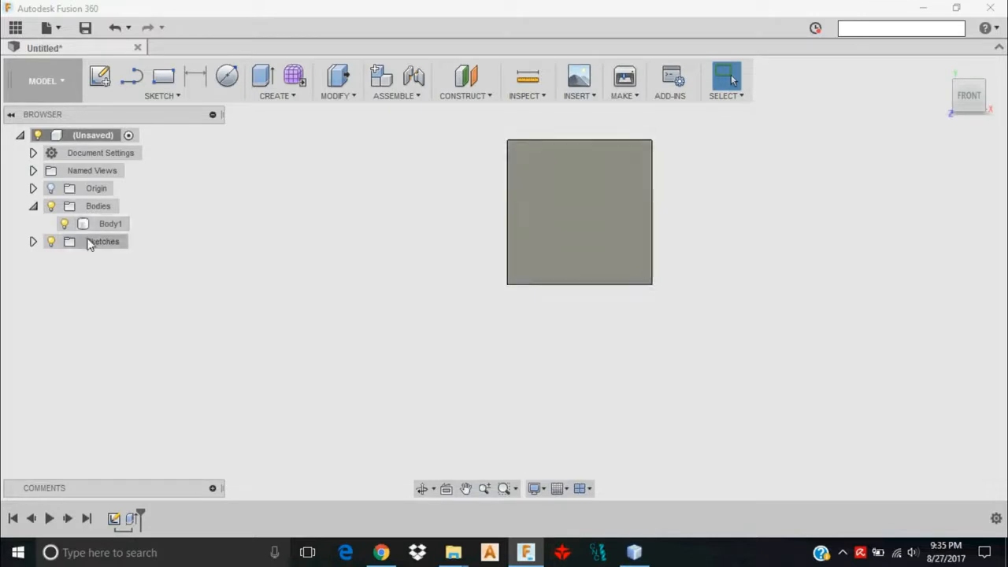
{"action": "left_click", "coordinate": [33, 205]}
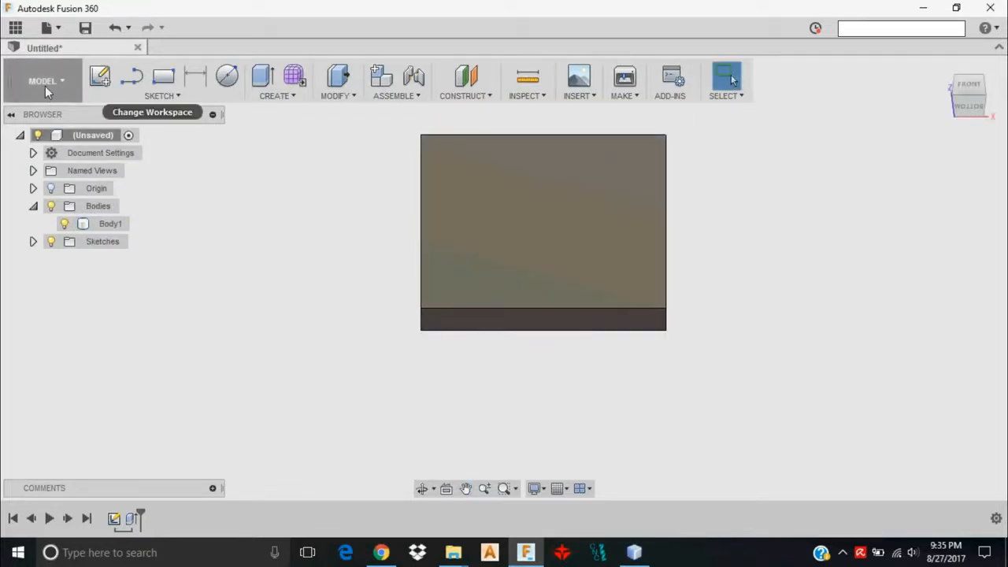
Switch from the MODEL workspace to CAM.
{"action": "left_click", "coordinate": [43, 80]}
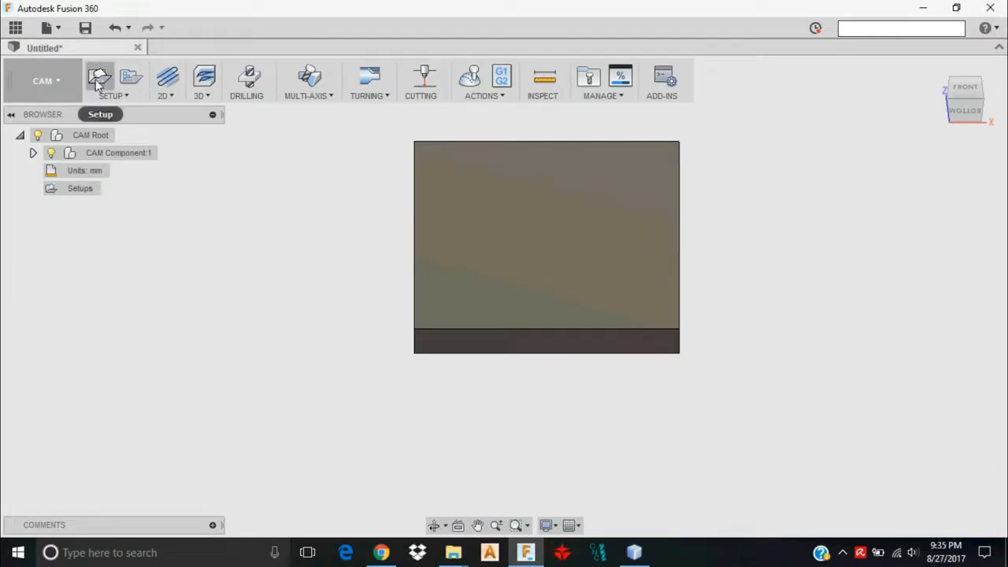
{"action": "mouse_move", "coordinate": [99, 79]}
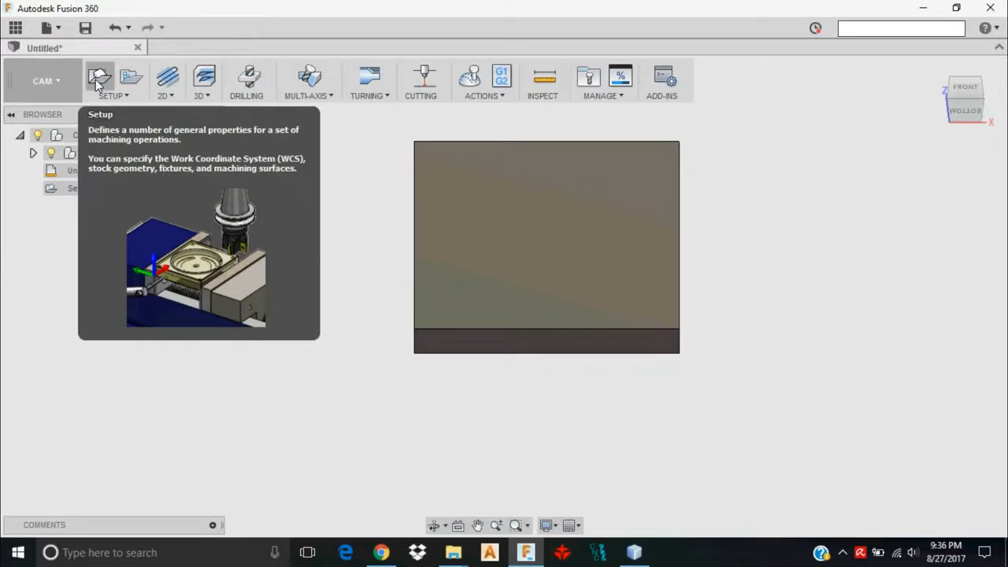
Create Setup1 with stock offset 'No additional stock' and a box-point WCS origin.
{"action": "left_click", "coordinate": [98, 76]}
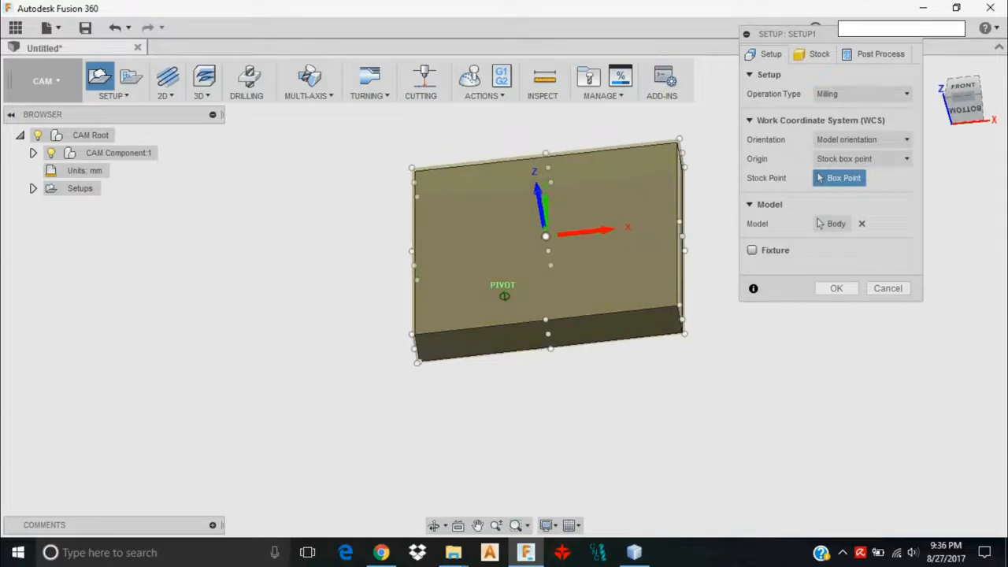
{"action": "left_click", "coordinate": [819, 53]}
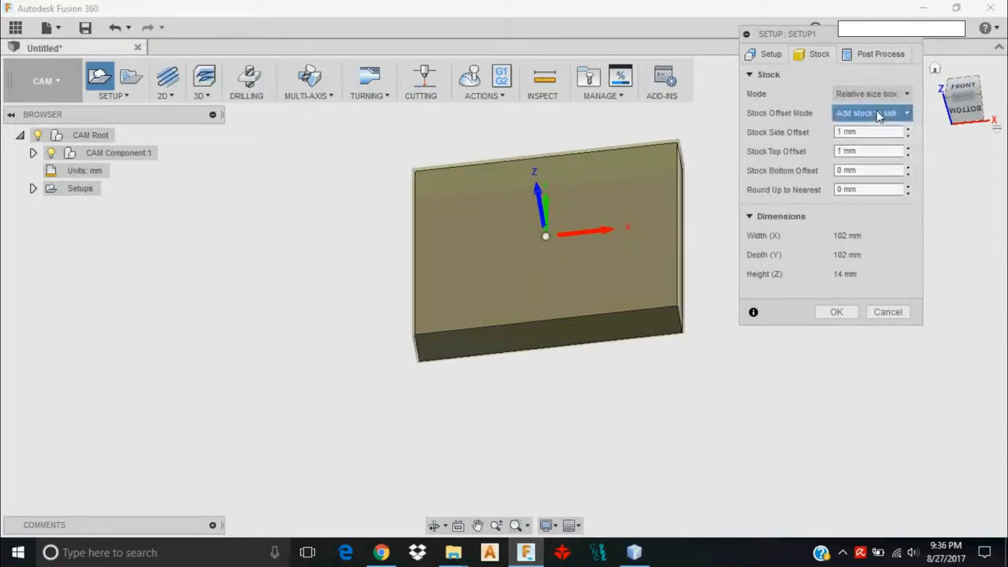
{"action": "left_click", "coordinate": [870, 114]}
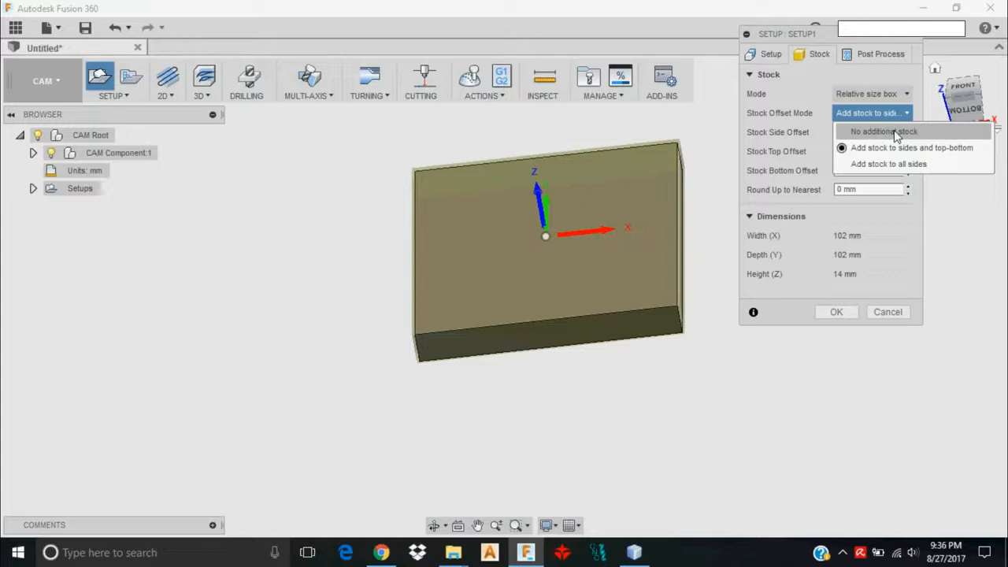
{"action": "left_click", "coordinate": [883, 132]}
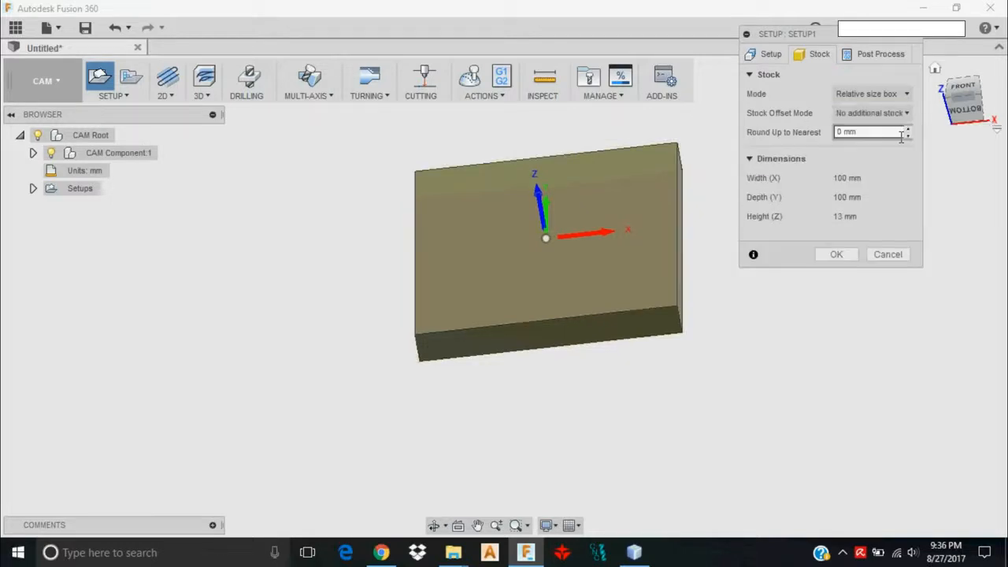
{"action": "left_click", "coordinate": [770, 54]}
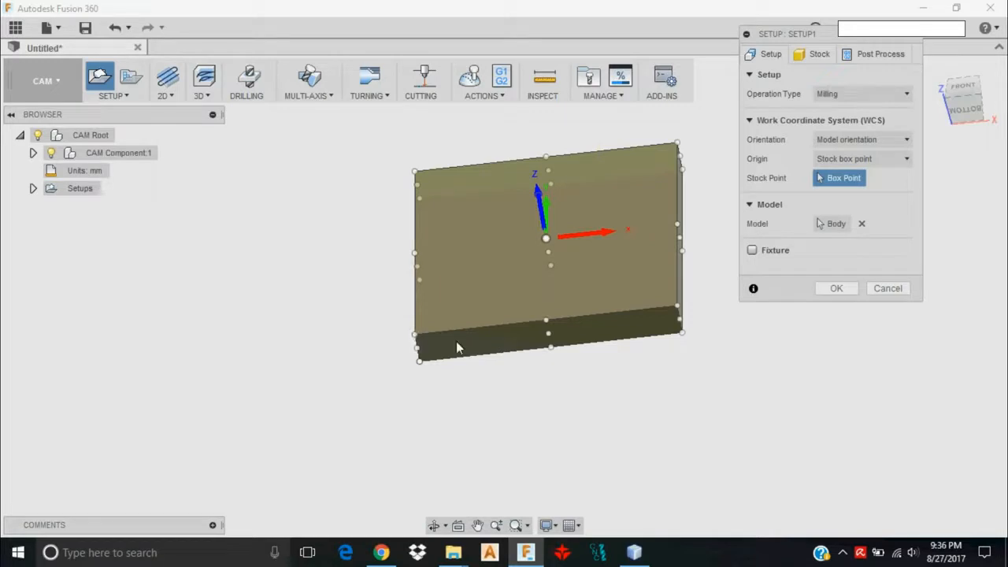
{"action": "mouse_move", "coordinate": [416, 379]}
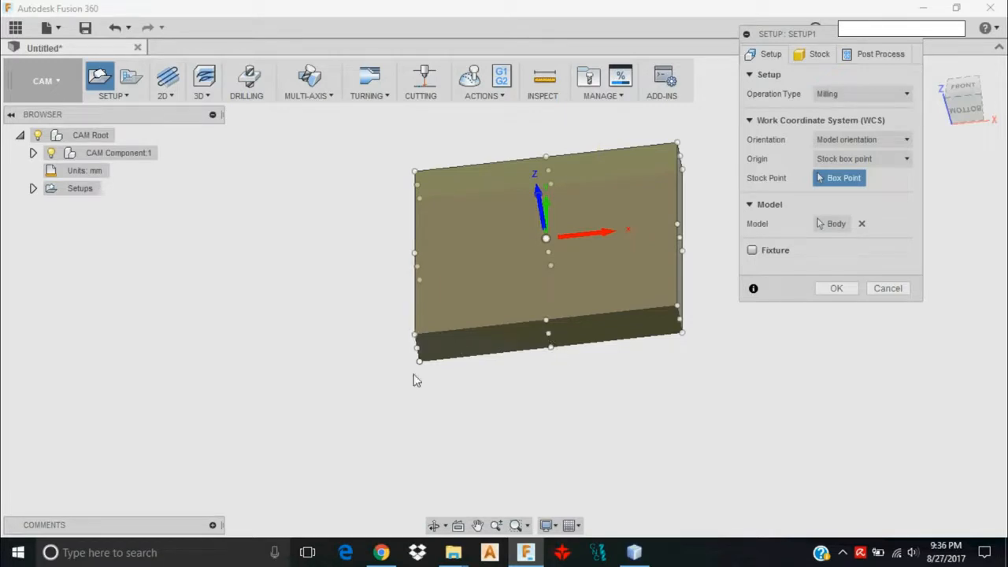
{"action": "mouse_move", "coordinate": [668, 312]}
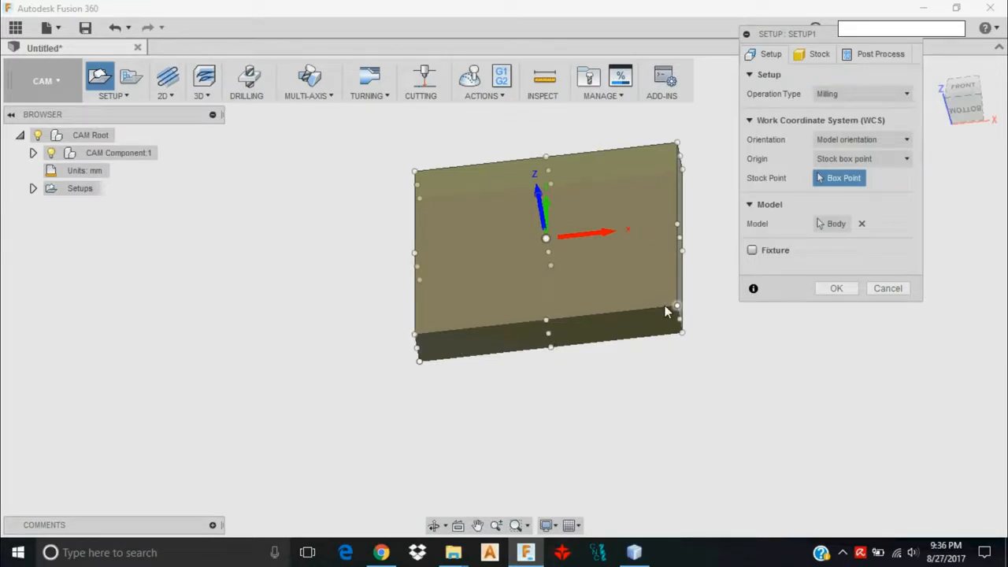
{"action": "mouse_move", "coordinate": [545, 235]}
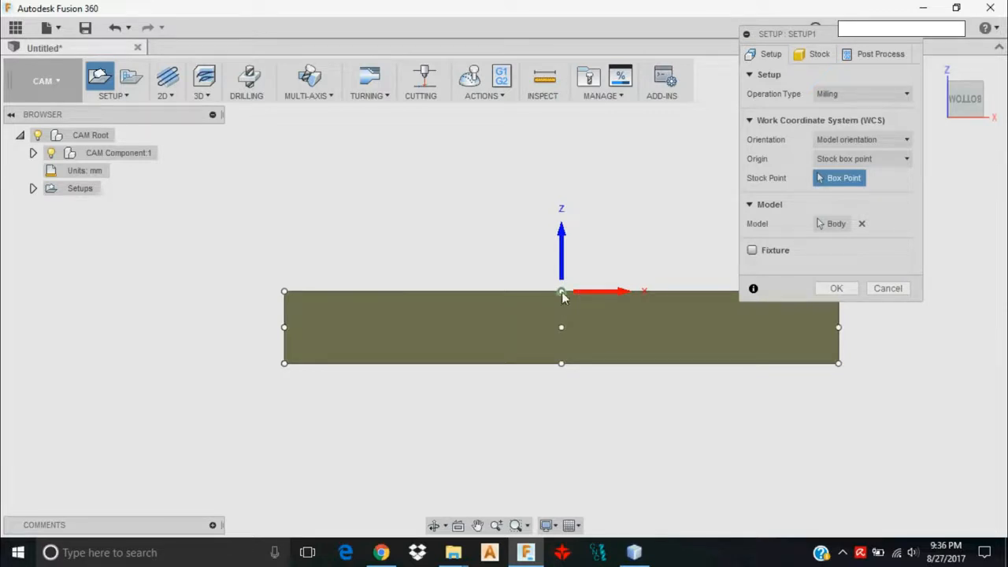
{"action": "mouse_move", "coordinate": [561, 296]}
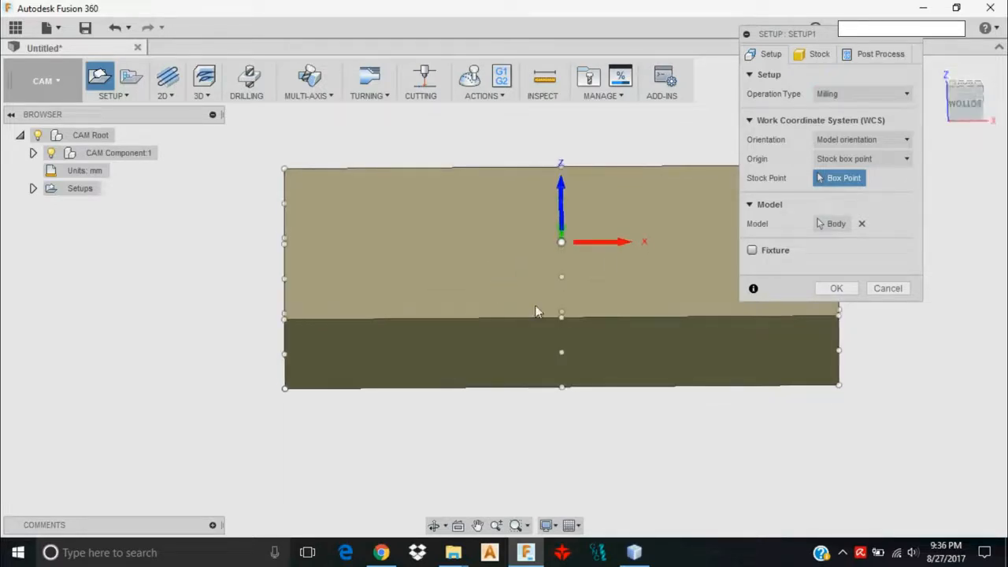
{"action": "left_click", "coordinate": [836, 288]}
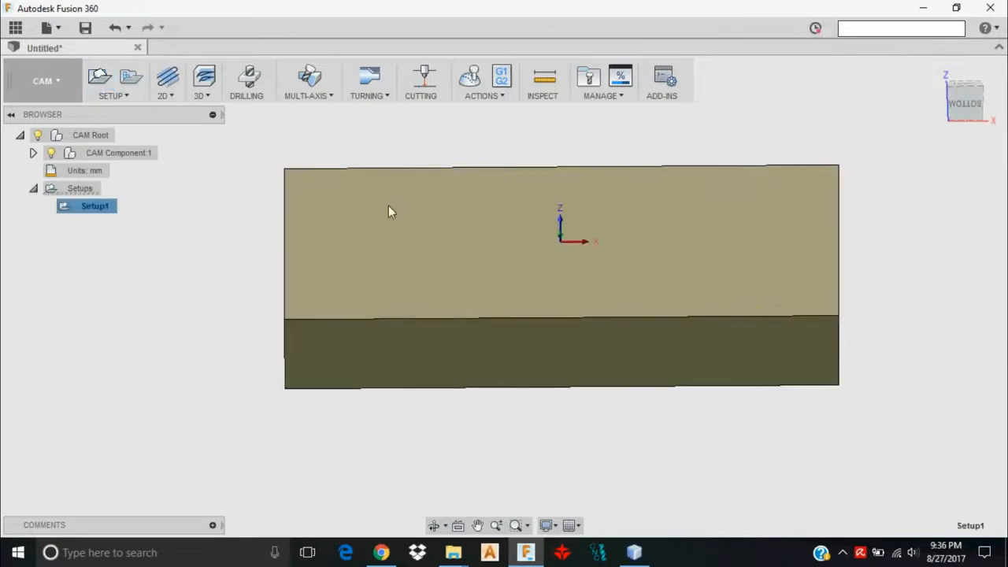
Start a 2D Contour operation and choose the body's bottom edge chain as the contour.
{"action": "left_click", "coordinate": [963, 98]}
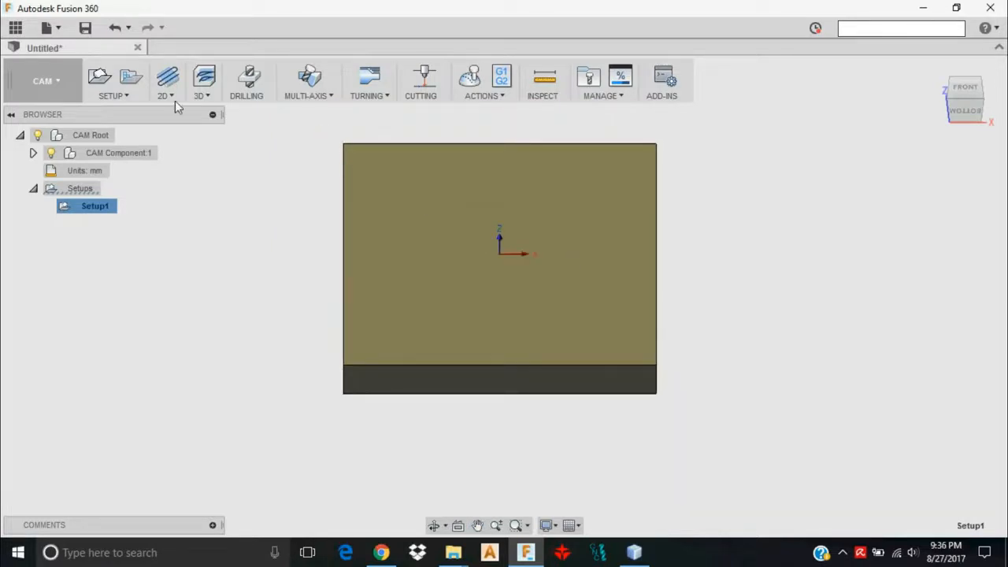
{"action": "left_click", "coordinate": [164, 82]}
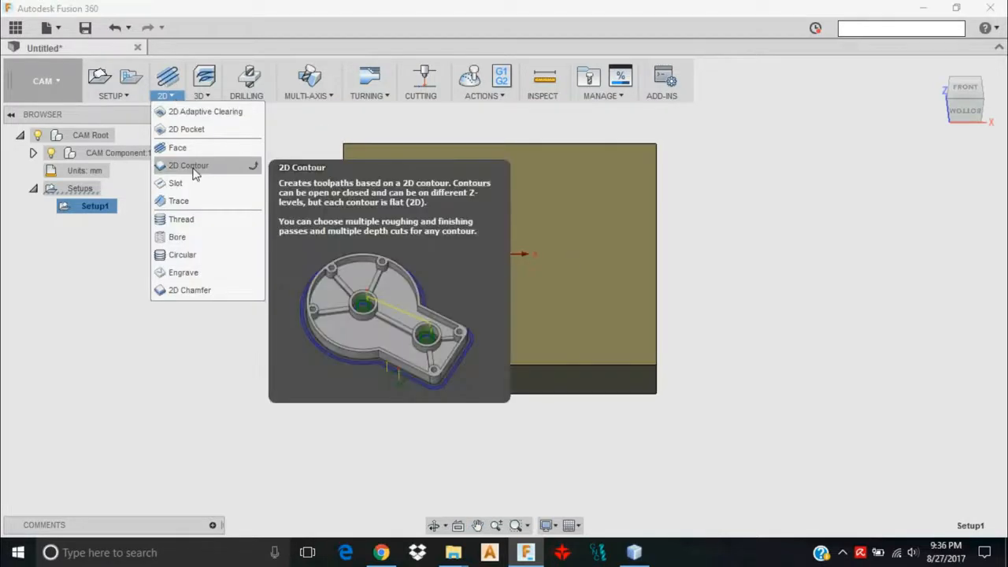
{"action": "left_click", "coordinate": [189, 165]}
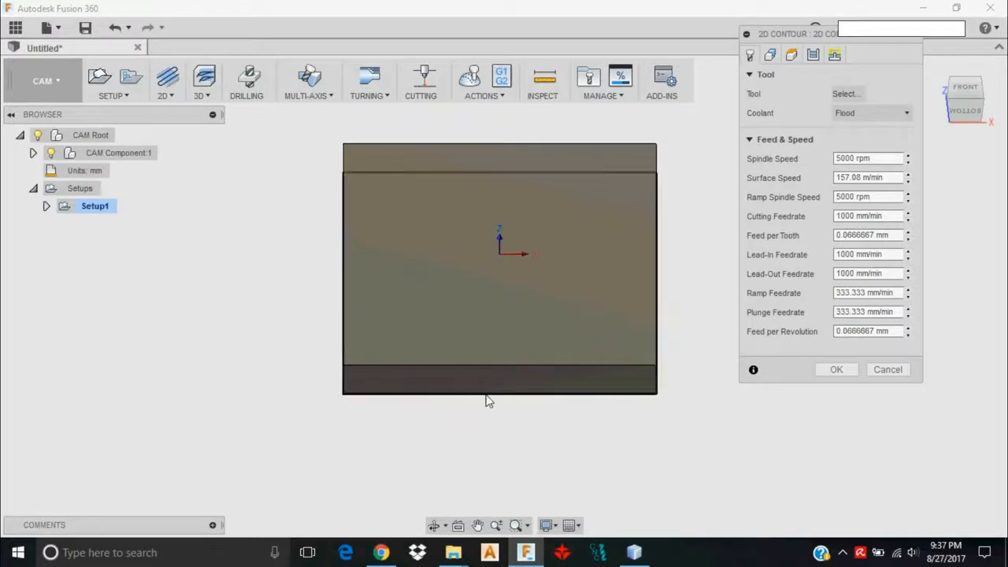
{"action": "mouse_move", "coordinate": [976, 117]}
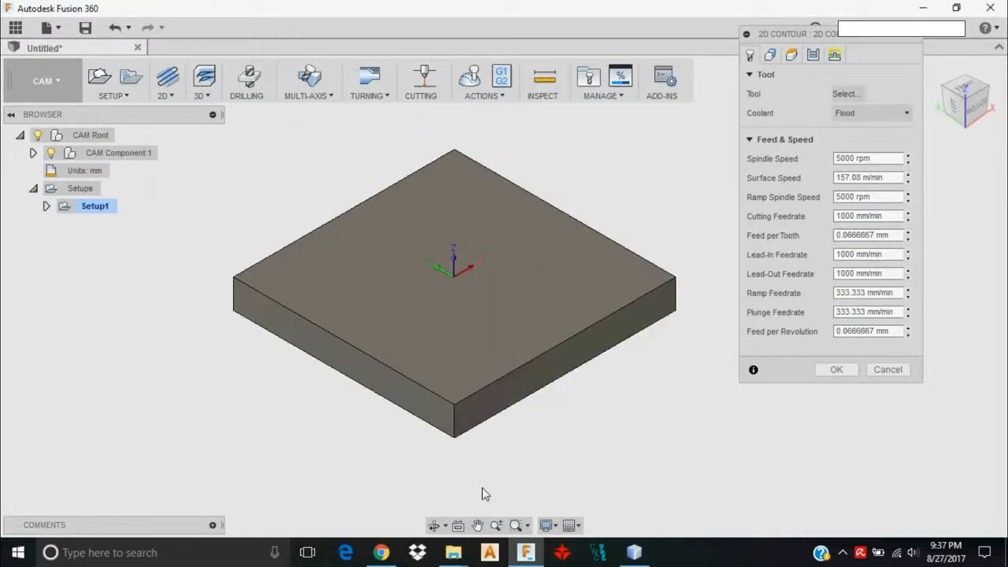
{"action": "mouse_move", "coordinate": [347, 383]}
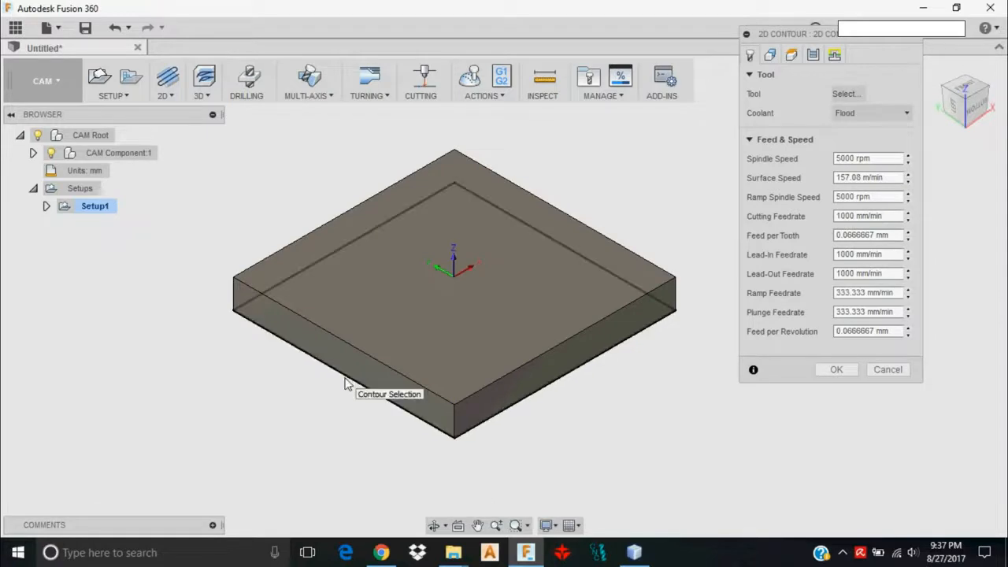
{"action": "mouse_move", "coordinate": [356, 391]}
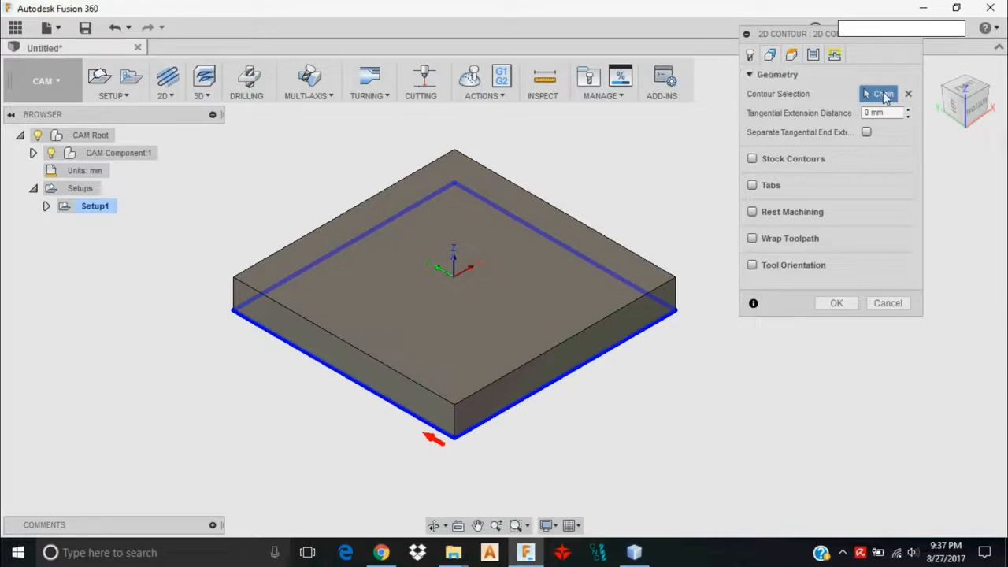
{"action": "mouse_move", "coordinate": [558, 390]}
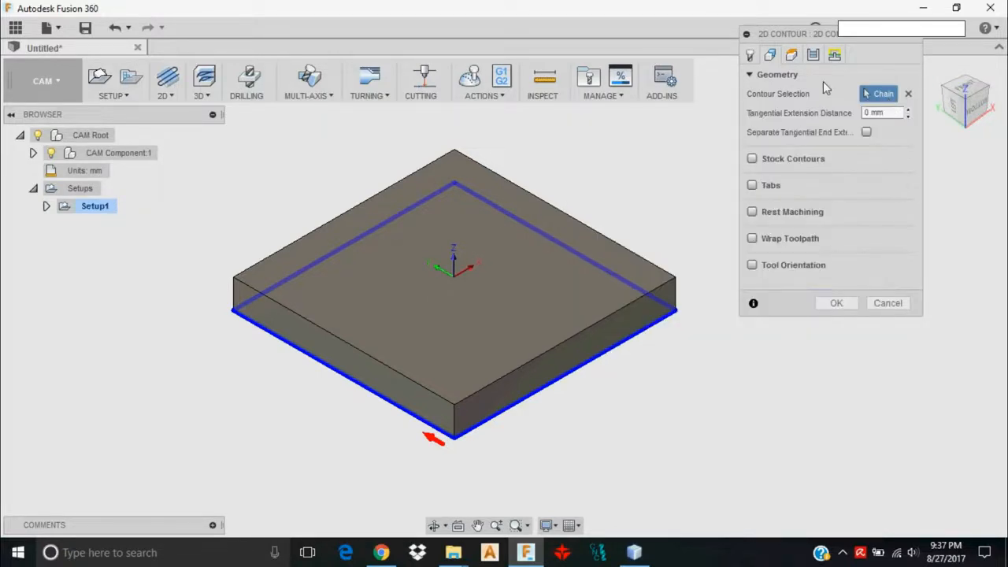
{"action": "left_click", "coordinate": [768, 53]}
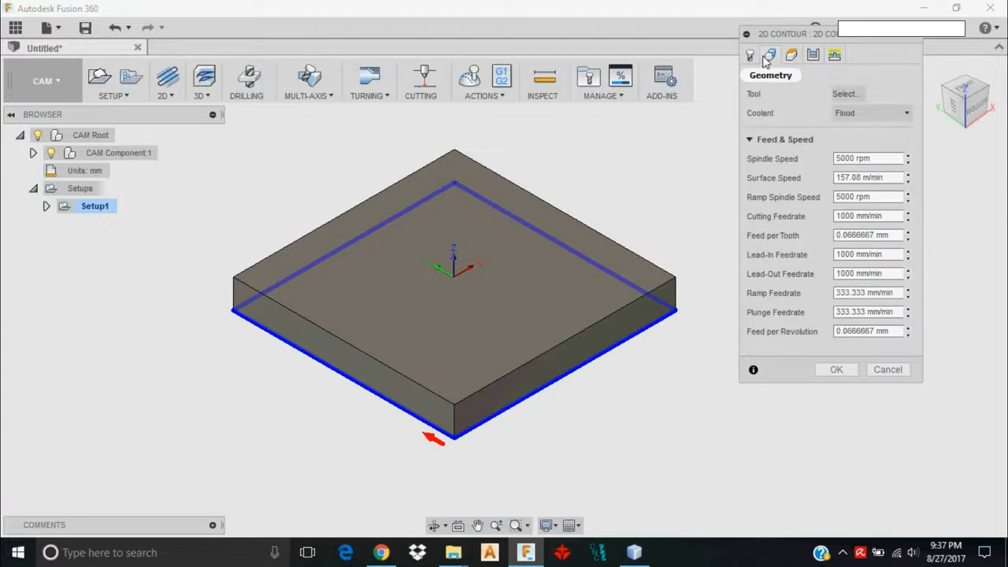
{"action": "left_click", "coordinate": [769, 54]}
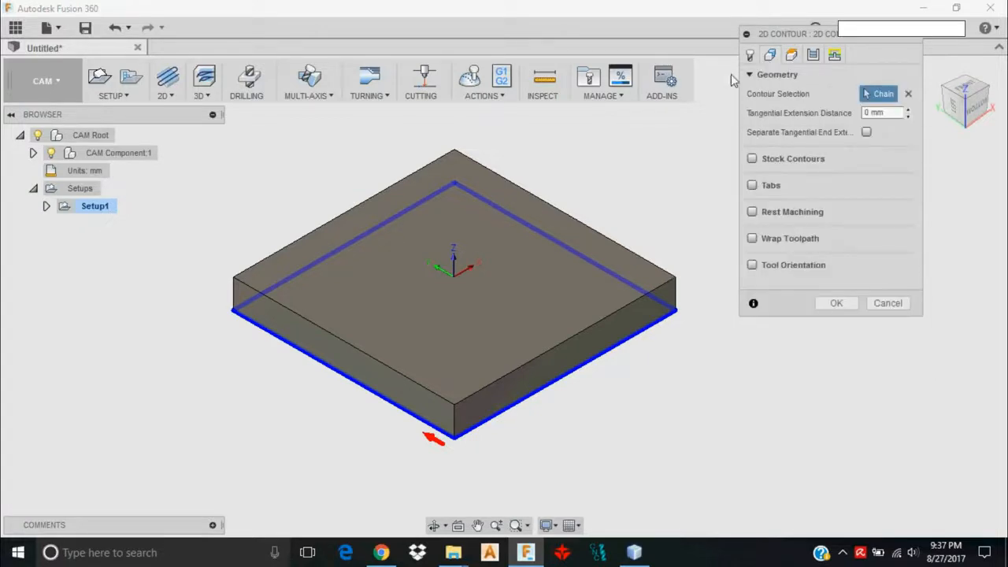
{"action": "mouse_move", "coordinate": [750, 55]}
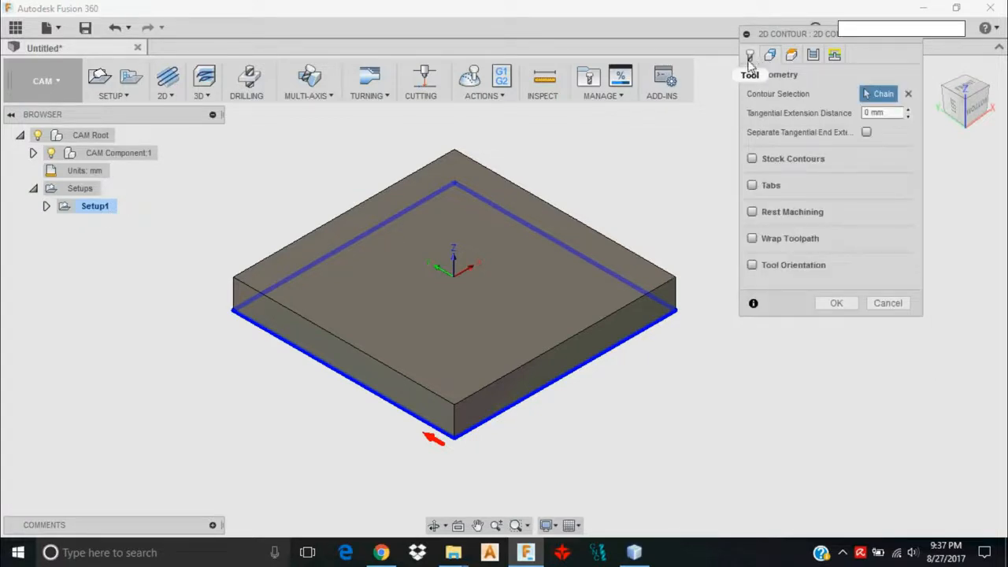
Browse the sample tool libraries filtered to milling and preview the quarter-inch flat end mill.
{"action": "left_click", "coordinate": [750, 53]}
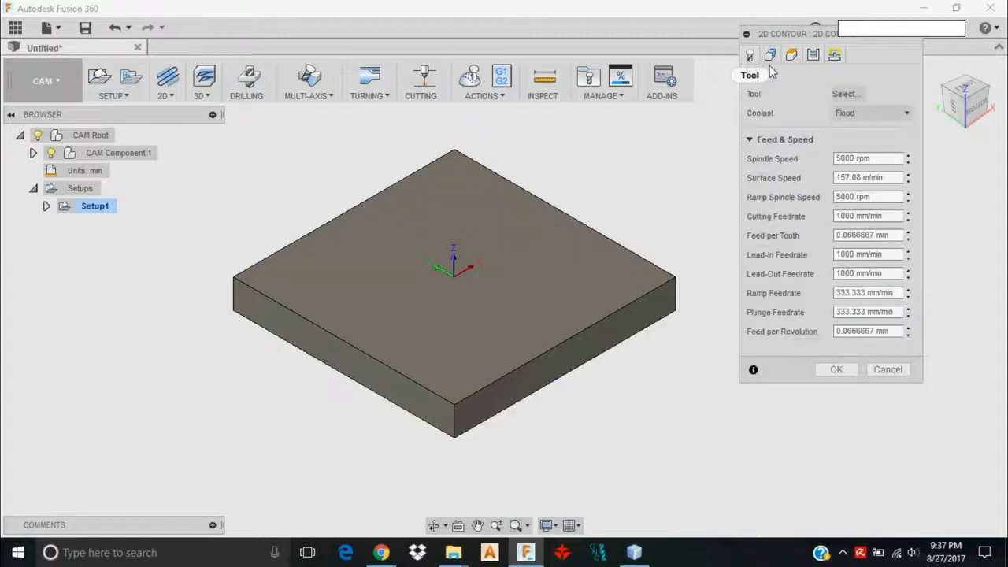
{"action": "left_click", "coordinate": [846, 95]}
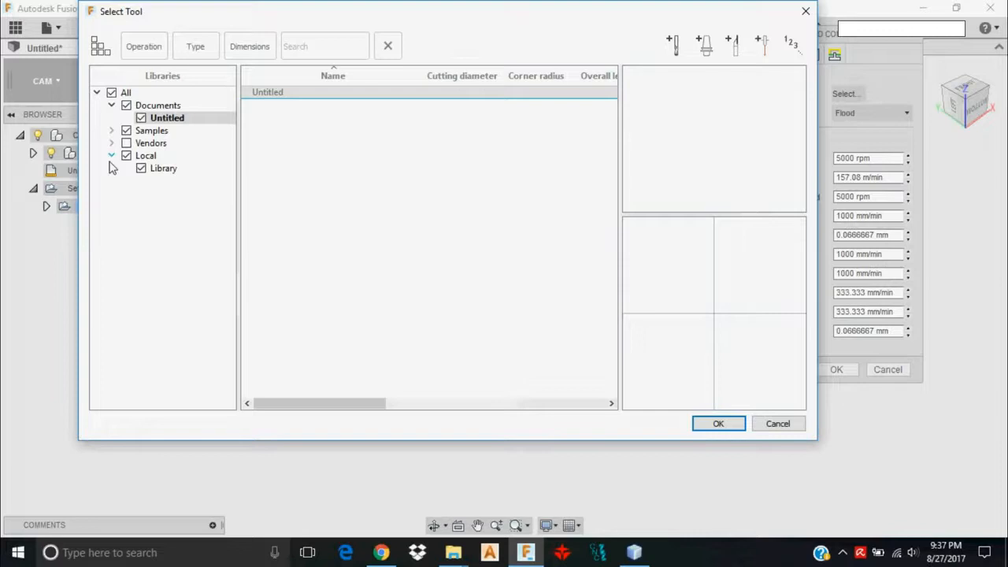
{"action": "left_click", "coordinate": [151, 129]}
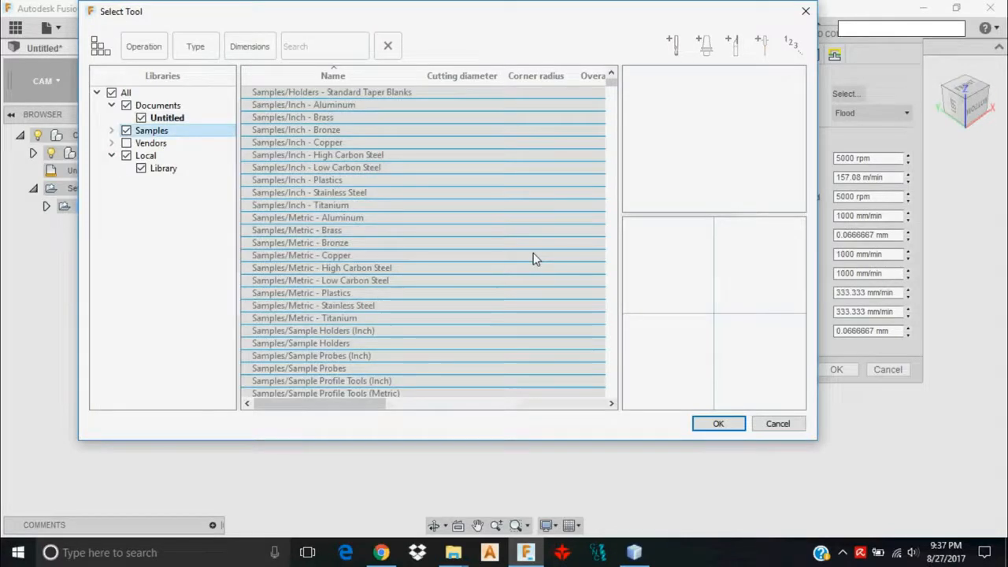
{"action": "left_click", "coordinate": [143, 45]}
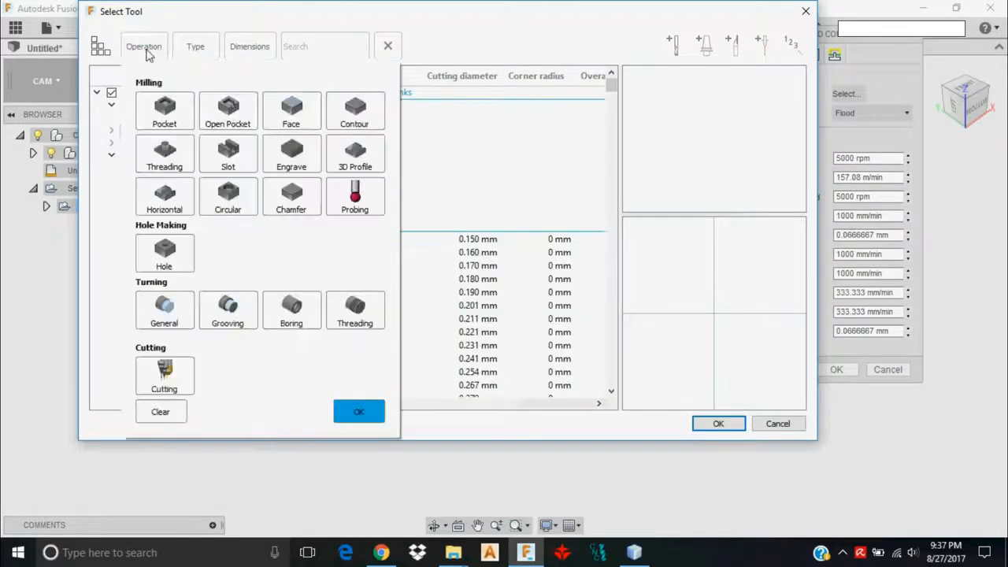
{"action": "left_click", "coordinate": [164, 110]}
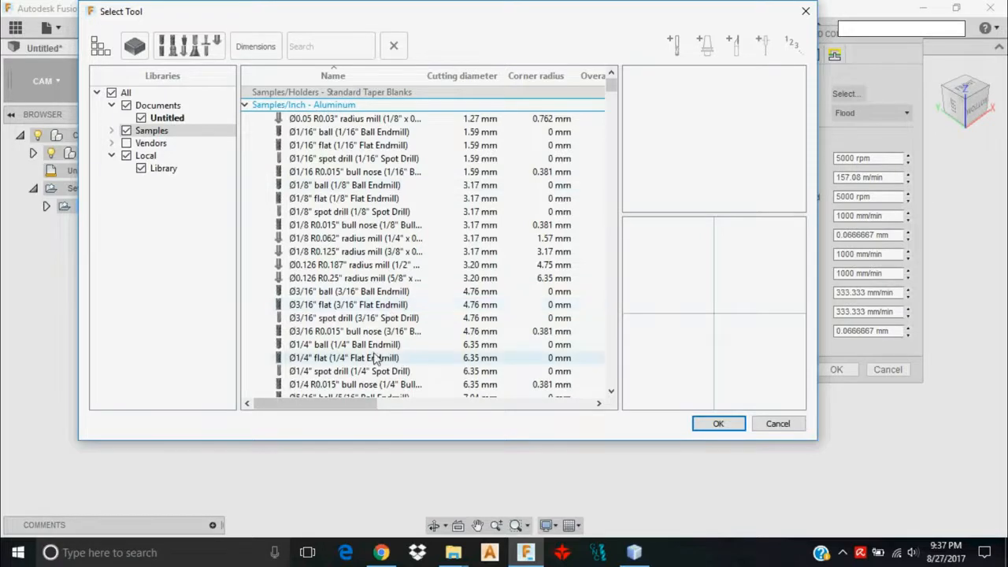
{"action": "left_click", "coordinate": [343, 357]}
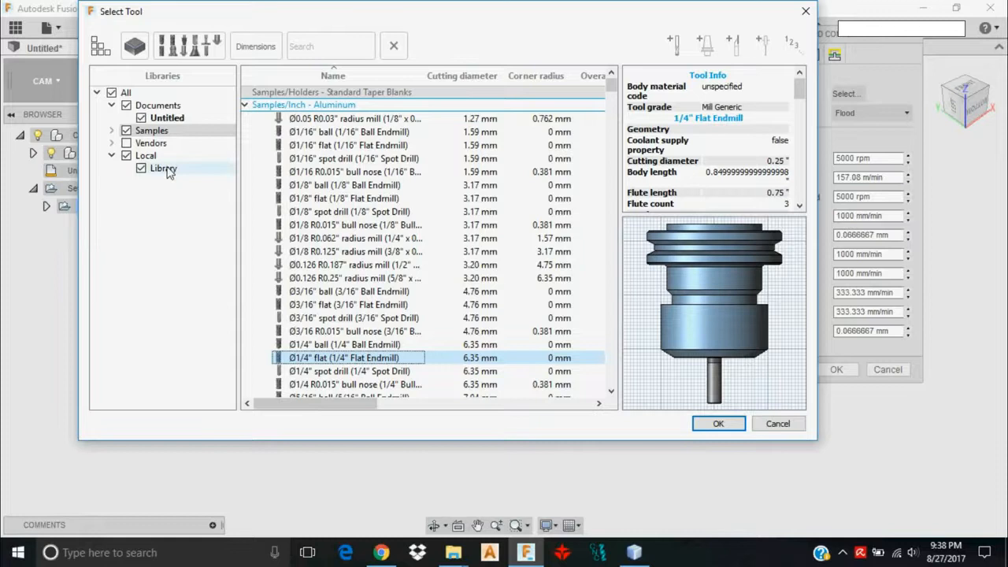
Select '1 - Ø6.35 mm flat' from the local library as the contour tool.
{"action": "left_click", "coordinate": [164, 167]}
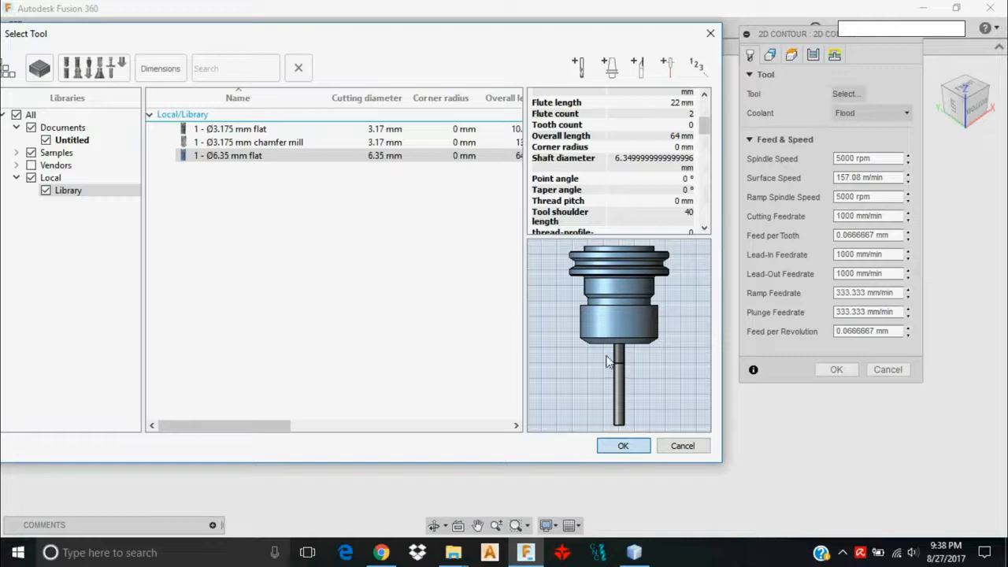
{"action": "left_click", "coordinate": [624, 446]}
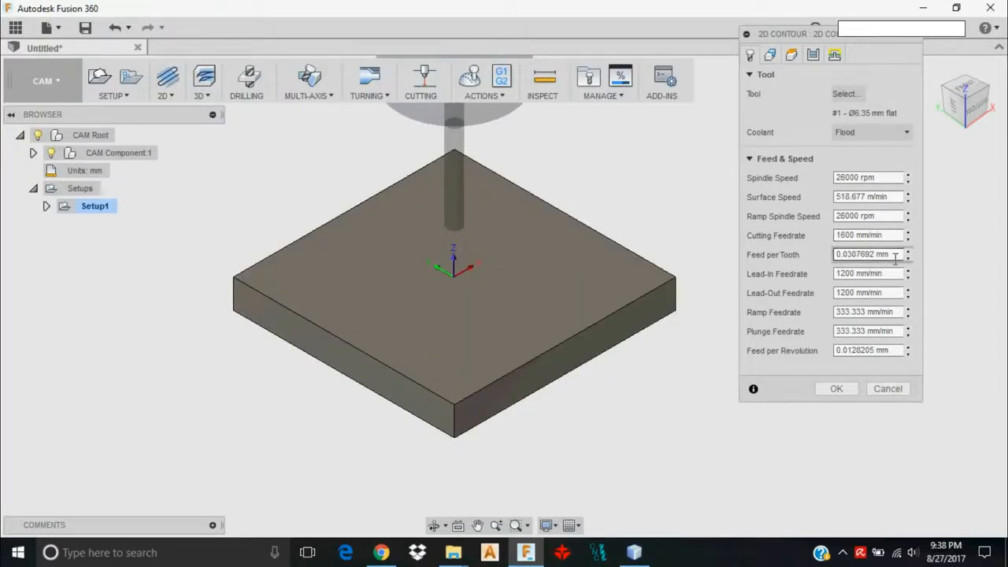
{"action": "mouse_move", "coordinate": [589, 76]}
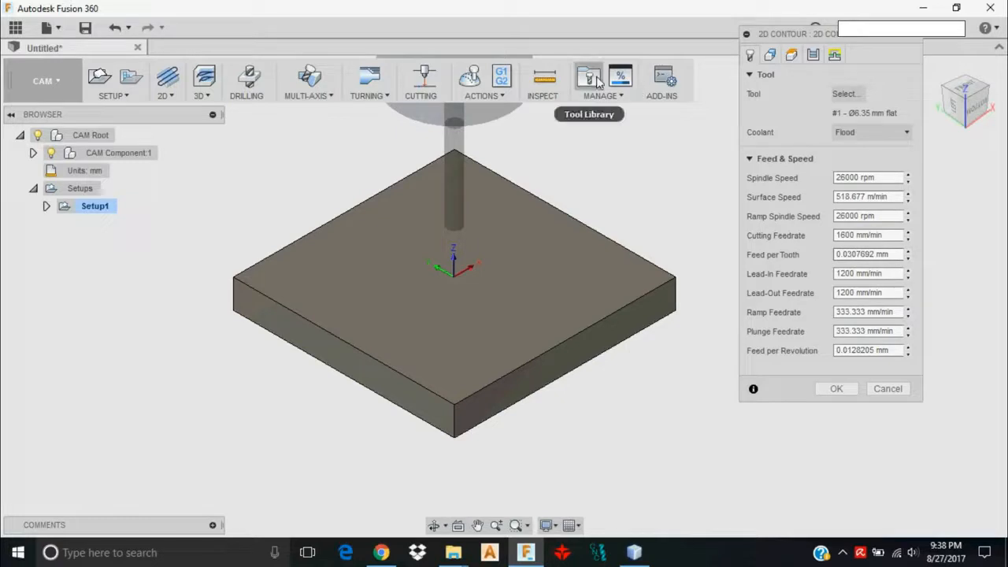
{"action": "mouse_move", "coordinate": [589, 79]}
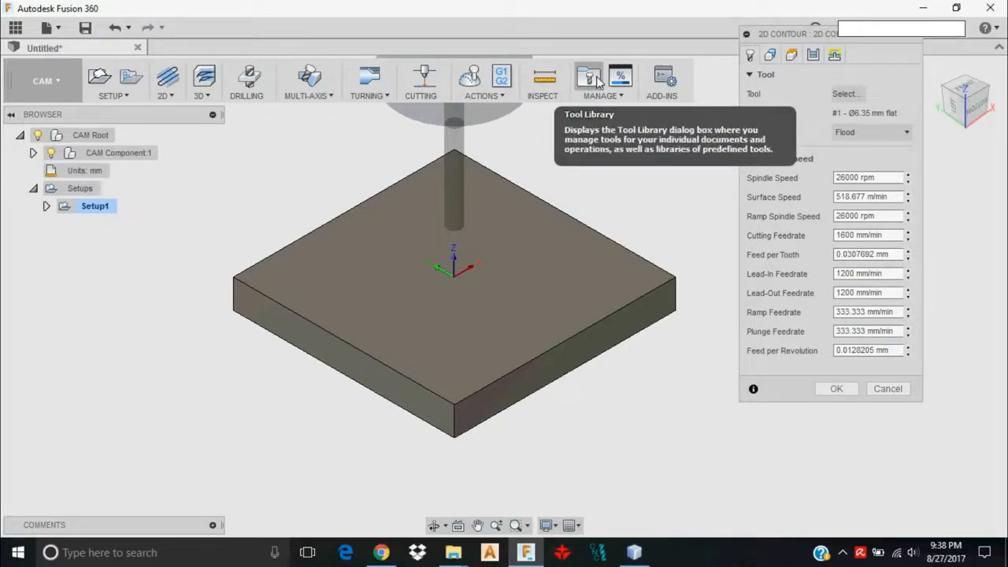
{"action": "mouse_move", "coordinate": [769, 276]}
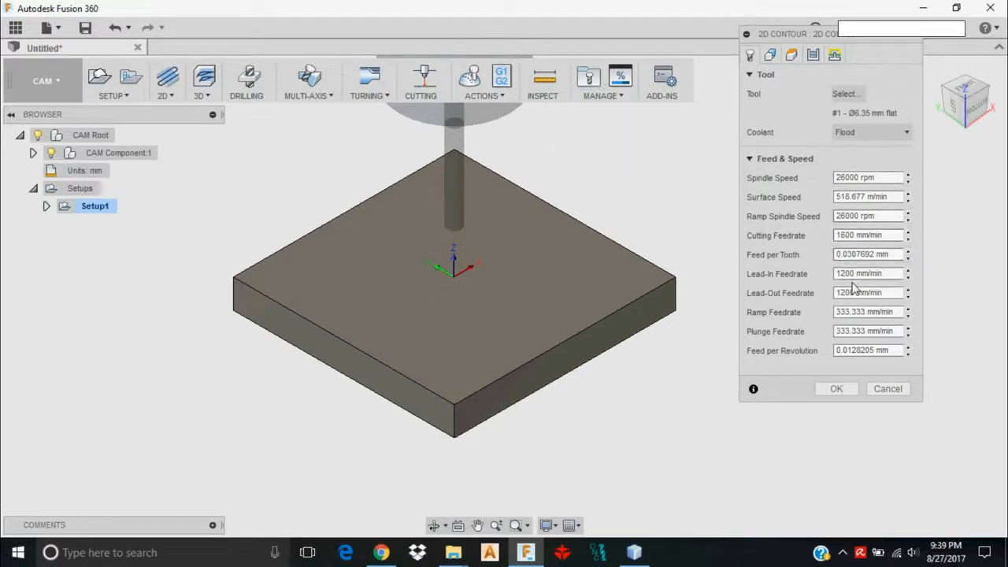
{"action": "mouse_move", "coordinate": [858, 235]}
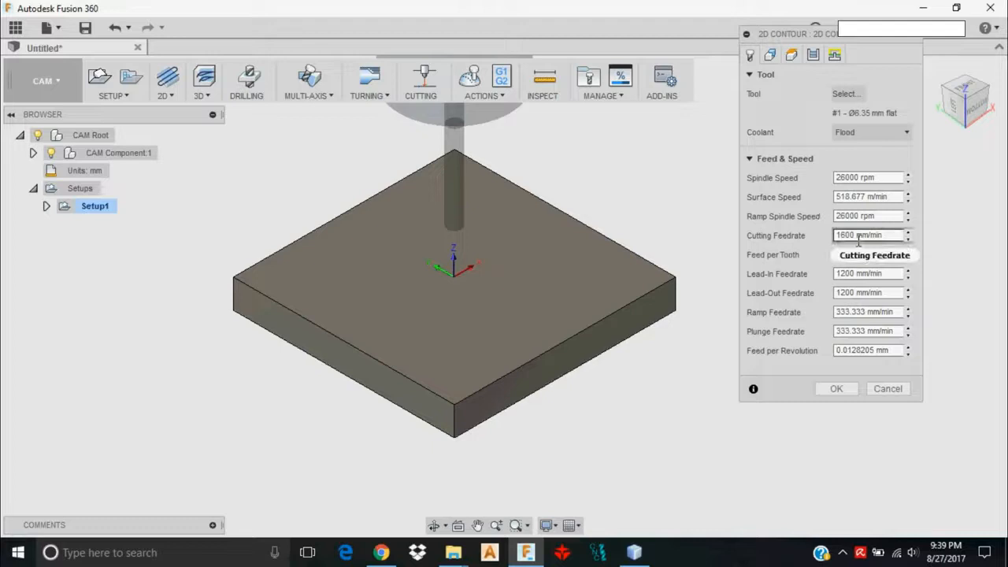
{"action": "mouse_move", "coordinate": [867, 234]}
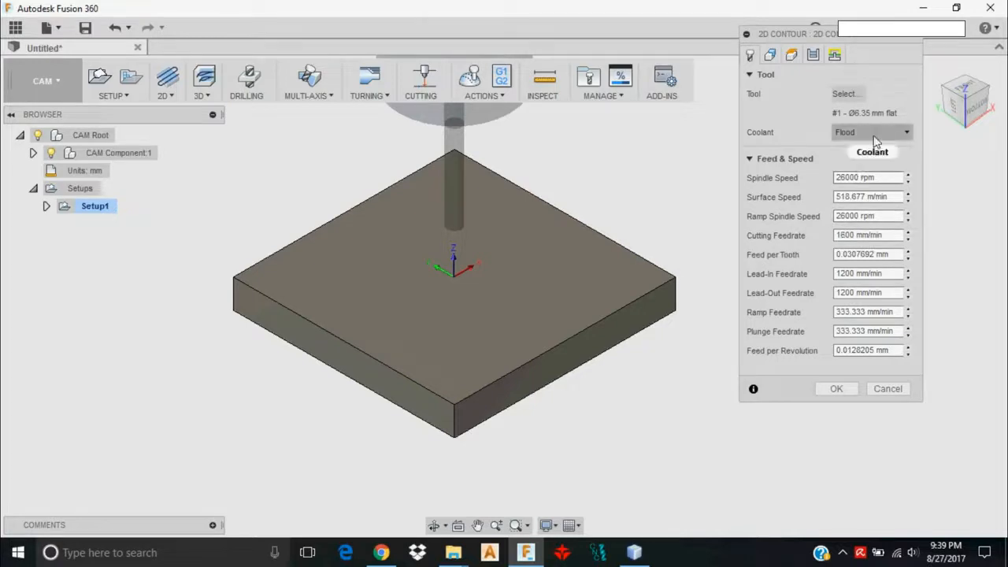
Set Coolant to Disabled and select the cutting feedrate for editing.
{"action": "left_click", "coordinate": [870, 133]}
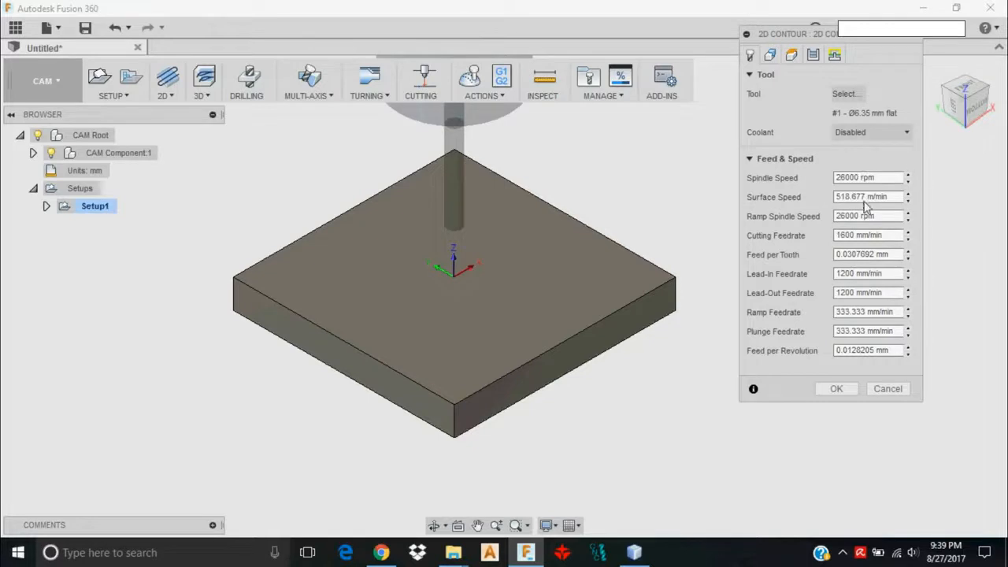
{"action": "left_click", "coordinate": [869, 132]}
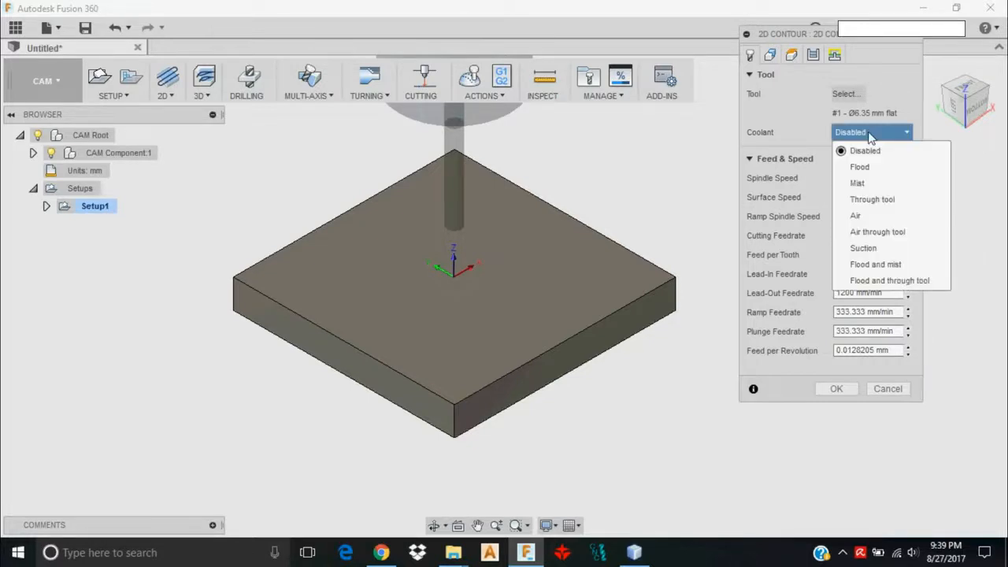
{"action": "left_click", "coordinate": [865, 151]}
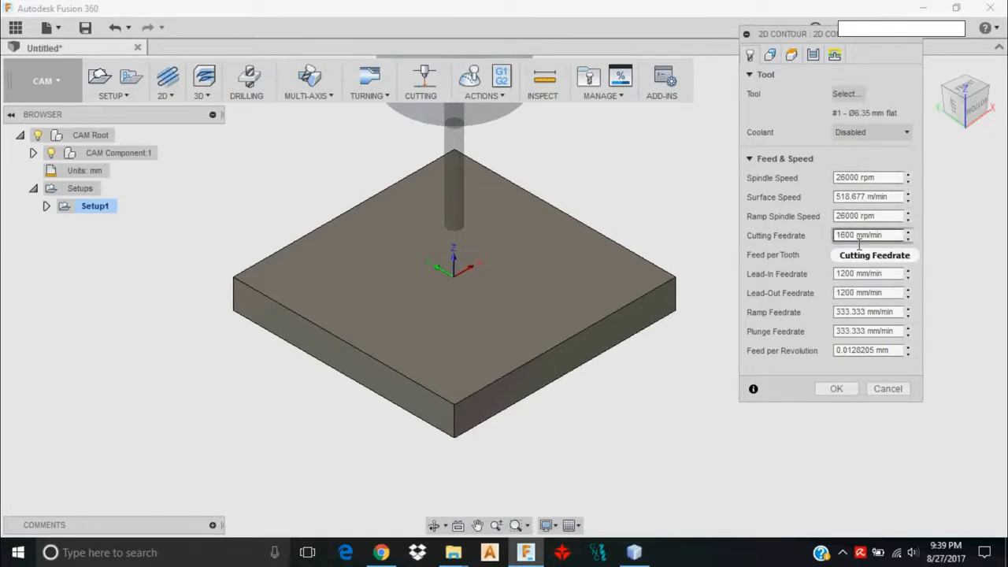
{"action": "left_click", "coordinate": [866, 253]}
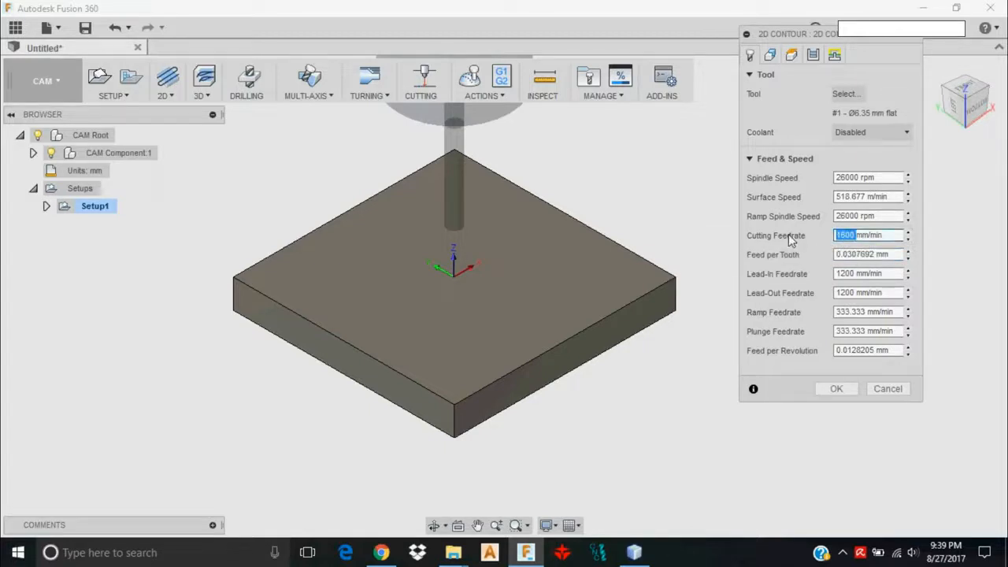
{"action": "mouse_move", "coordinate": [813, 232]}
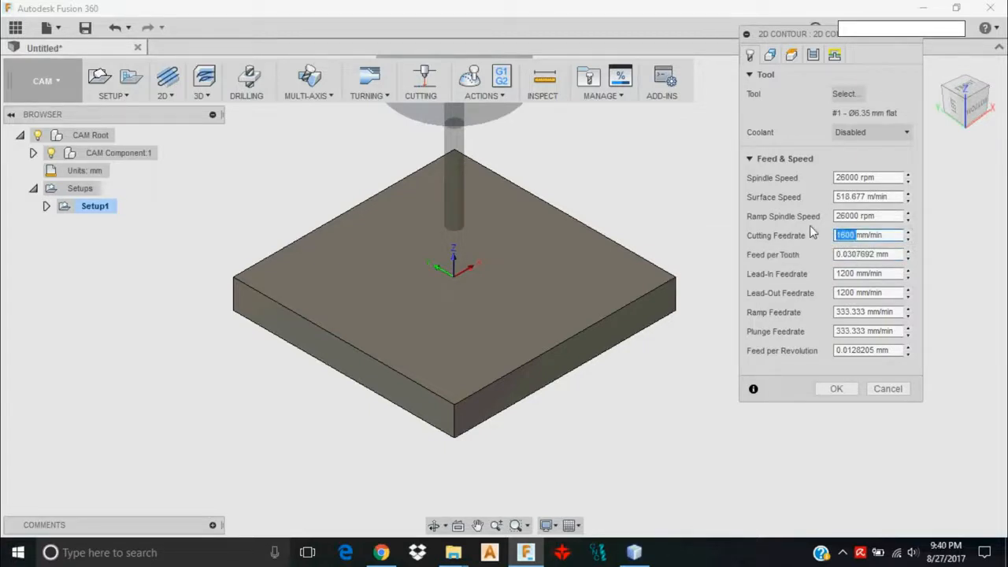
Enter cutting feedrate 2200, lead-in/lead-out/ramp 2000 and plunge feedrate 300.
{"action": "type", "text": "2200"}
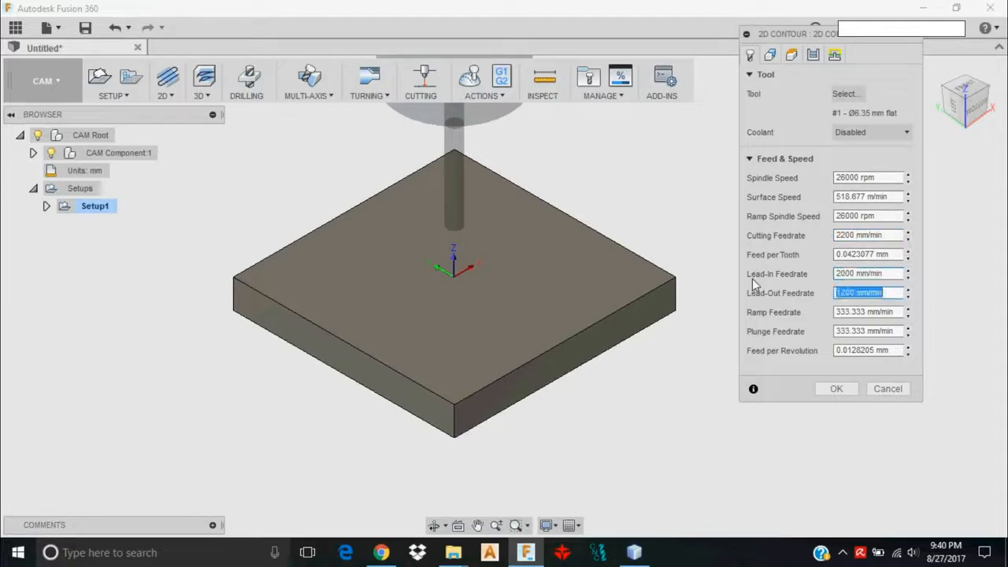
{"action": "type", "text": "2000"}
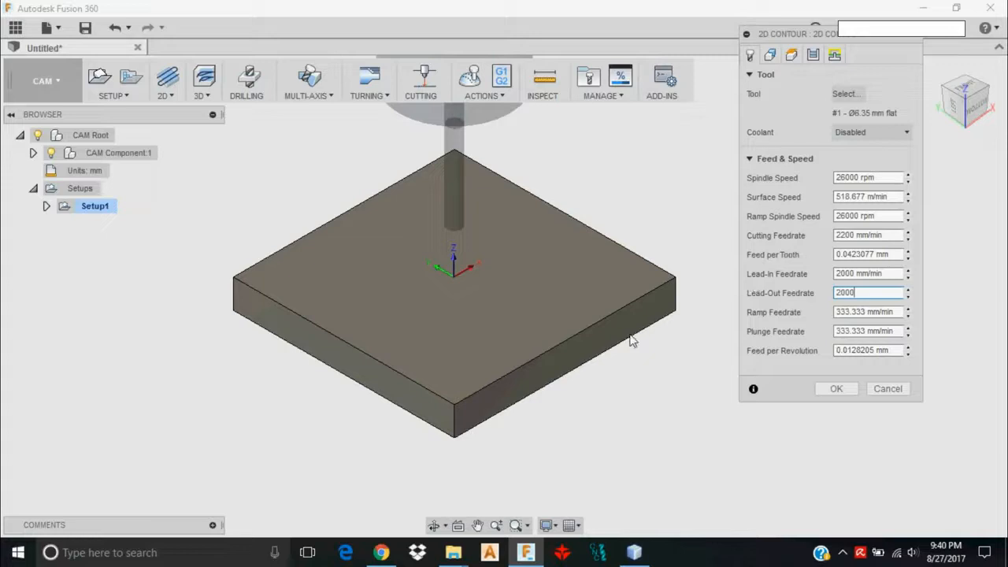
{"action": "mouse_move", "coordinate": [622, 343]}
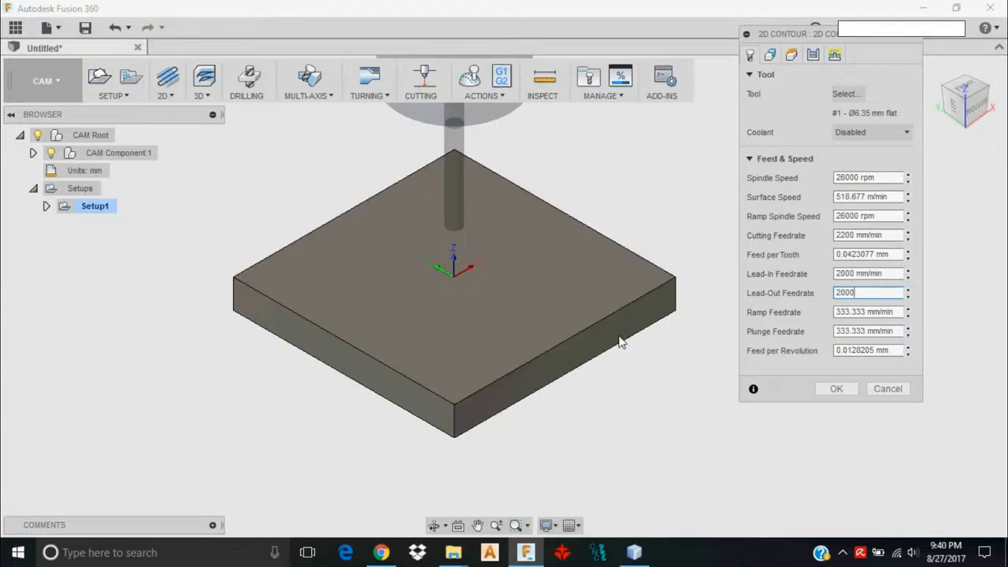
{"action": "mouse_move", "coordinate": [607, 333]}
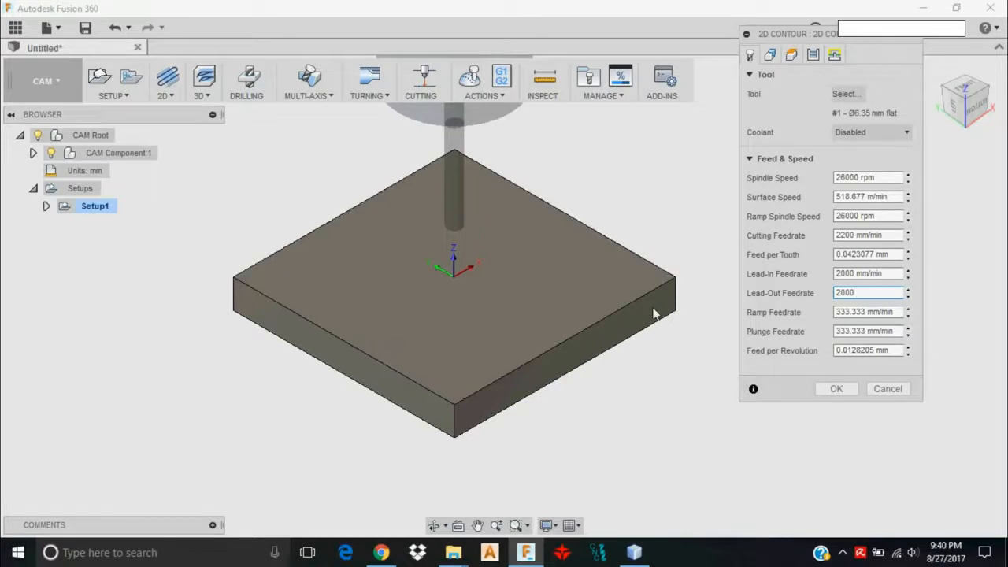
{"action": "mouse_move", "coordinate": [612, 349]}
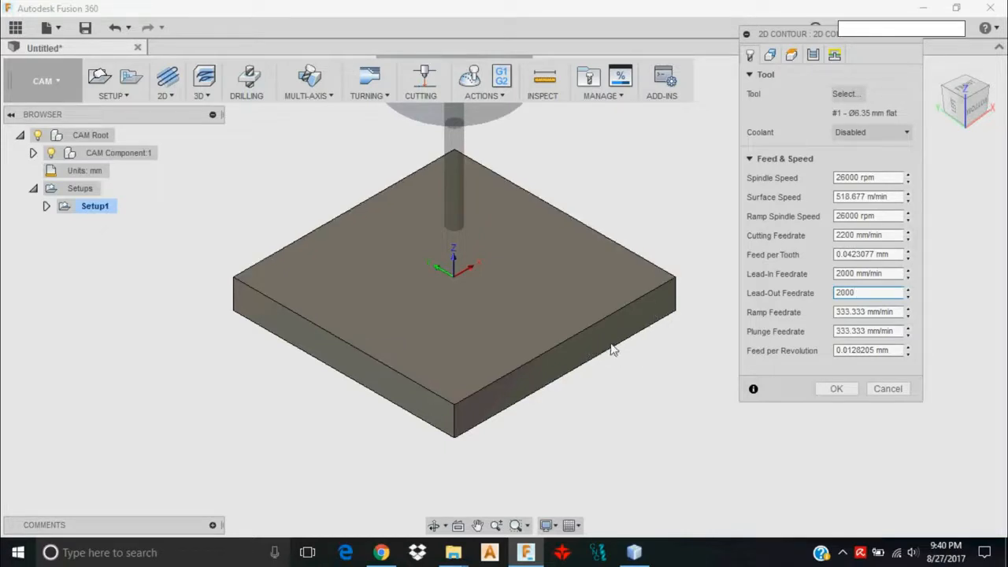
{"action": "triple_click", "coordinate": [863, 312]}
{"action": "type", "text": "2000"}
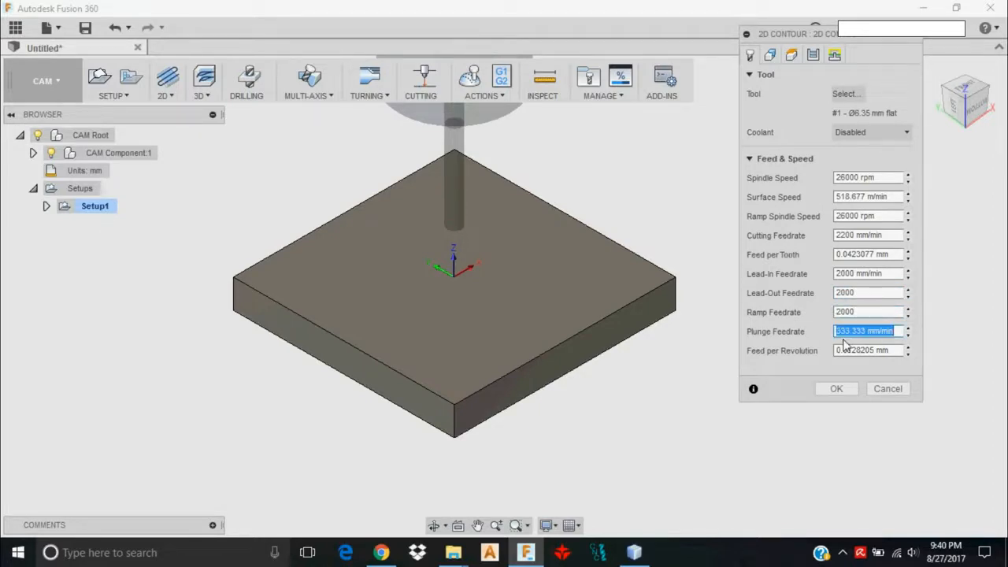
{"action": "type", "text": "300"}
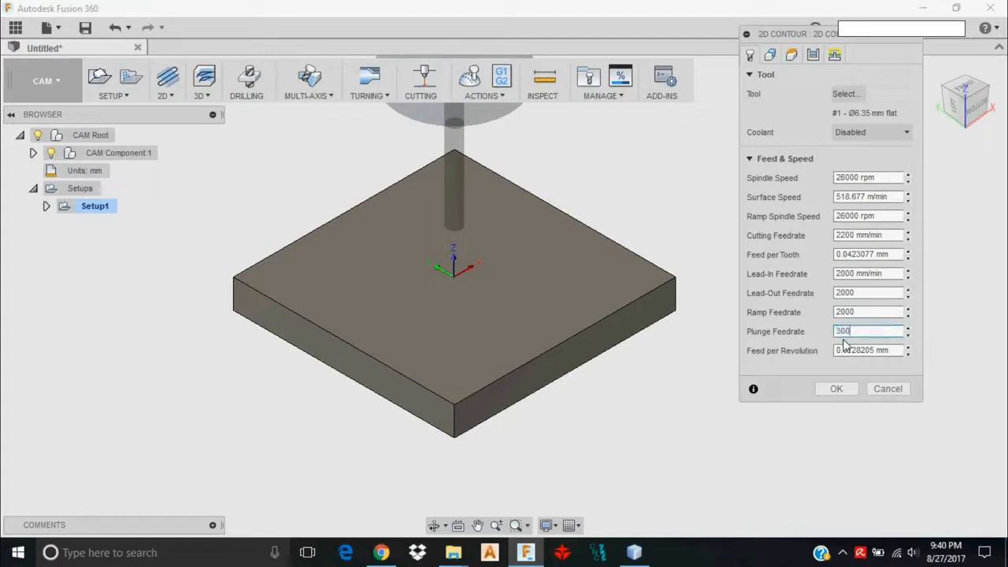
{"action": "mouse_move", "coordinate": [866, 338]}
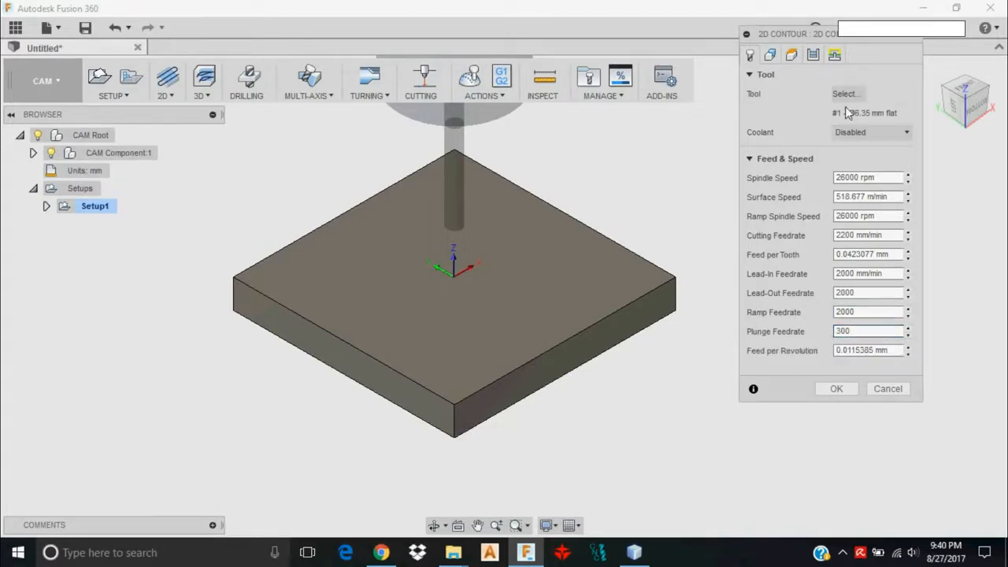
Turn on rectangular holding tabs spaced 50.8 mm along the contour.
{"action": "left_click", "coordinate": [769, 54]}
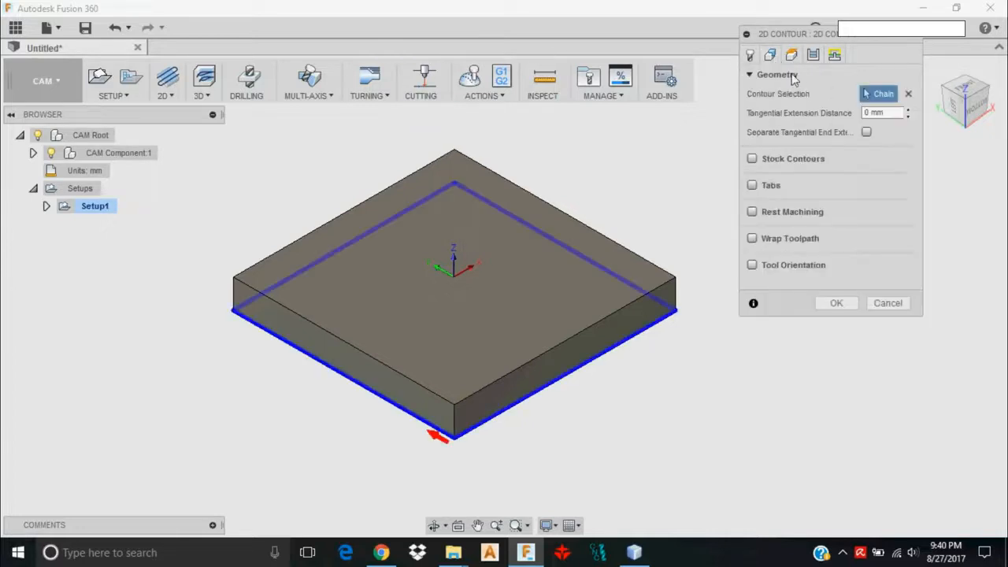
{"action": "left_click", "coordinate": [751, 185]}
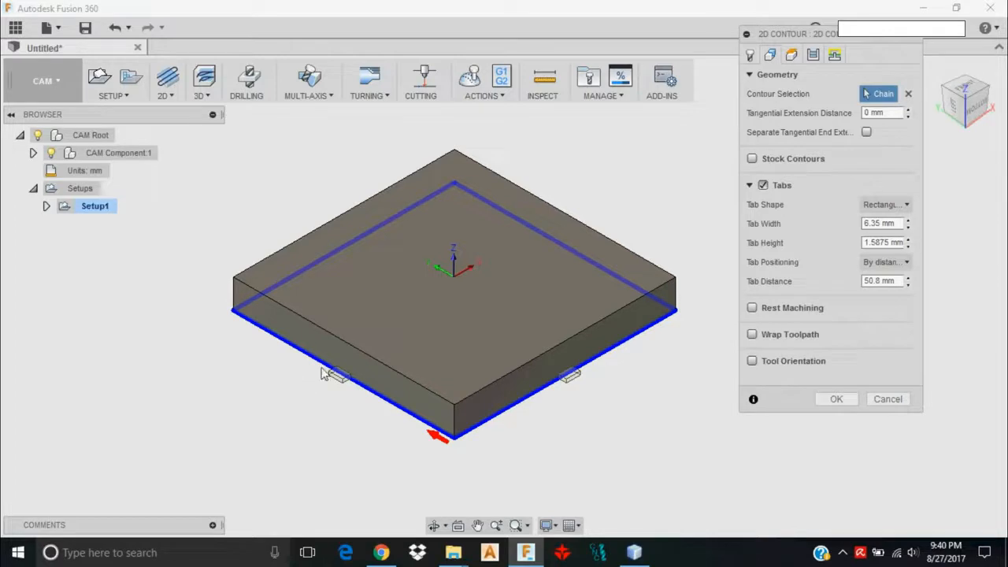
{"action": "mouse_move", "coordinate": [570, 379]}
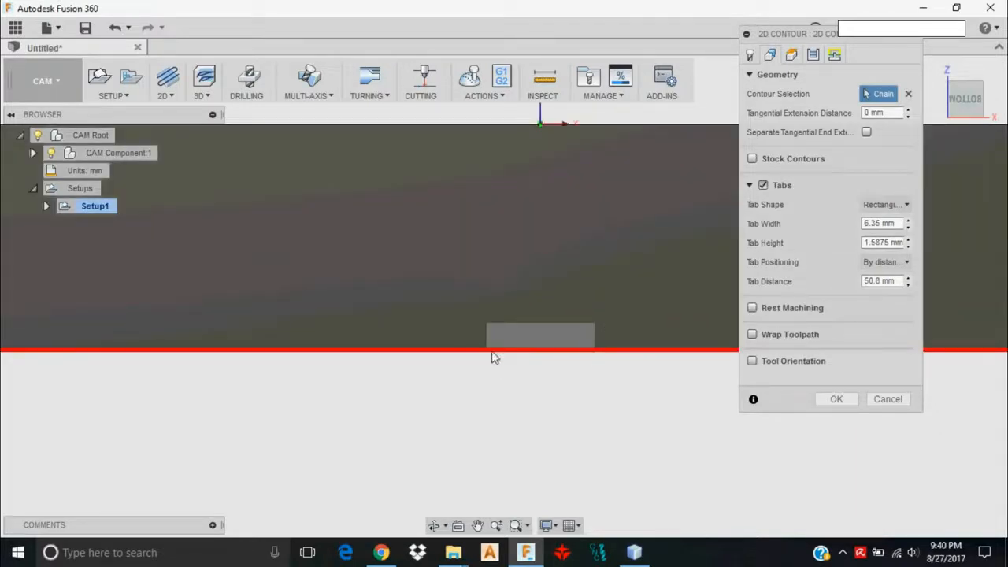
{"action": "mouse_move", "coordinate": [598, 353]}
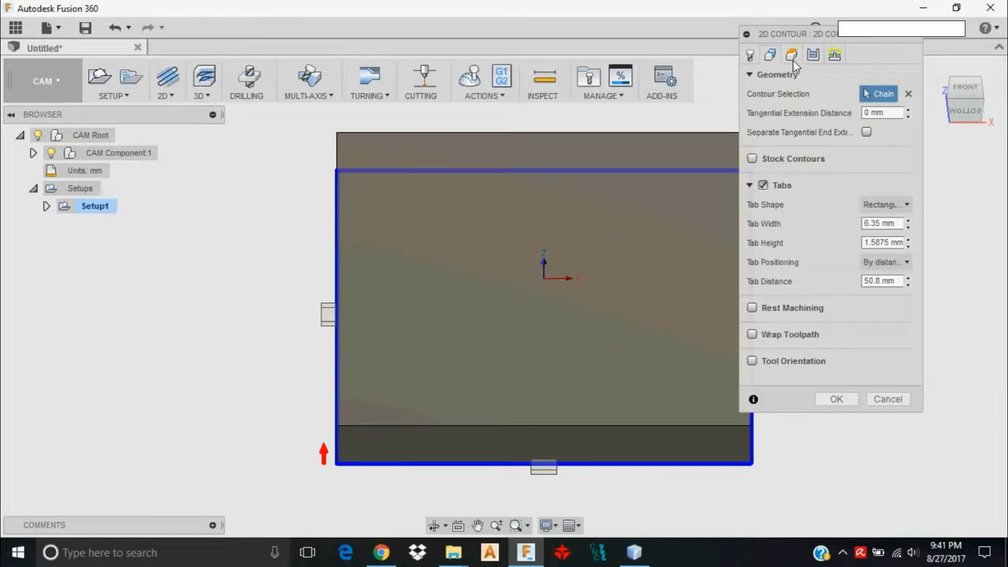
{"action": "mouse_move", "coordinate": [800, 66]}
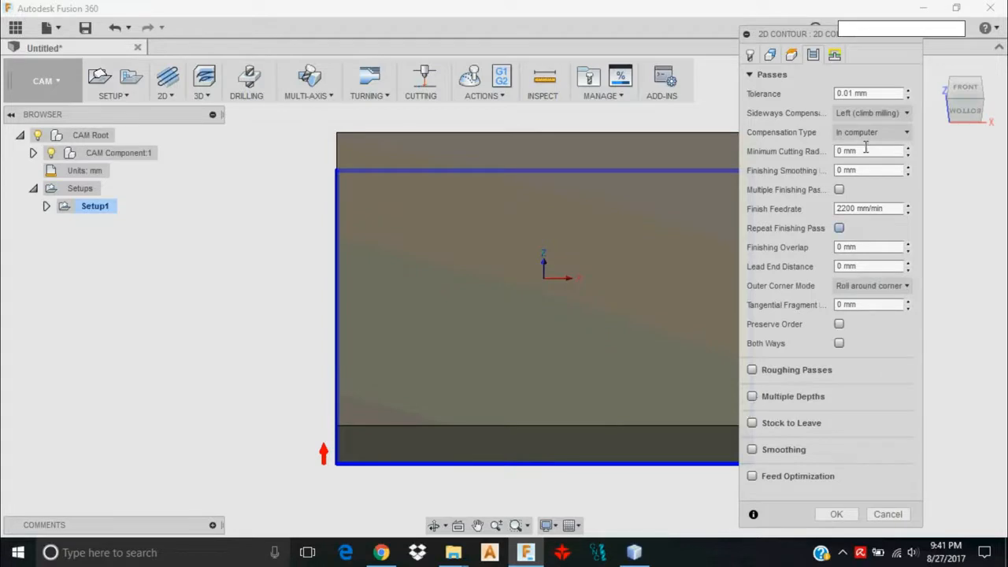
{"action": "mouse_move", "coordinate": [753, 397]}
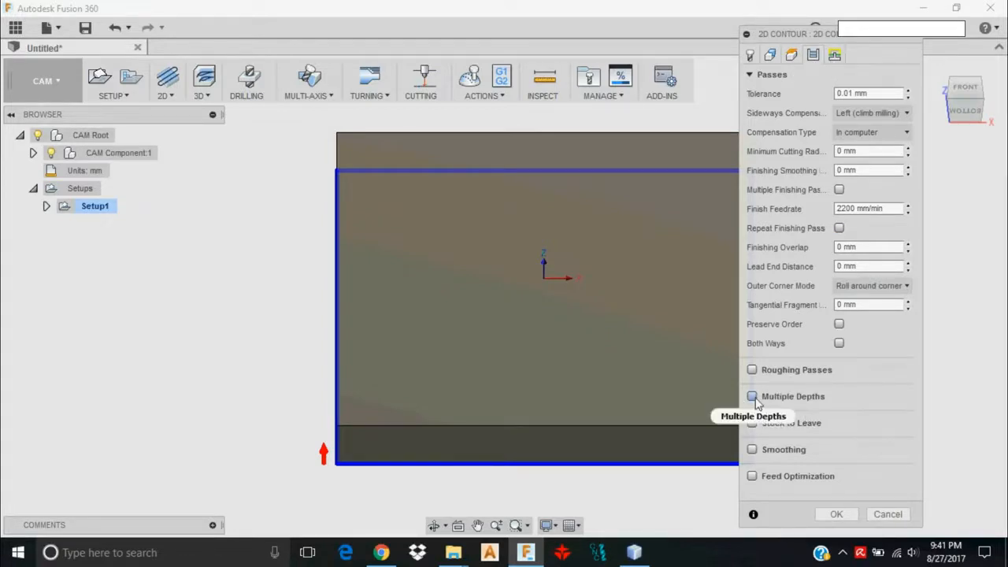
Enable Multiple Depths with a 3 mm maximum roughing stepdown for the contour.
{"action": "left_click", "coordinate": [753, 397]}
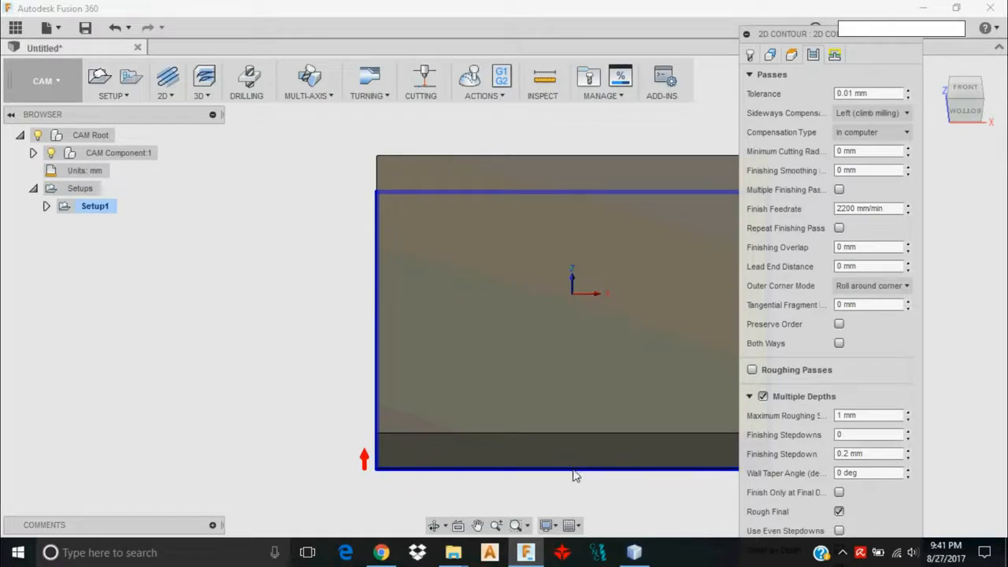
{"action": "mouse_move", "coordinate": [496, 475]}
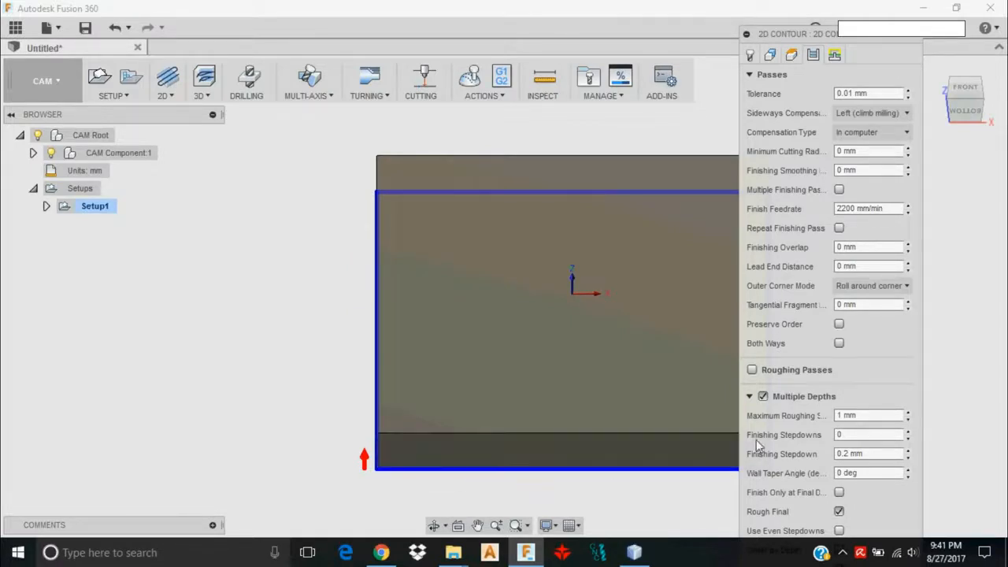
{"action": "left_click", "coordinate": [870, 416]}
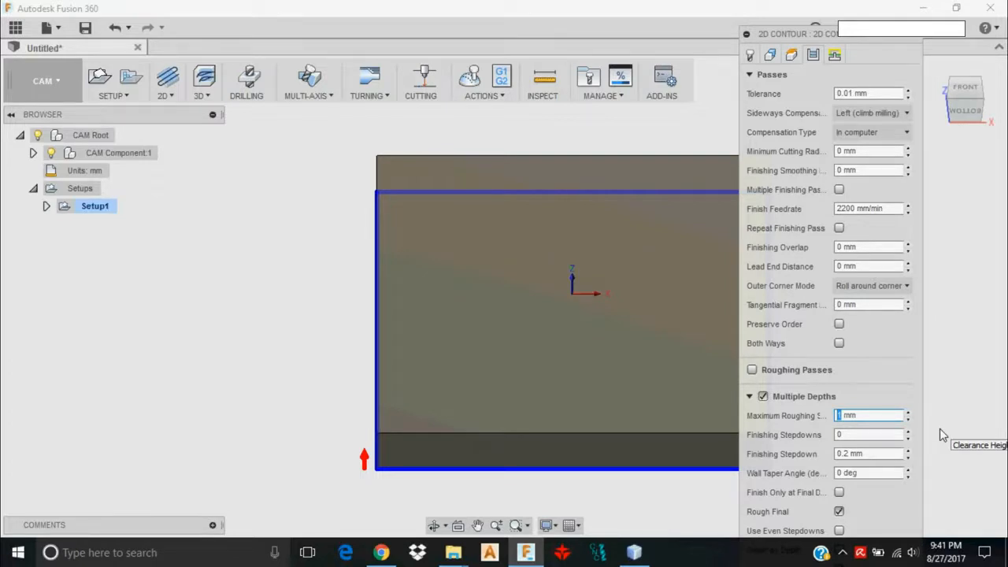
{"action": "type", "text": "3"}
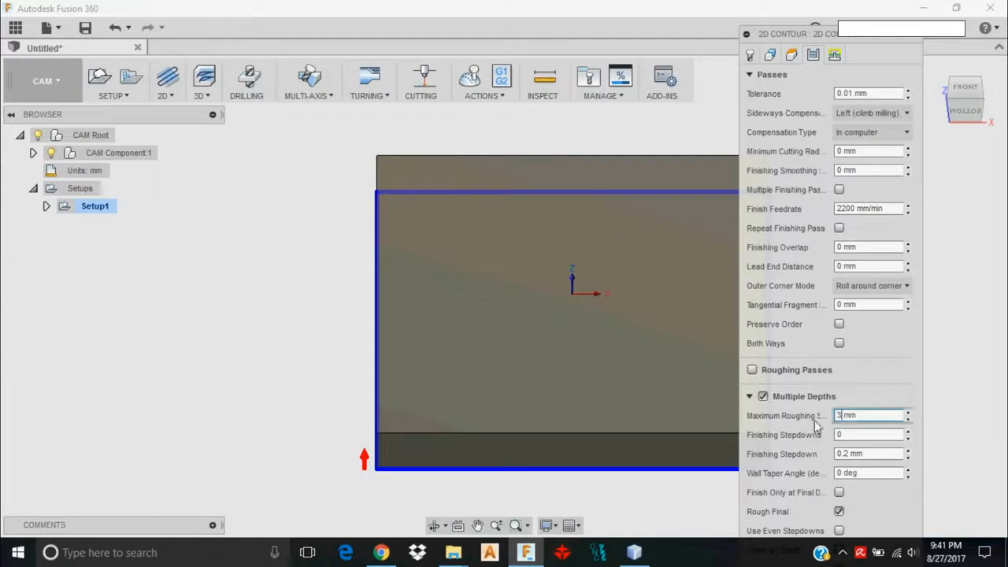
{"action": "mouse_move", "coordinate": [838, 529]}
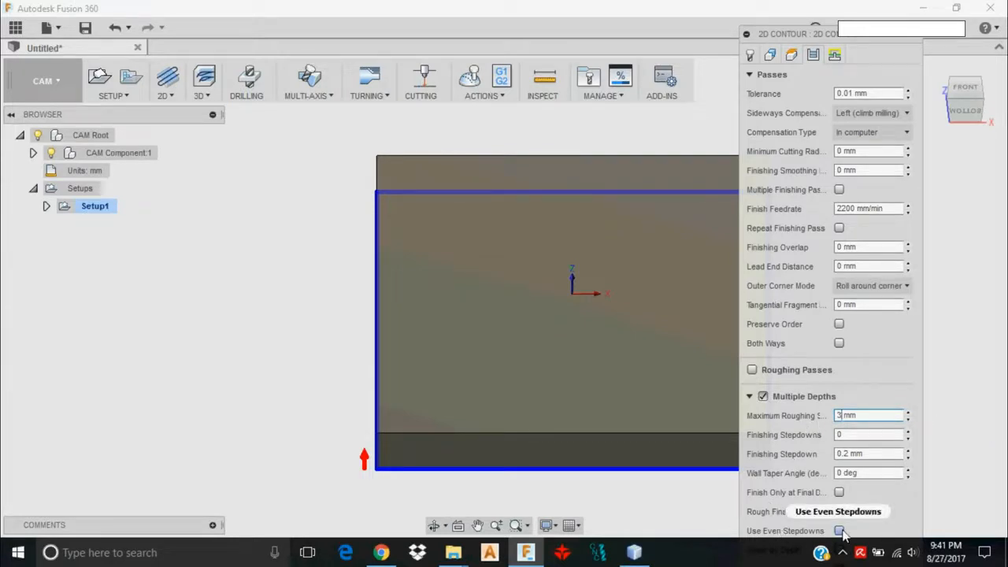
{"action": "mouse_move", "coordinate": [838, 530]}
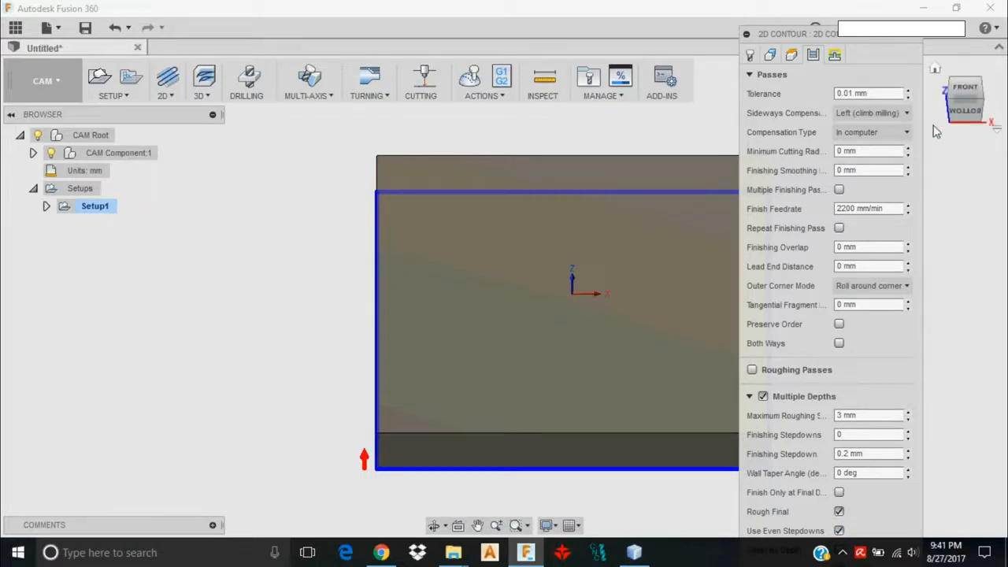
{"action": "mouse_move", "coordinate": [751, 370]}
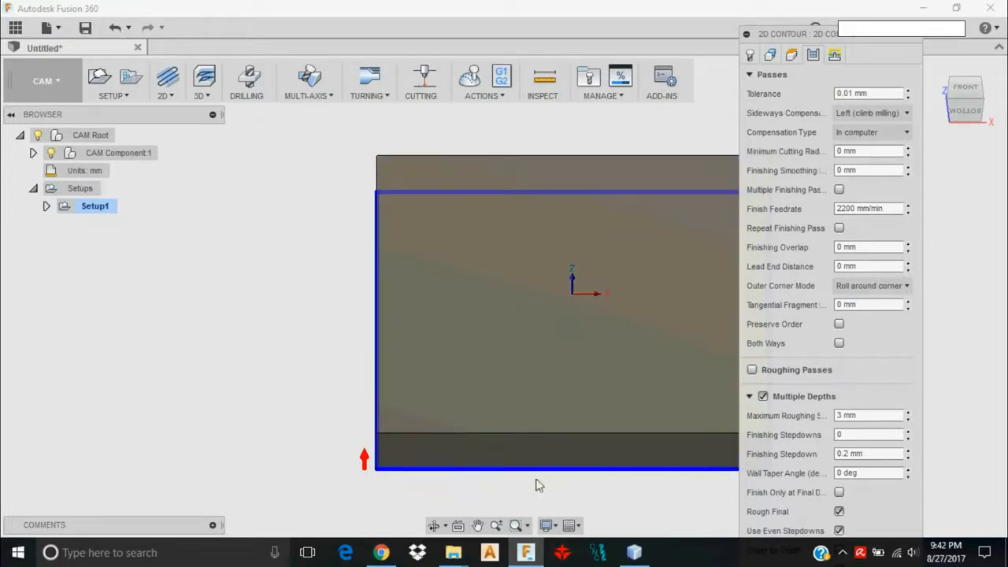
{"action": "mouse_move", "coordinate": [613, 509]}
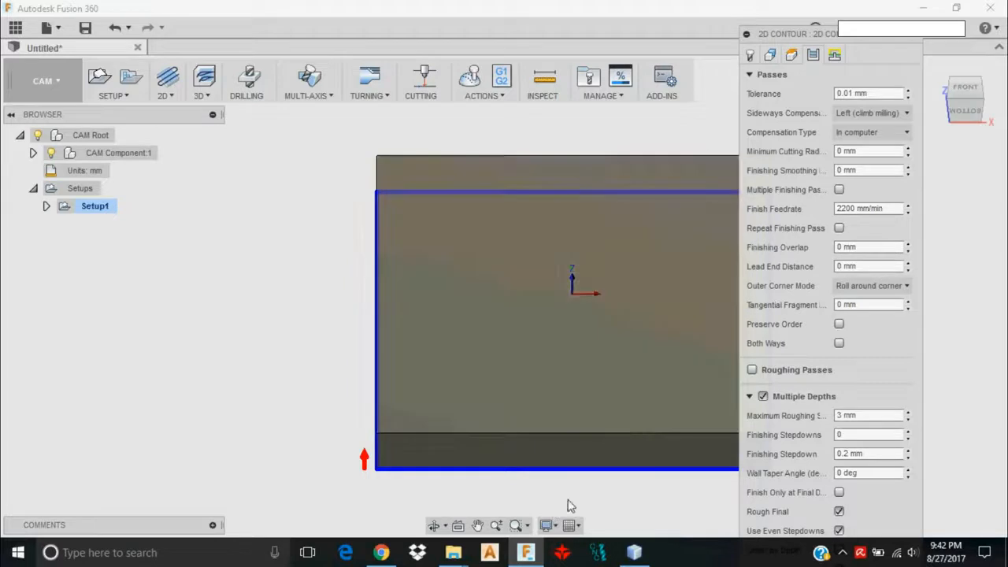
{"action": "mouse_move", "coordinate": [365, 459]}
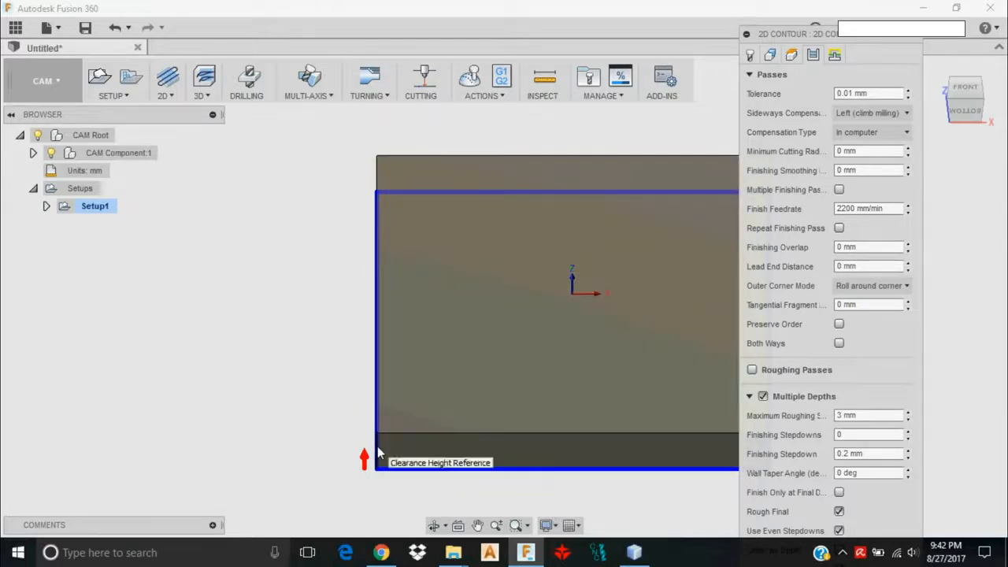
{"action": "mouse_move", "coordinate": [847, 46]}
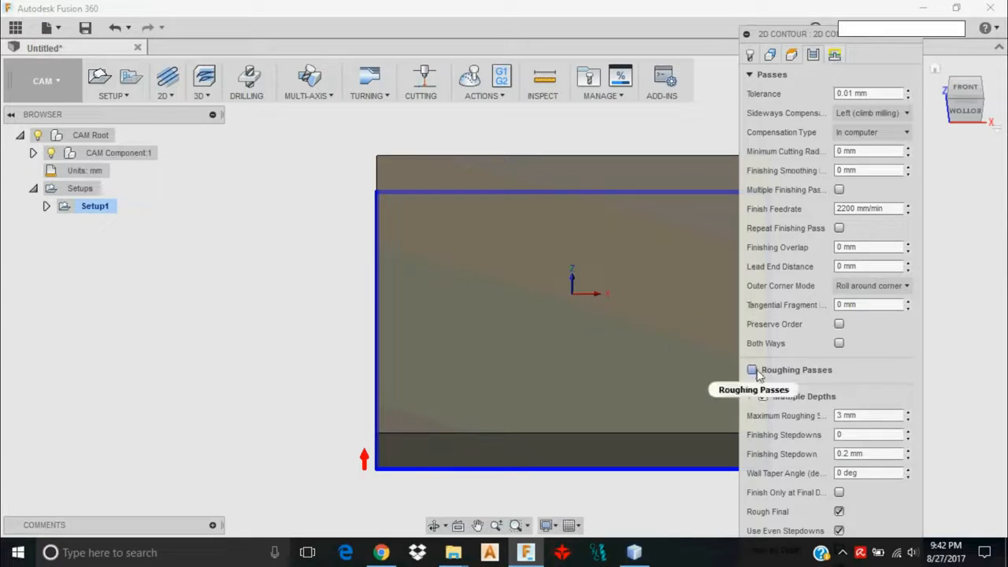
{"action": "mouse_move", "coordinate": [898, 6]}
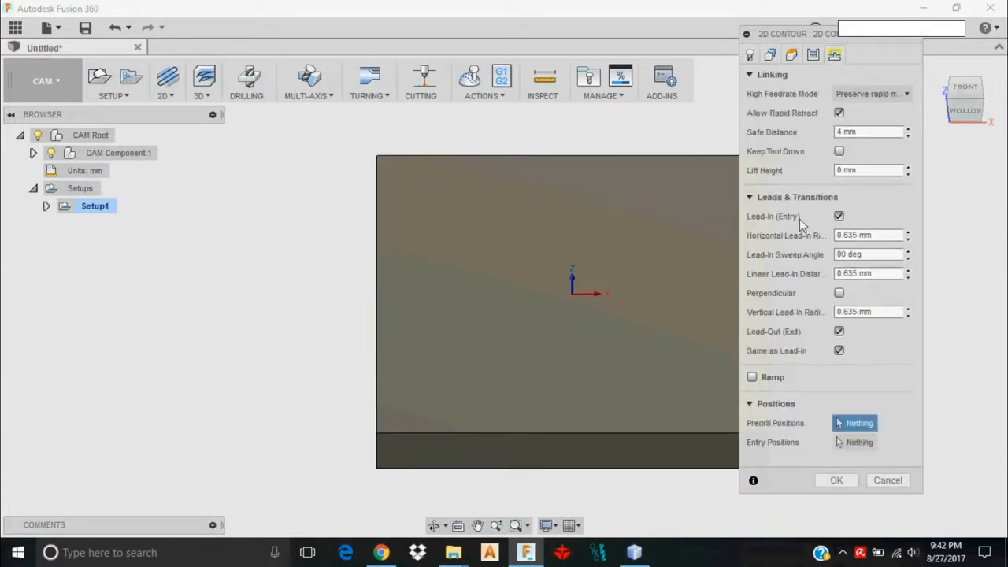
{"action": "mouse_move", "coordinate": [838, 218]}
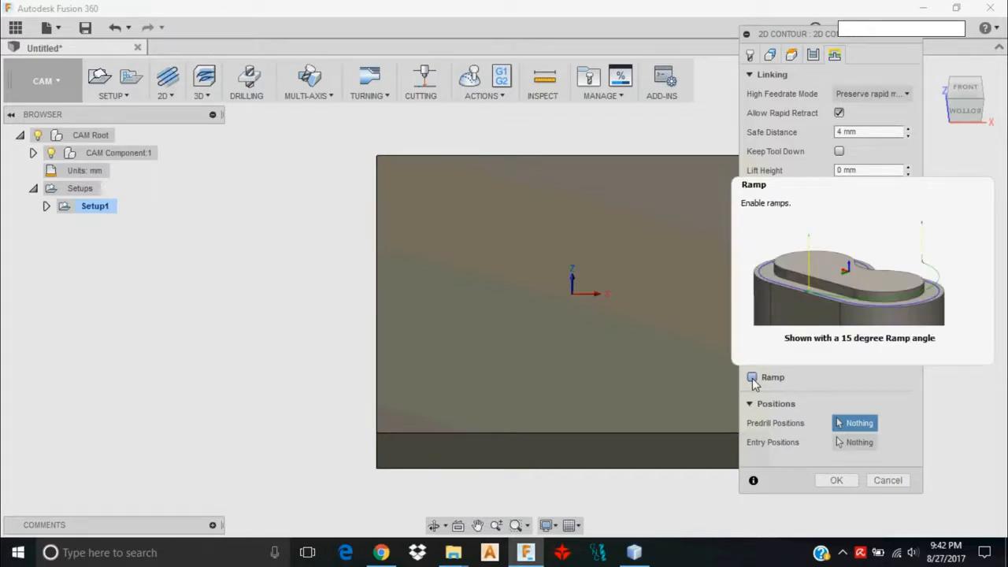
Enable Ramp entry on the contour, keeping the 2 deg ramping angle.
{"action": "left_click", "coordinate": [762, 376]}
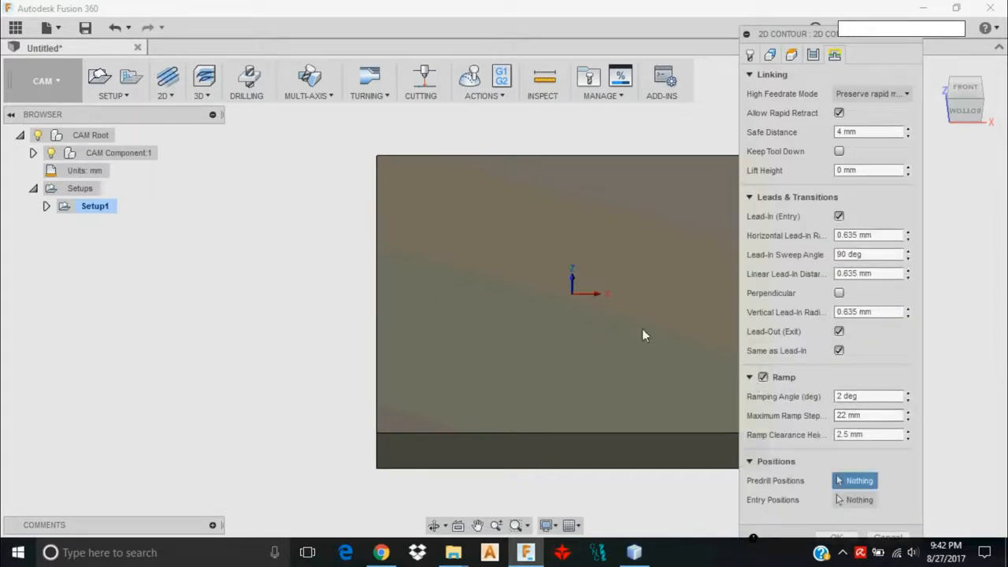
{"action": "mouse_move", "coordinate": [608, 386]}
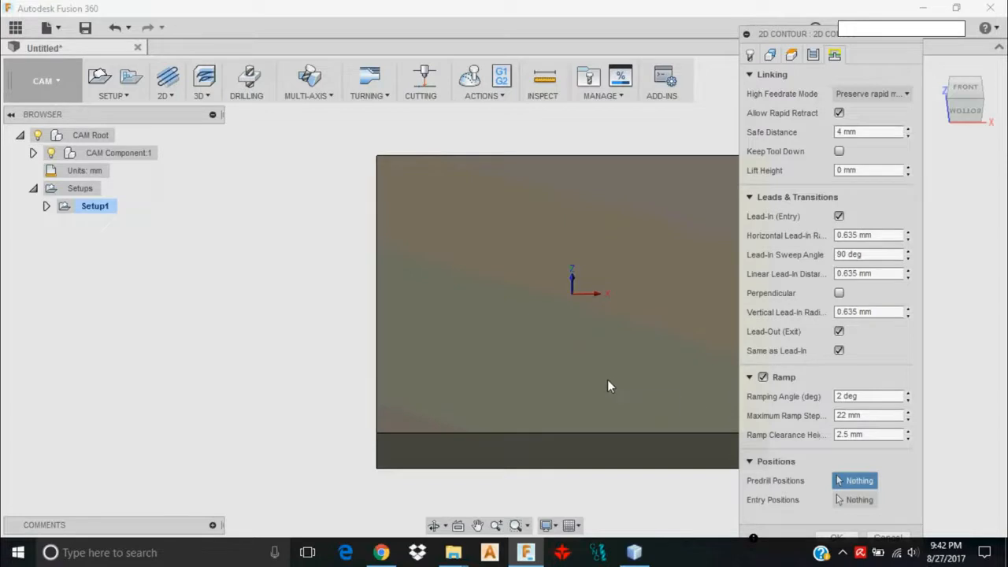
{"action": "mouse_move", "coordinate": [585, 413]}
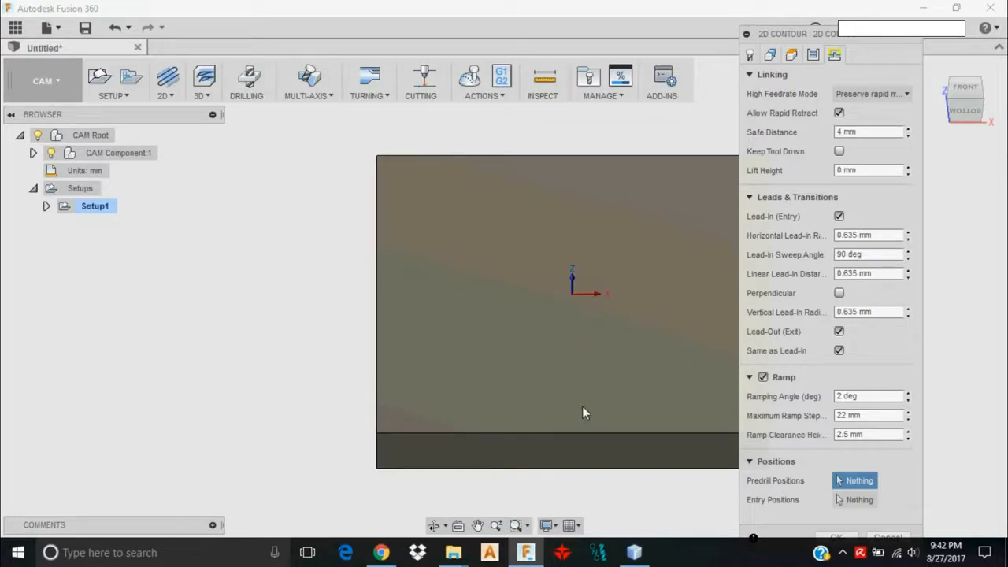
{"action": "mouse_move", "coordinate": [542, 355]}
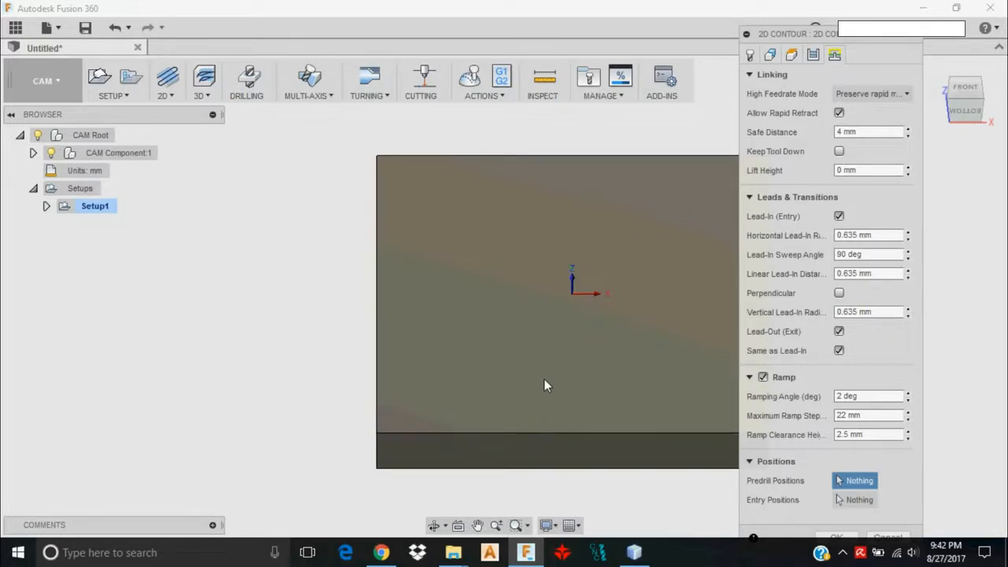
{"action": "mouse_move", "coordinate": [548, 375]}
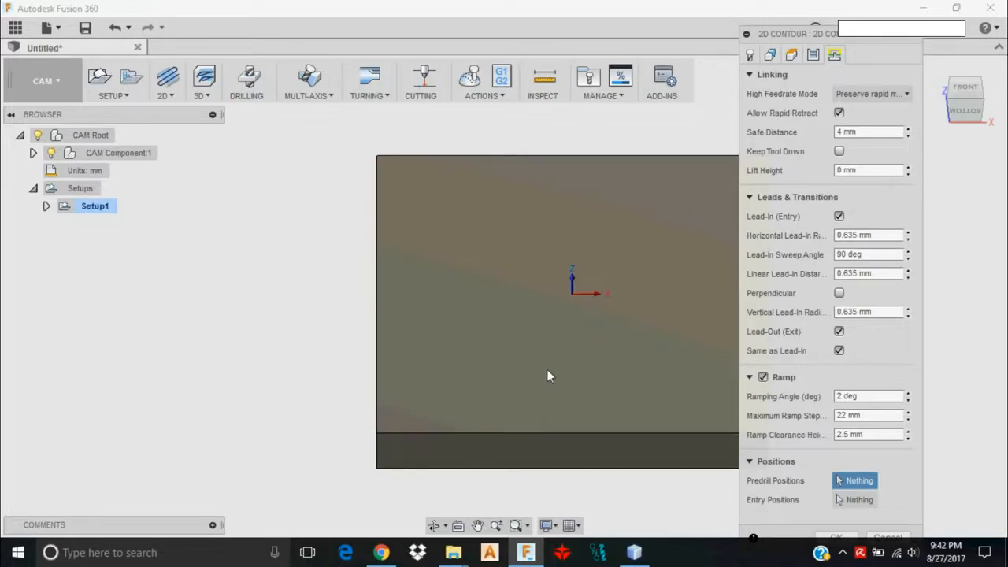
{"action": "mouse_move", "coordinate": [560, 440]}
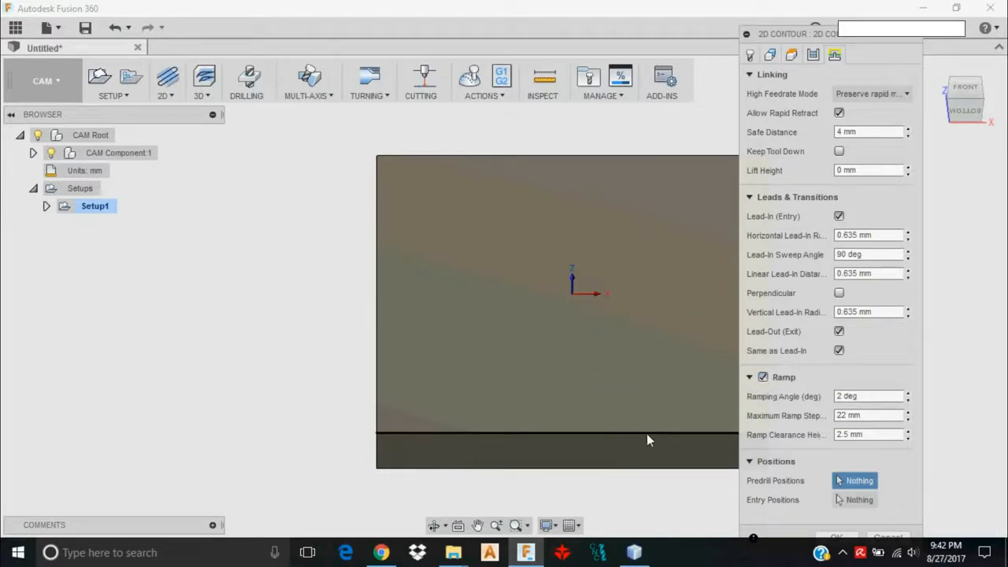
{"action": "mouse_move", "coordinate": [785, 415]}
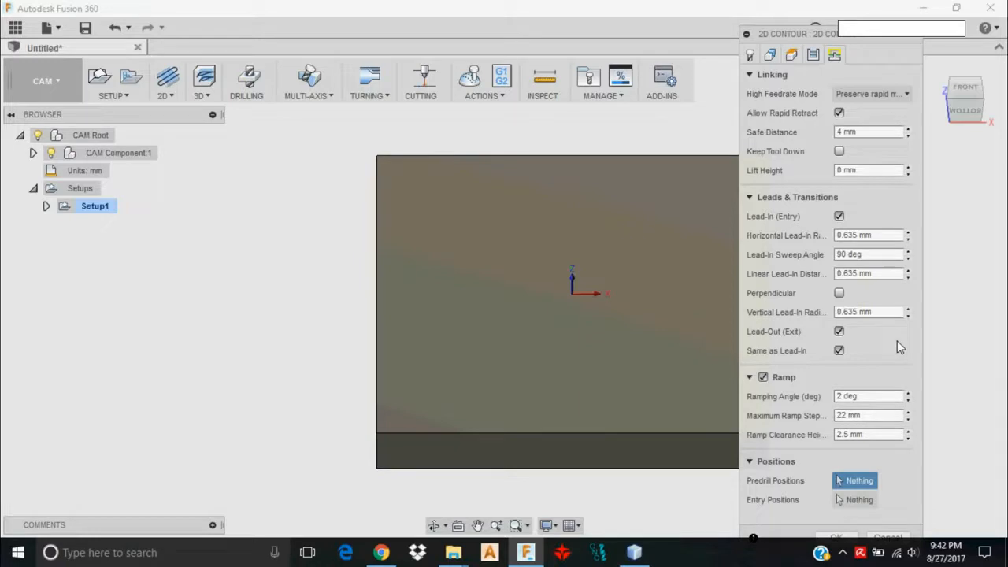
Accept the 2D Contour settings so the toolpath generates as 2D Contour1.
{"action": "left_click", "coordinate": [835, 536]}
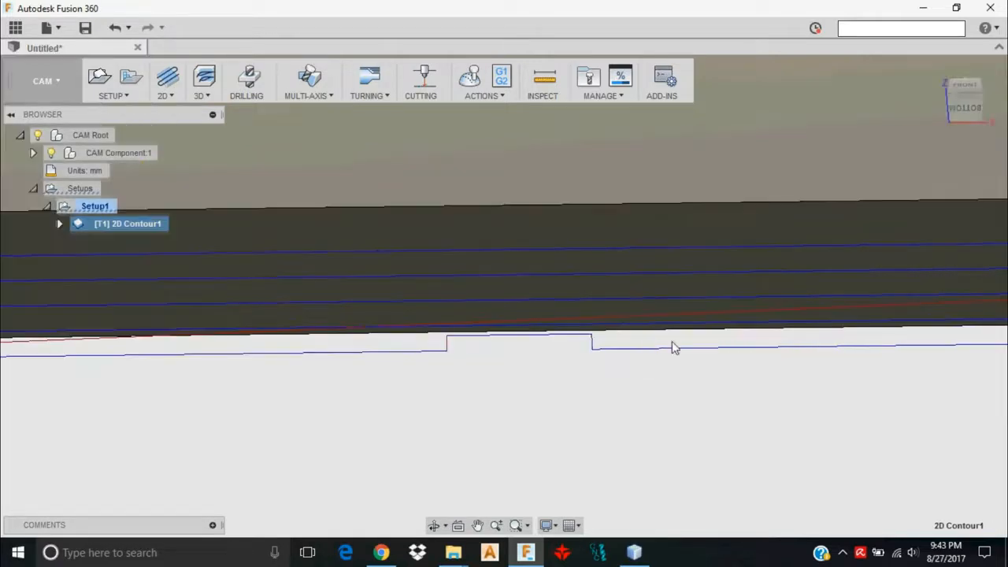
{"action": "mouse_move", "coordinate": [640, 321]}
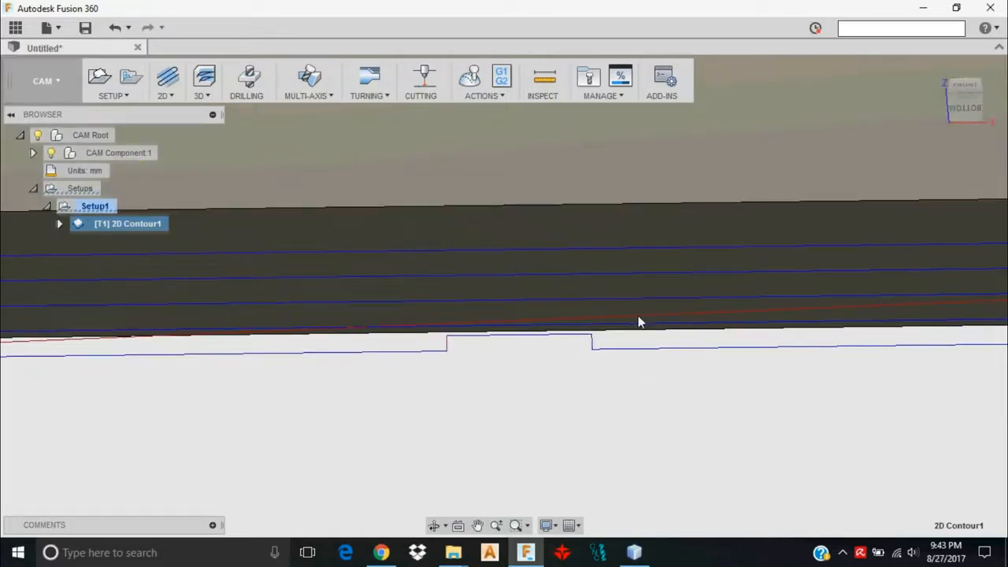
{"action": "mouse_move", "coordinate": [567, 329]}
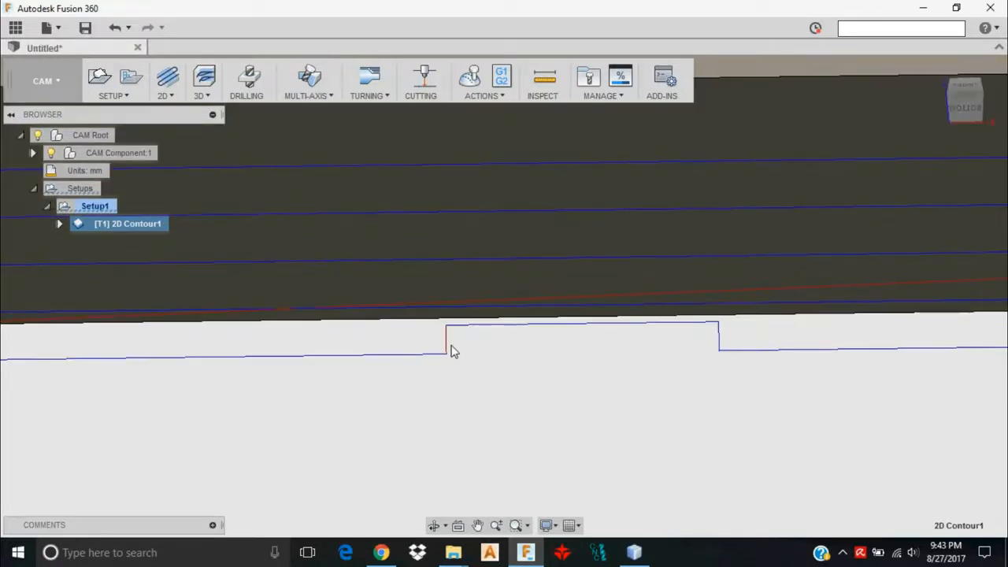
{"action": "mouse_move", "coordinate": [716, 356]}
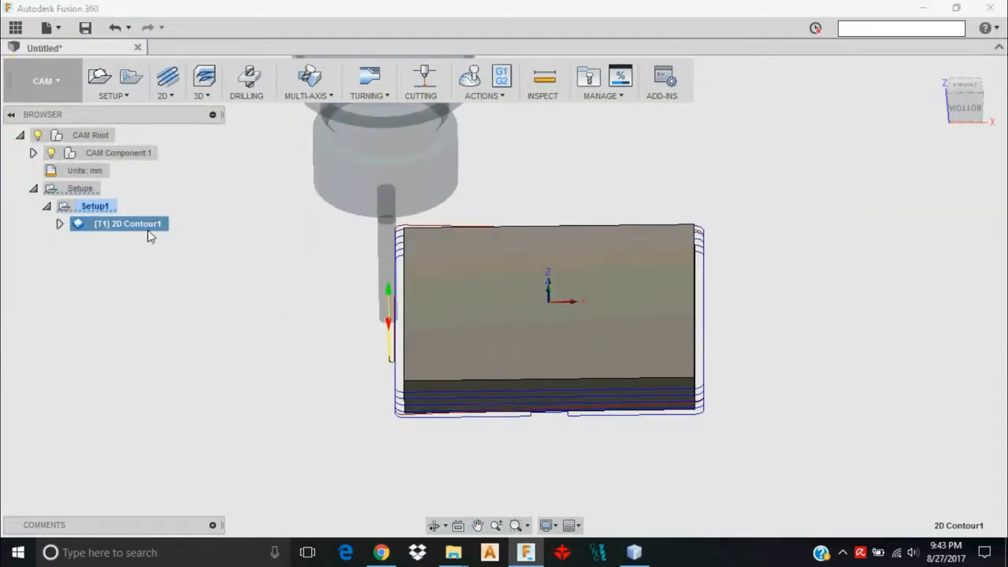
{"action": "right_click", "coordinate": [126, 223]}
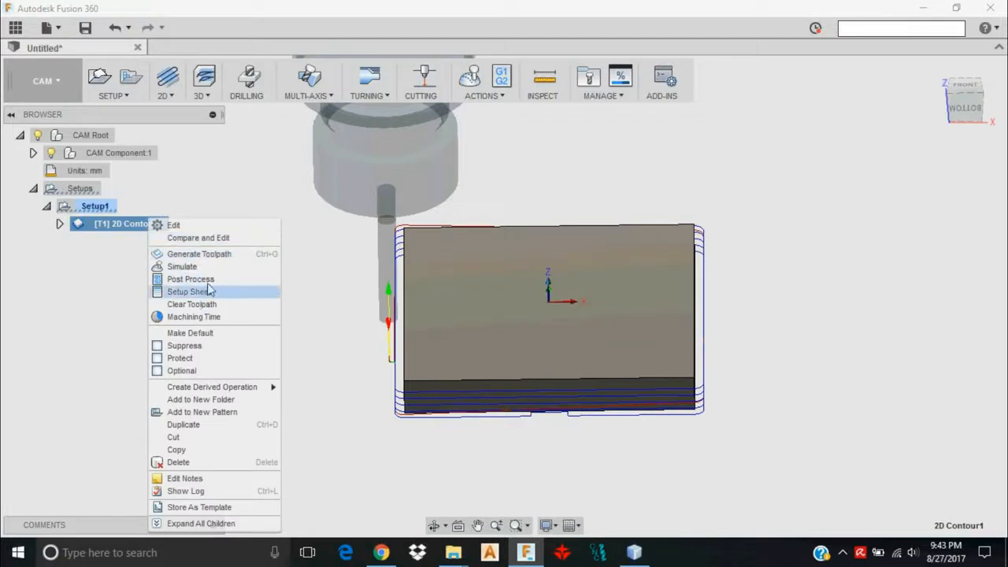
{"action": "left_click", "coordinate": [466, 441]}
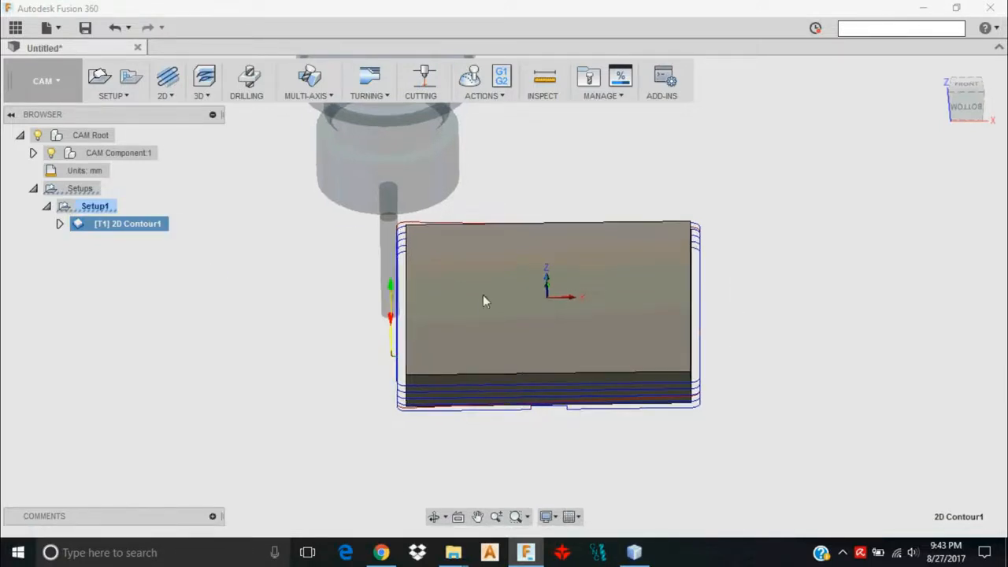
{"action": "left_click", "coordinate": [469, 76]}
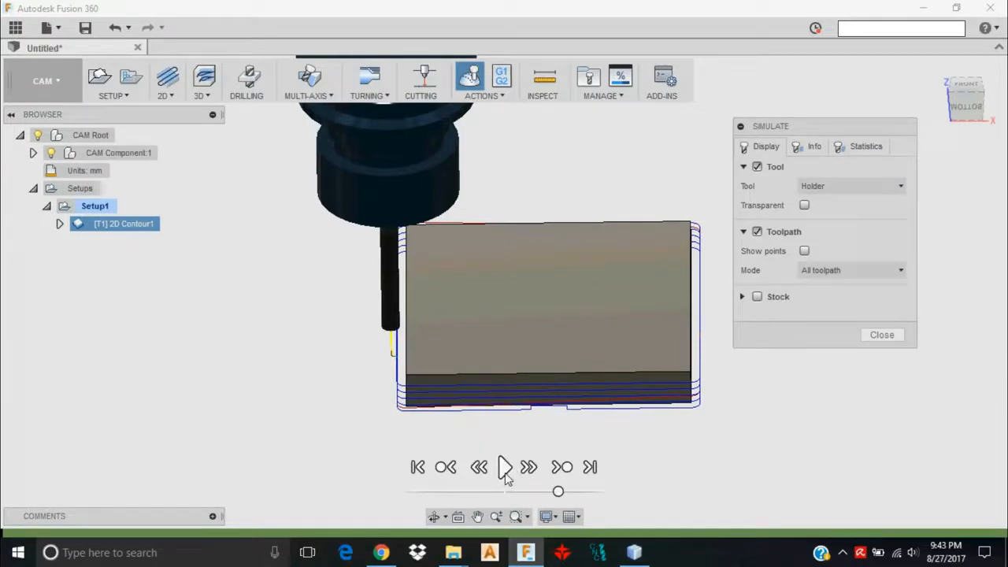
{"action": "left_click", "coordinate": [504, 466]}
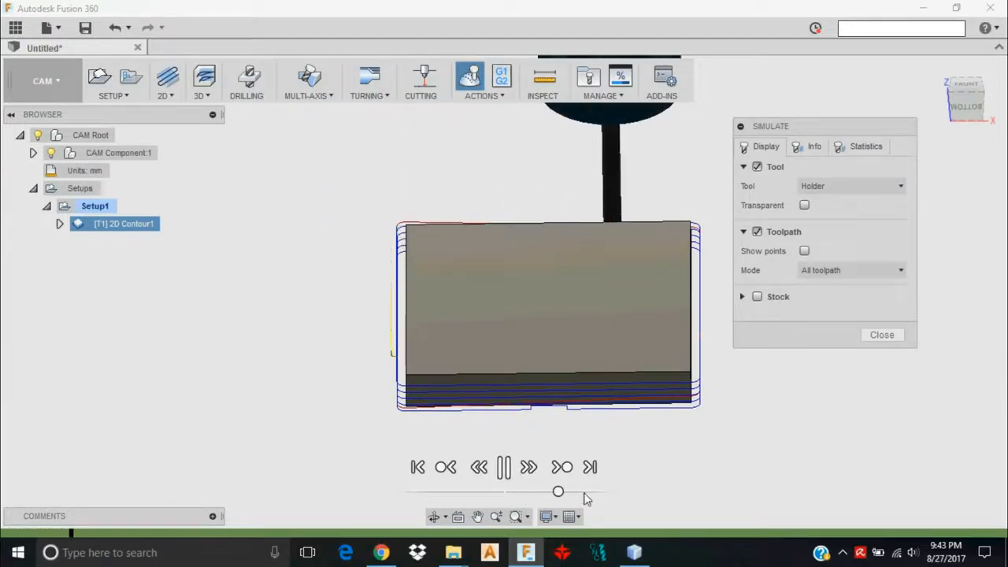
{"action": "left_click_drag", "start_coordinate": [557, 491], "coordinate": [567, 492]}
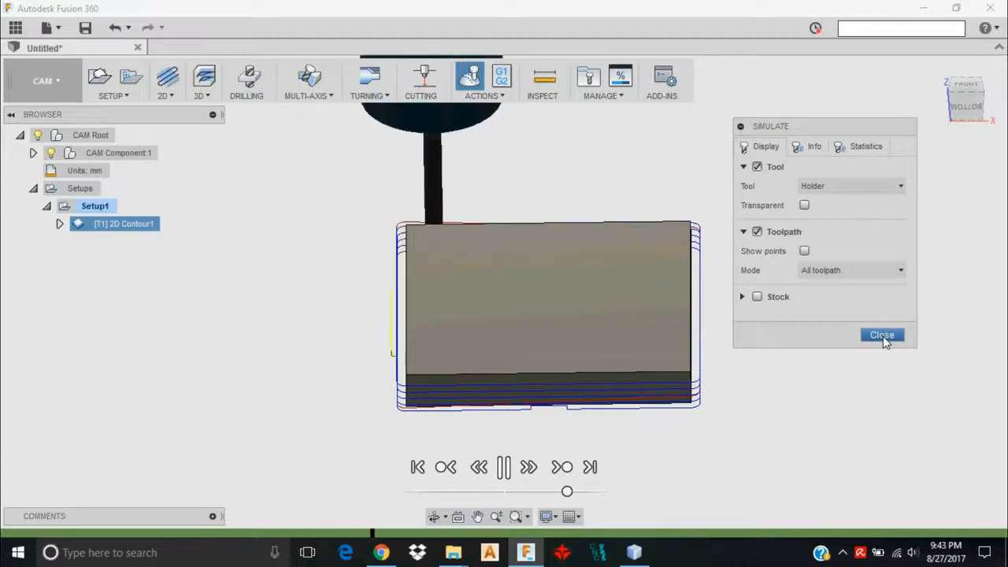
{"action": "left_click", "coordinate": [882, 334]}
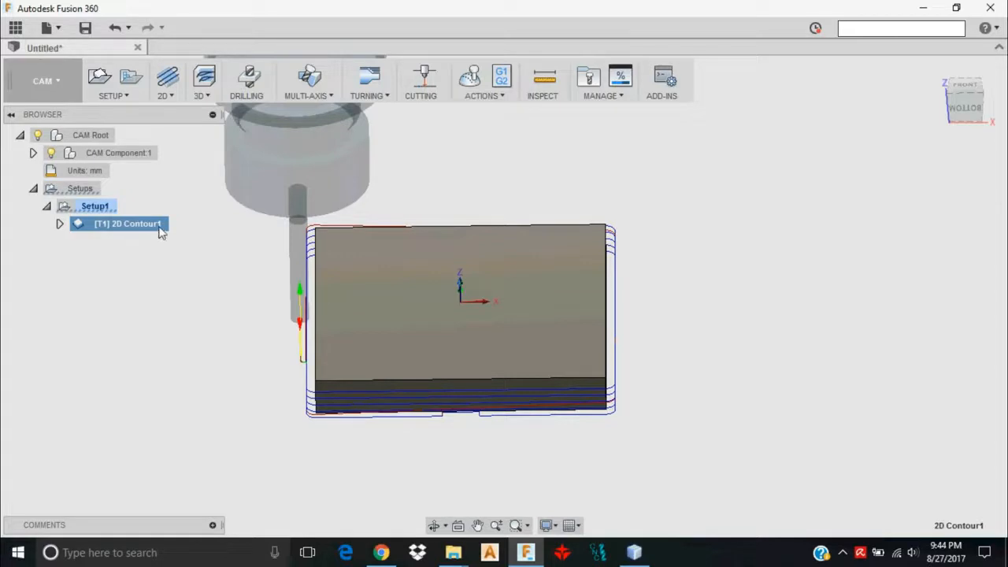
{"action": "mouse_move", "coordinate": [433, 133]}
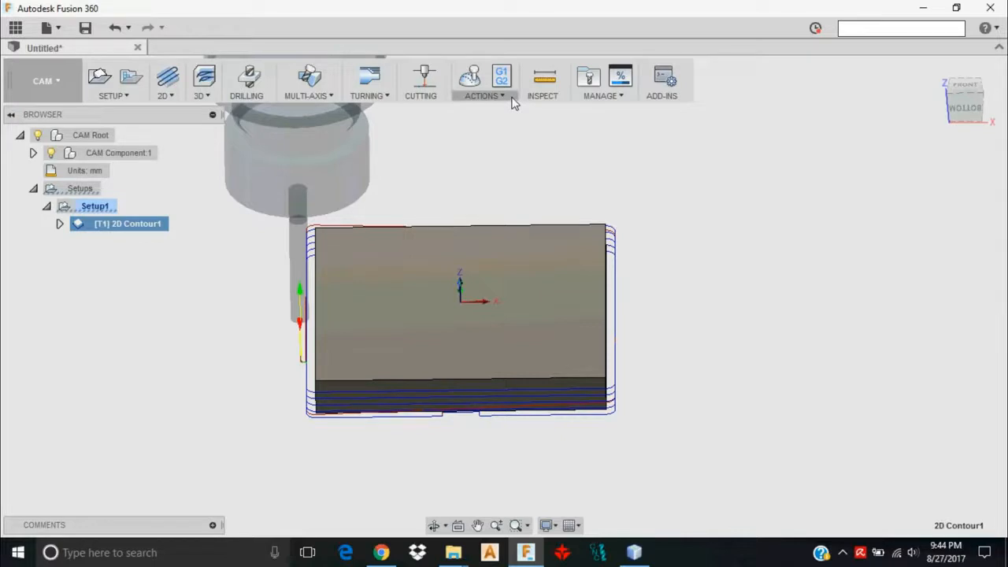
{"action": "mouse_move", "coordinate": [501, 79]}
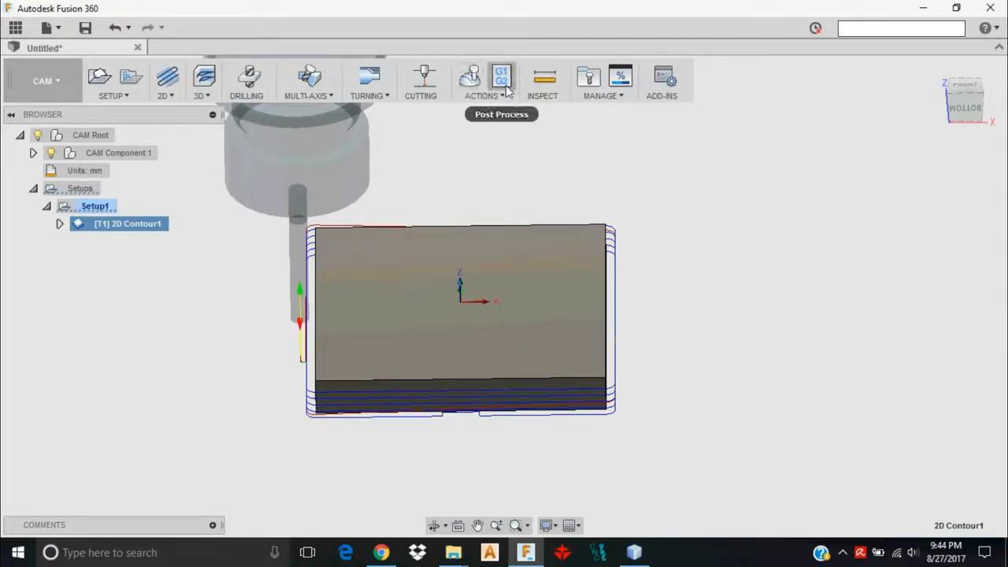
Start Post Process from the Actions list for 2D Contour1.
{"action": "left_click", "coordinate": [482, 82]}
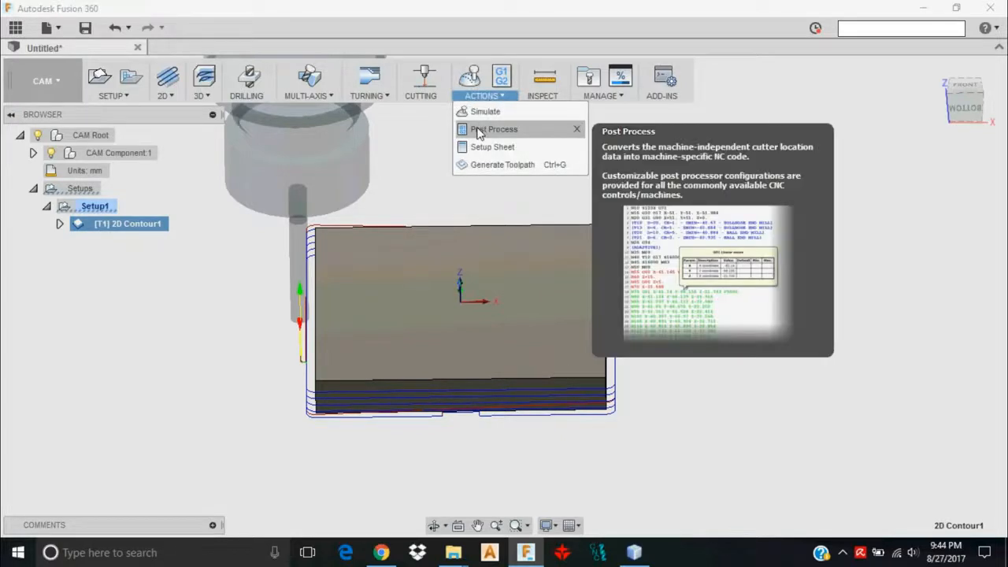
{"action": "left_click", "coordinate": [495, 129]}
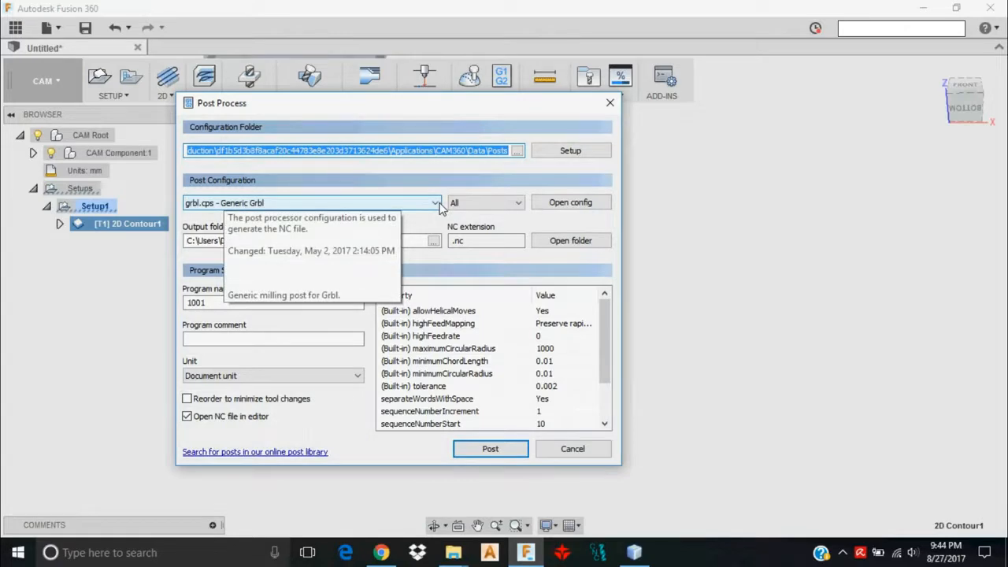
{"action": "left_click", "coordinate": [435, 202]}
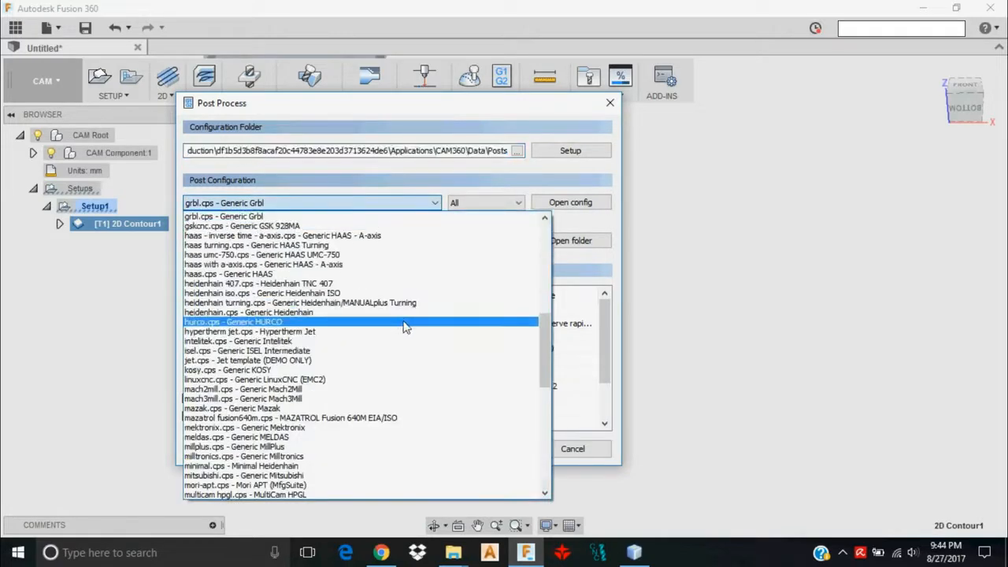
{"action": "scroll", "scroll_direction": "up", "scroll_amount": 3}
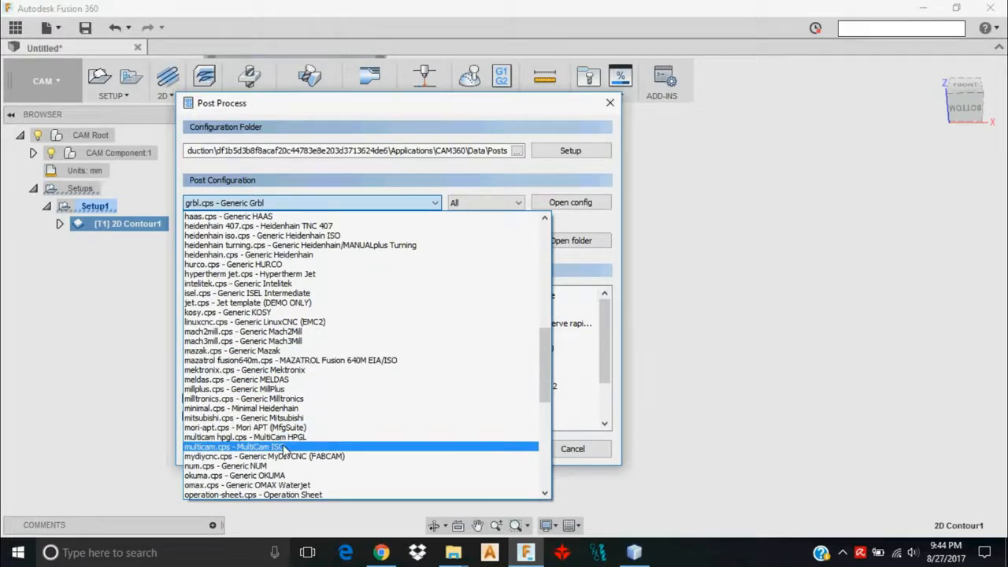
{"action": "scroll", "scroll_direction": "up", "scroll_amount": 3}
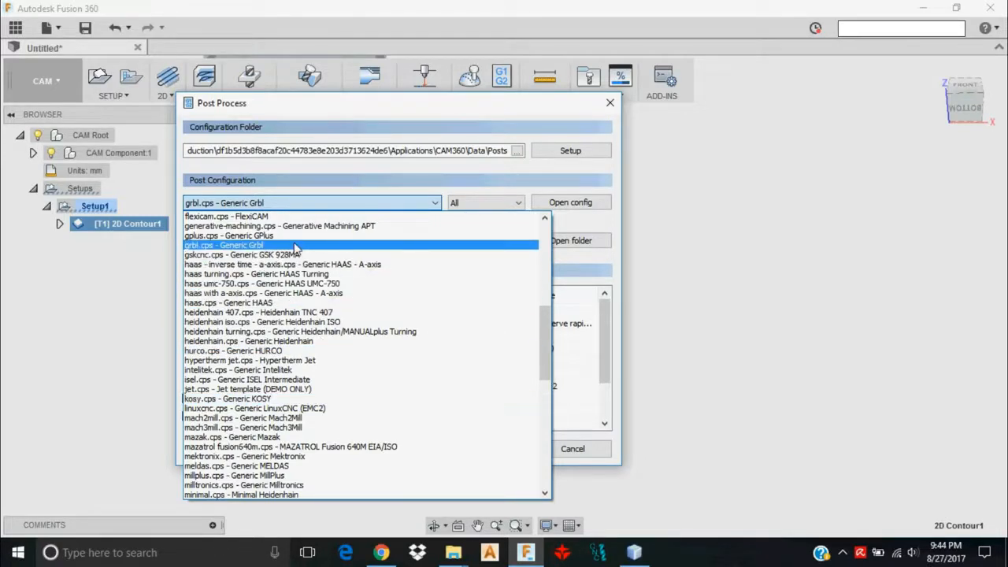
{"action": "left_click", "coordinate": [224, 245]}
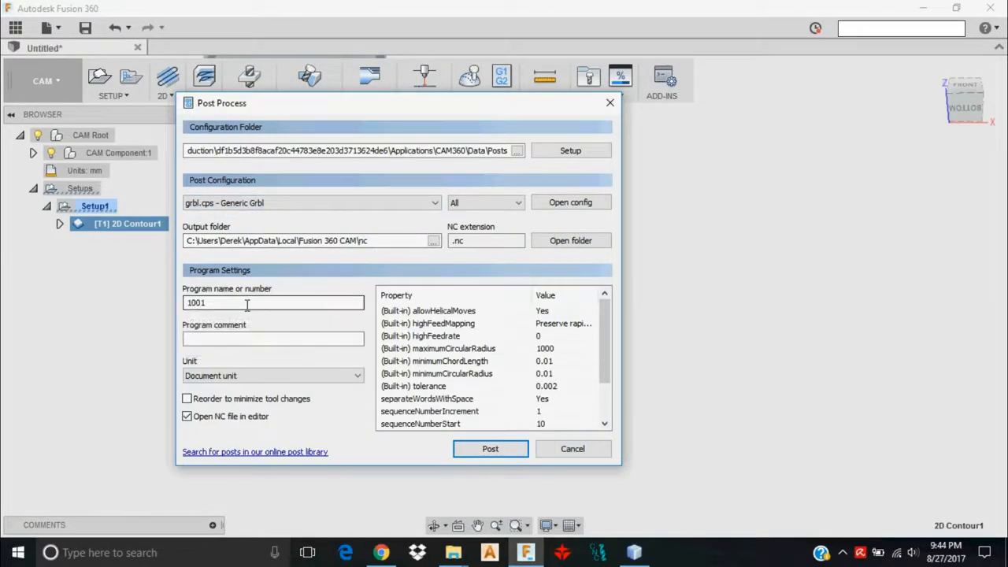
Rename program 1001 to 'test file' and set the useG28 post property to No.
{"action": "triple_click", "coordinate": [274, 303]}
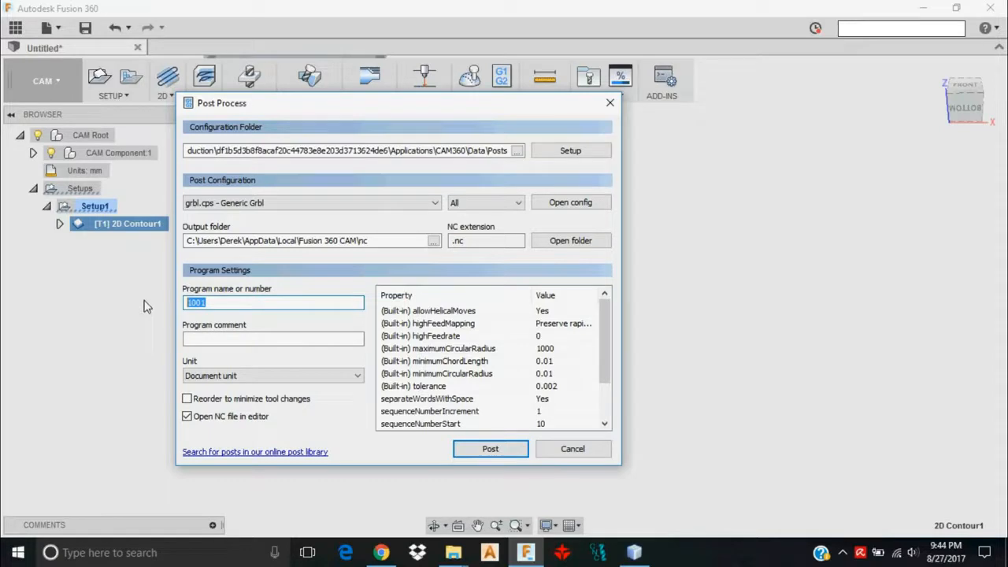
{"action": "type", "text": "test file"}
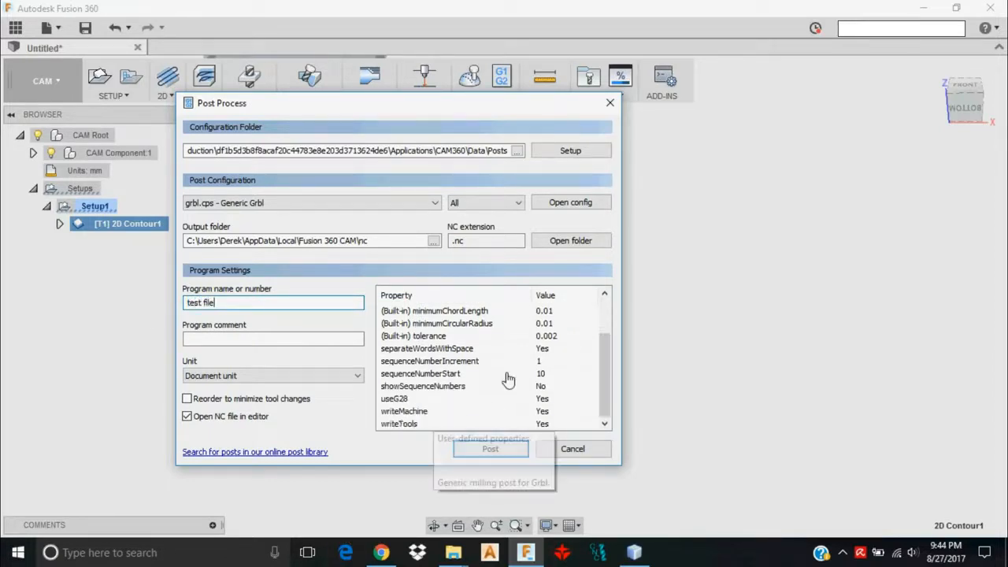
{"action": "left_click", "coordinate": [564, 399]}
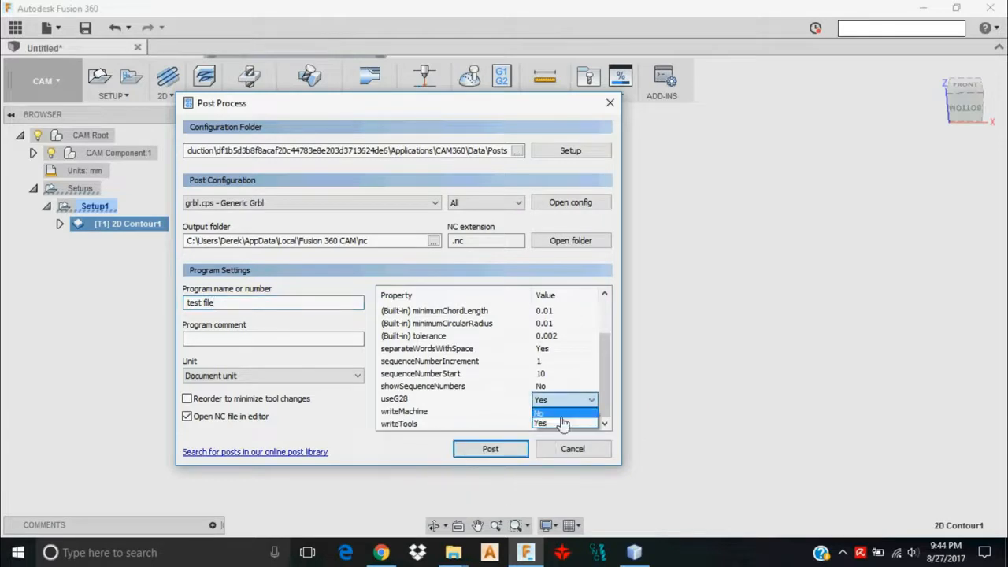
{"action": "left_click", "coordinate": [541, 413]}
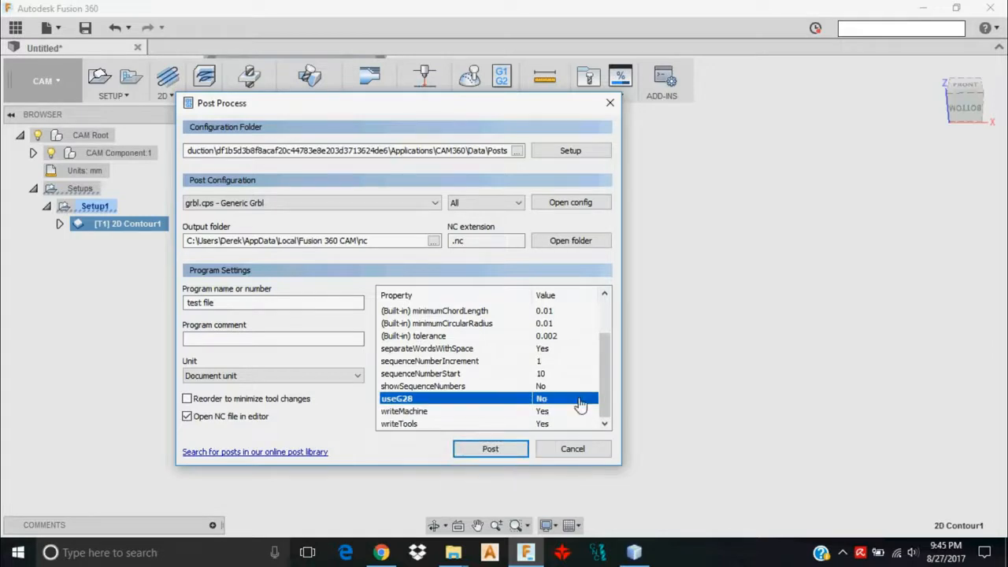
{"action": "scroll", "scroll_direction": "up", "scroll_amount": 3}
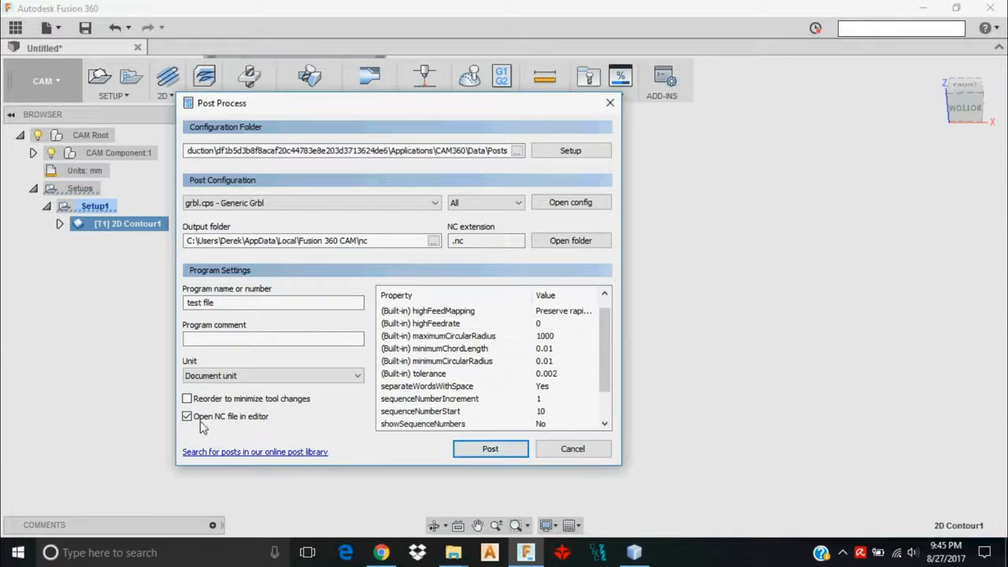
{"action": "mouse_move", "coordinate": [246, 432]}
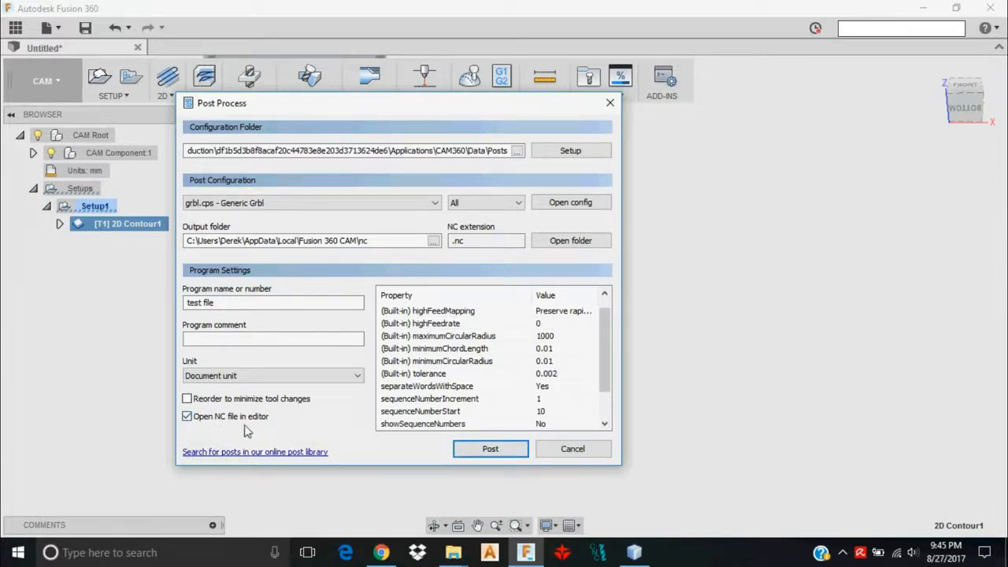
{"action": "mouse_move", "coordinate": [551, 454]}
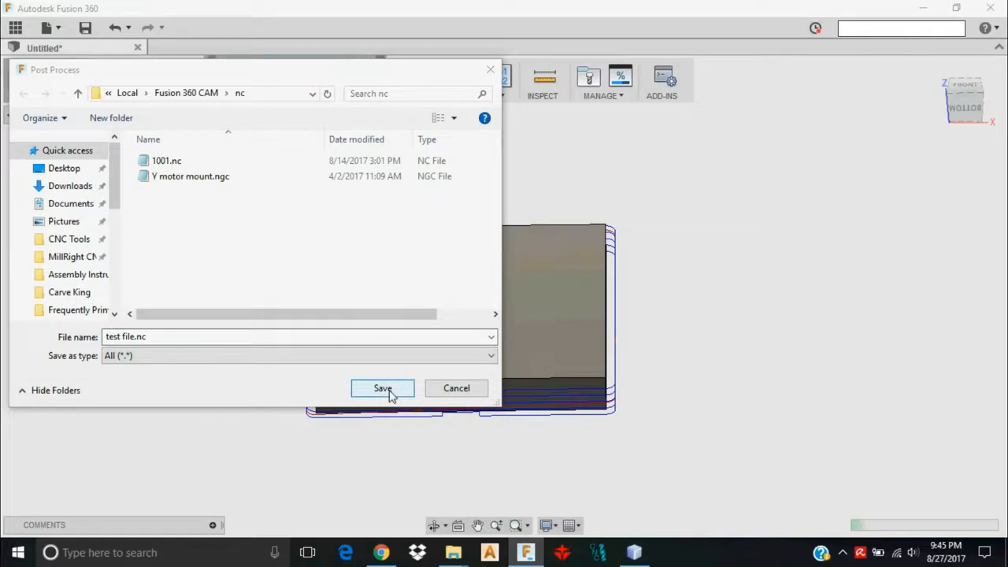
Save the posted G-code as test file.nc so it opens in Brackets.
{"action": "left_click", "coordinate": [381, 387]}
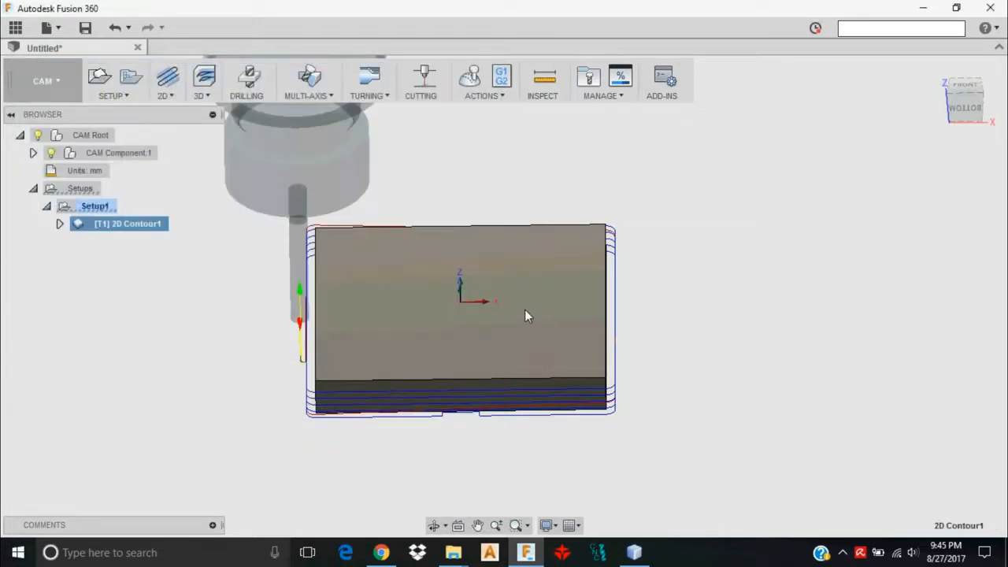
{"action": "left_click", "coordinate": [671, 551]}
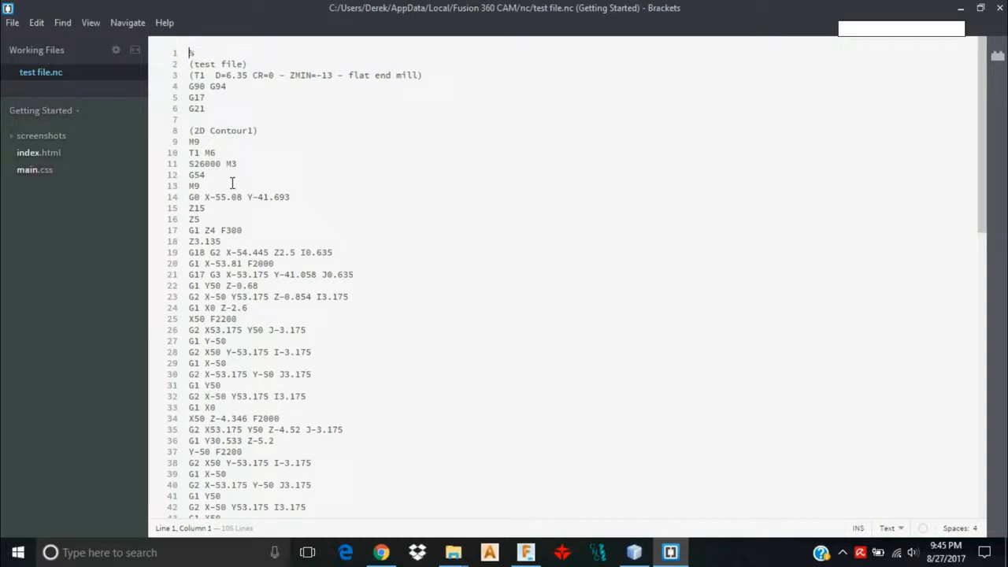
Replace the G54 command on line 12 with G0 Z10.
{"action": "double_click", "coordinate": [196, 175]}
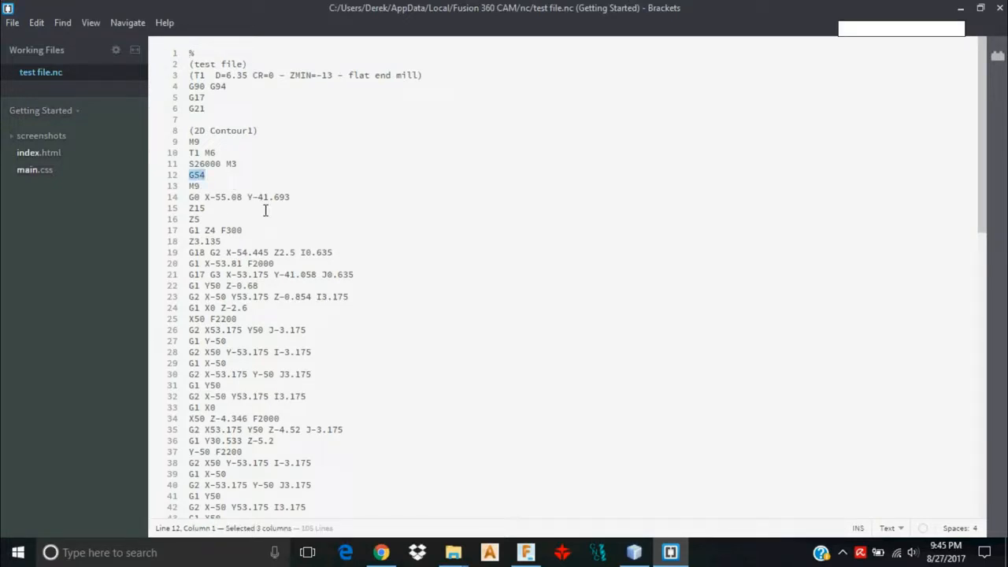
{"action": "mouse_move", "coordinate": [364, 288]}
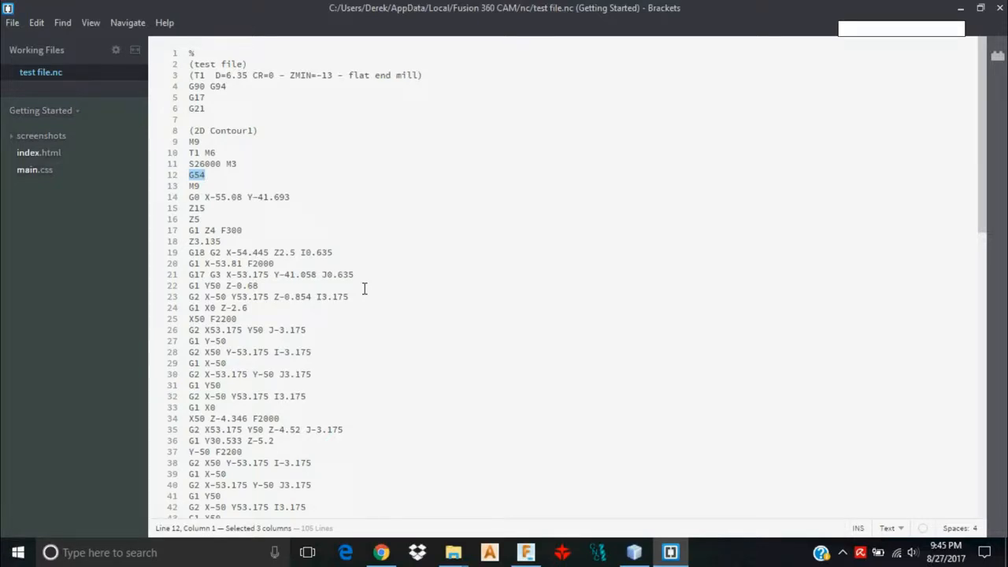
{"action": "key", "text": "Delete"}
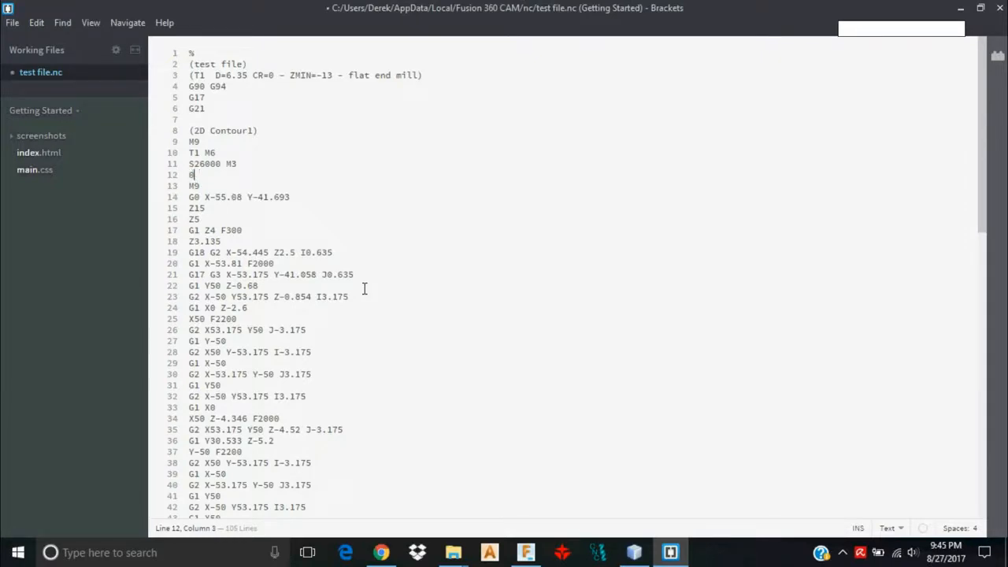
{"action": "type", "text": "G0 Z"}
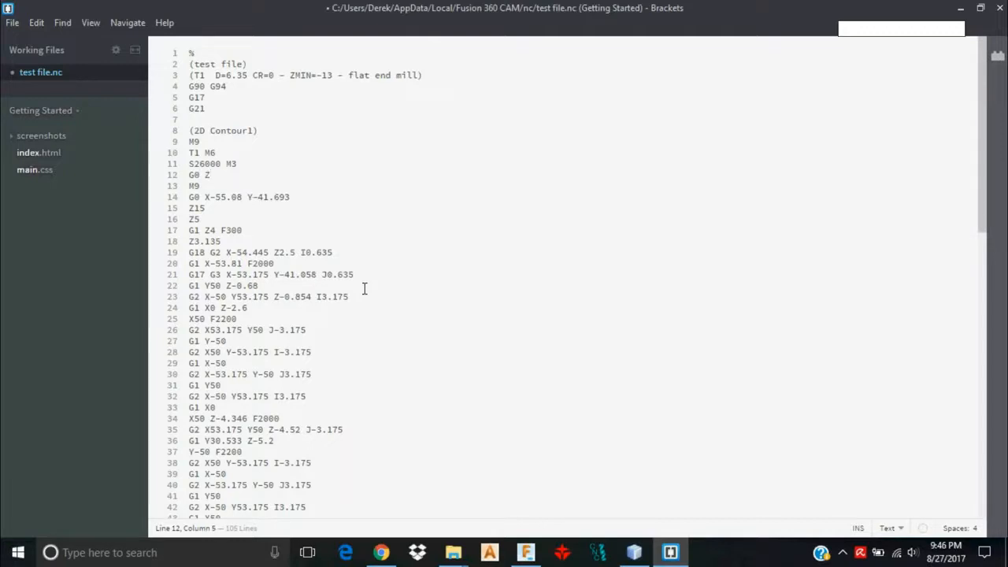
{"action": "type", "text": "10"}
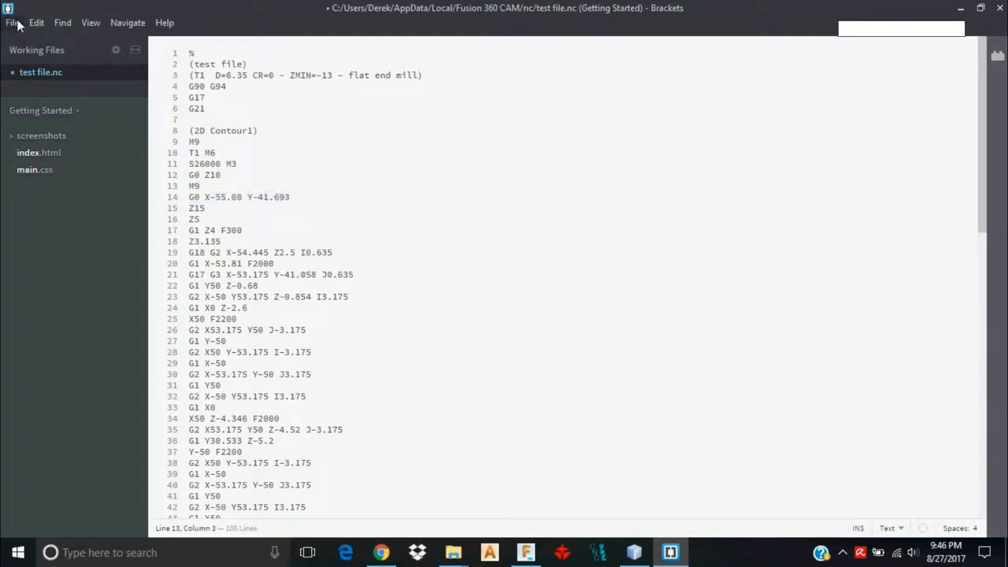
Save test file.nc with the G0 Z10 edit via File > Save.
{"action": "left_click", "coordinate": [189, 119]}
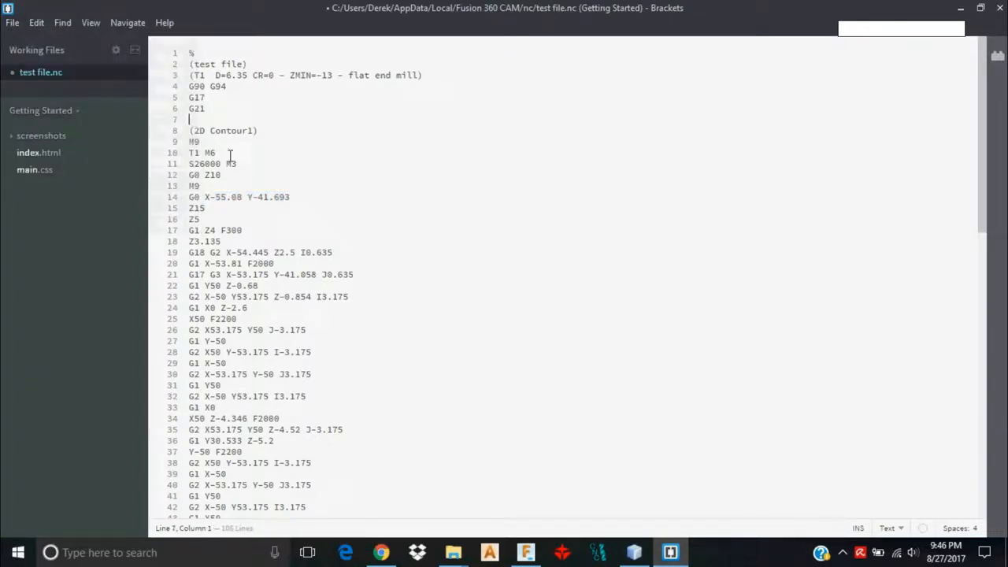
{"action": "left_click", "coordinate": [13, 22]}
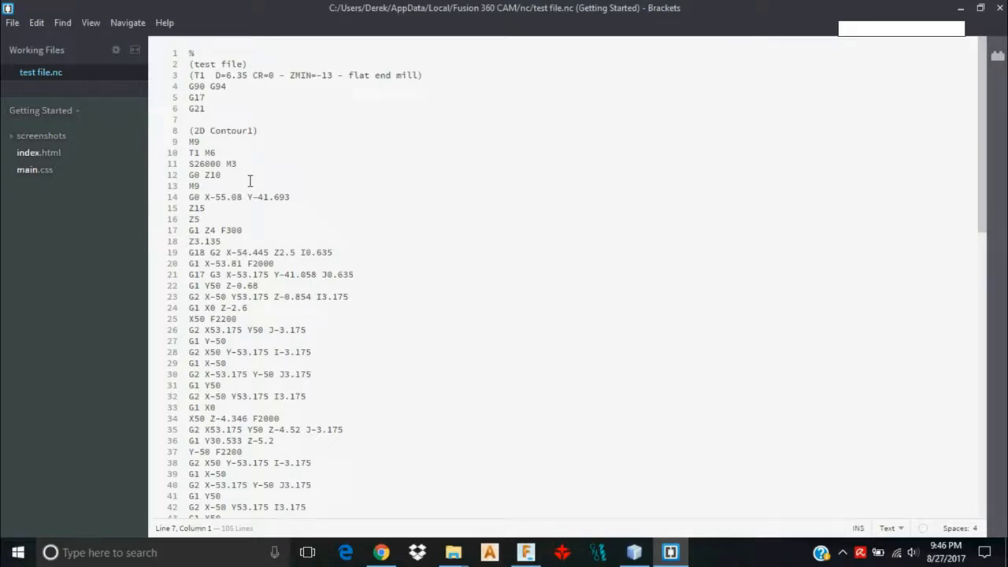
{"action": "mouse_move", "coordinate": [671, 551]}
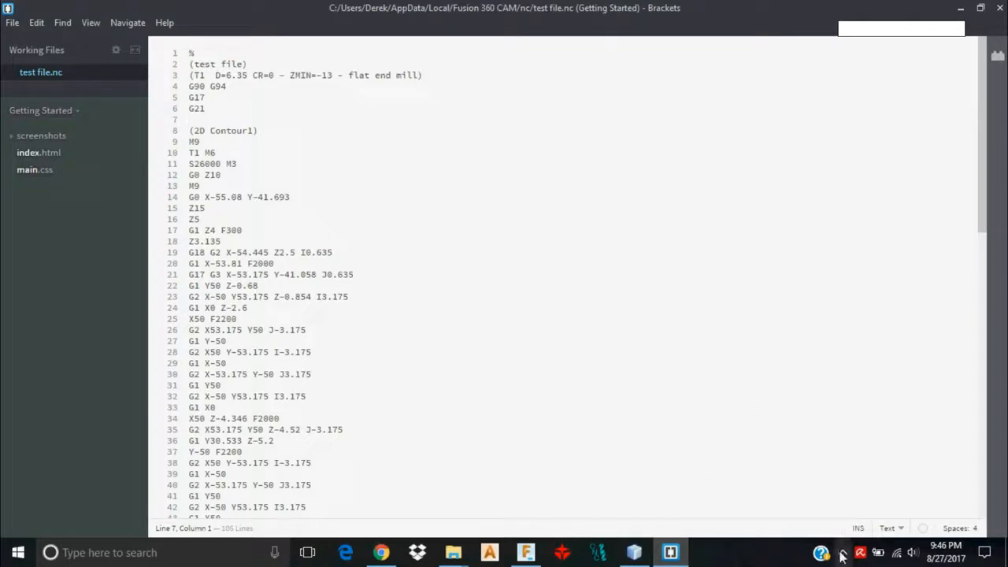
{"action": "mouse_move", "coordinate": [423, 290]}
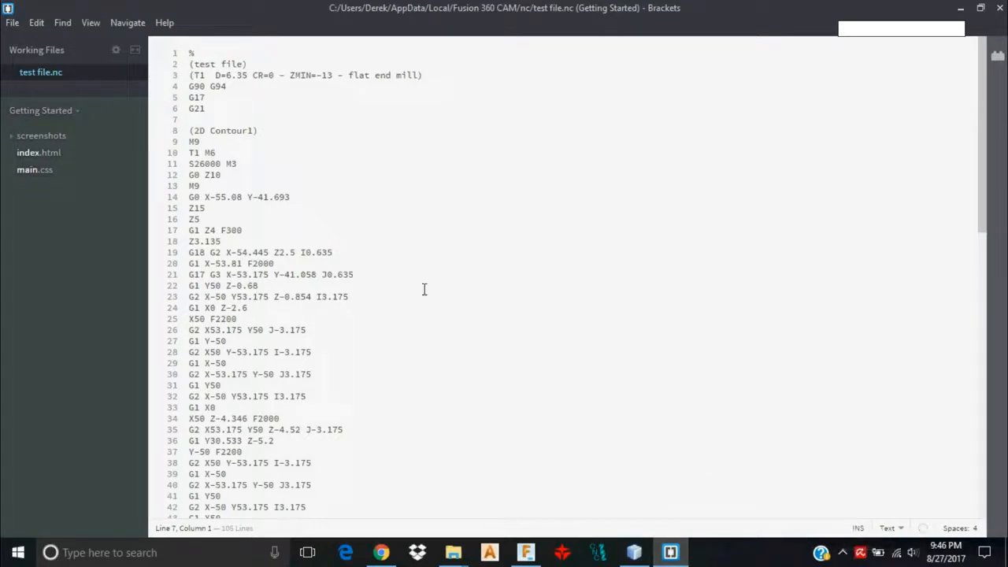